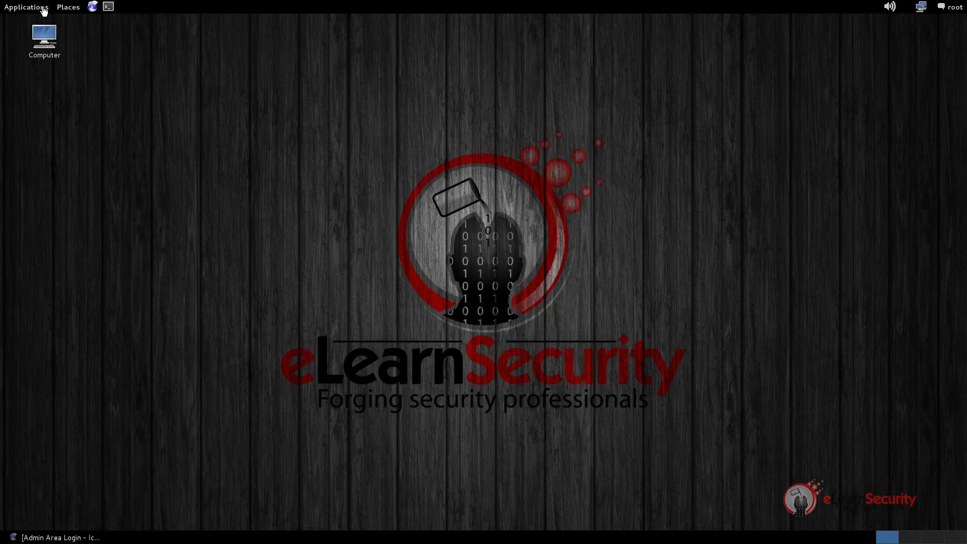
- Browse Applications to Kali Linux > Web Application Fuzzers and locate burpsuite
left_click(25, 7)
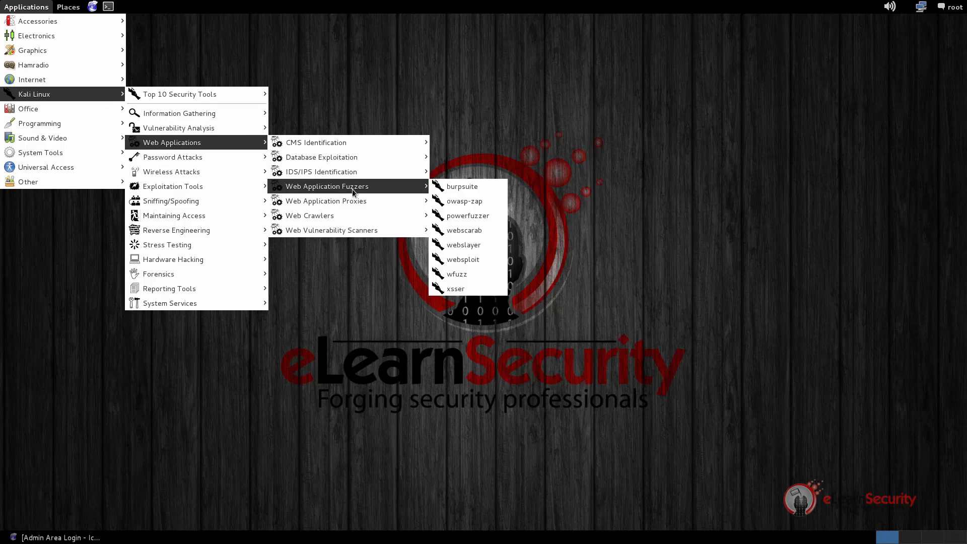
mouse_move(473, 186)
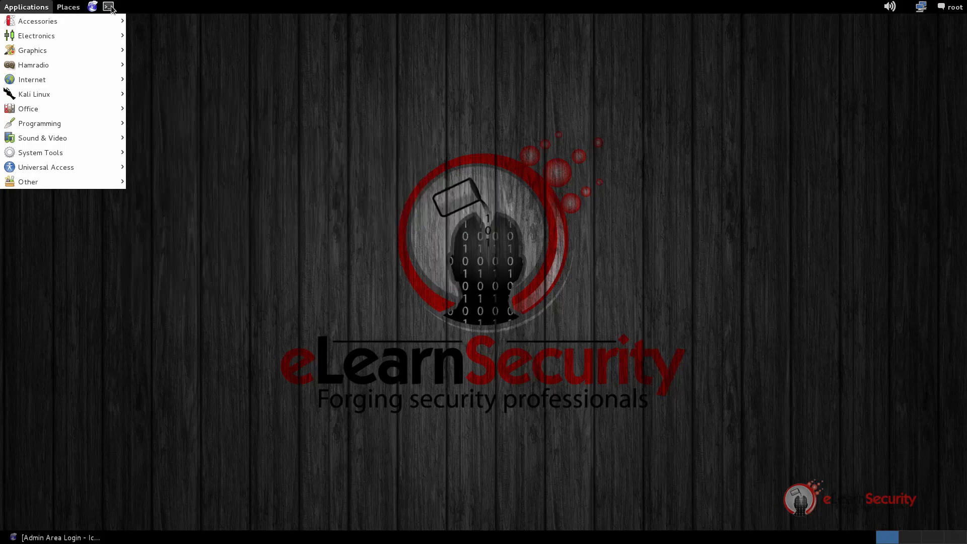
- Launch Burp Suite Free Edition by running burpsuite in a new terminal
left_click(109, 7)
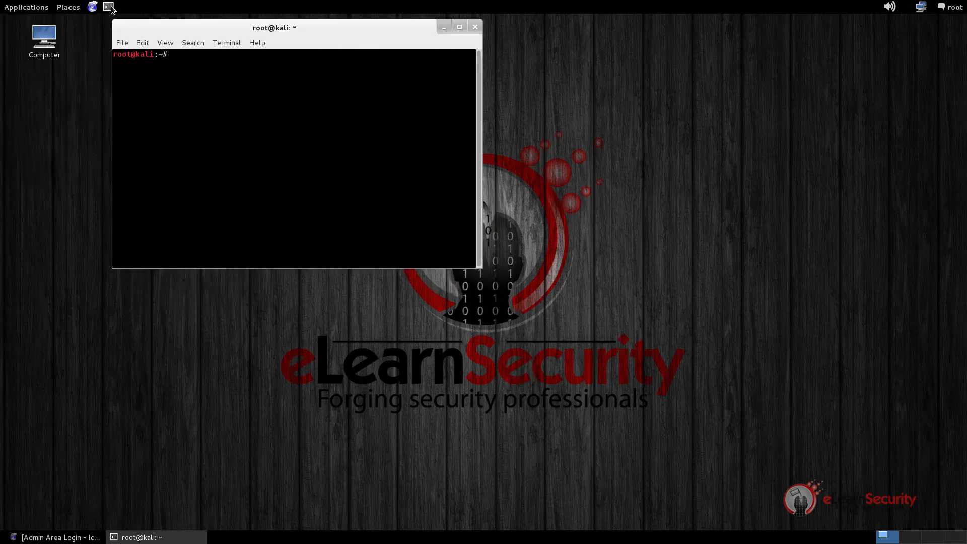
type("burpsuite")
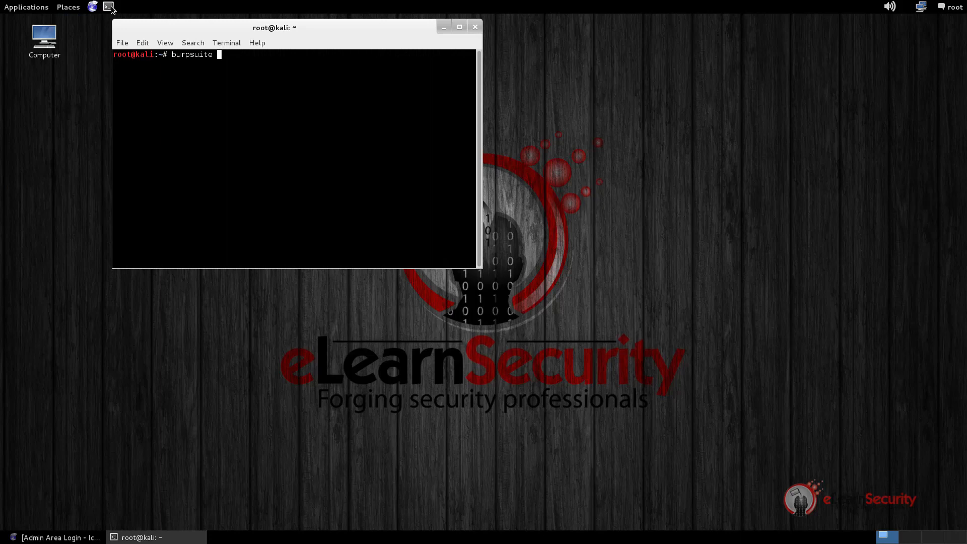
key("Return")
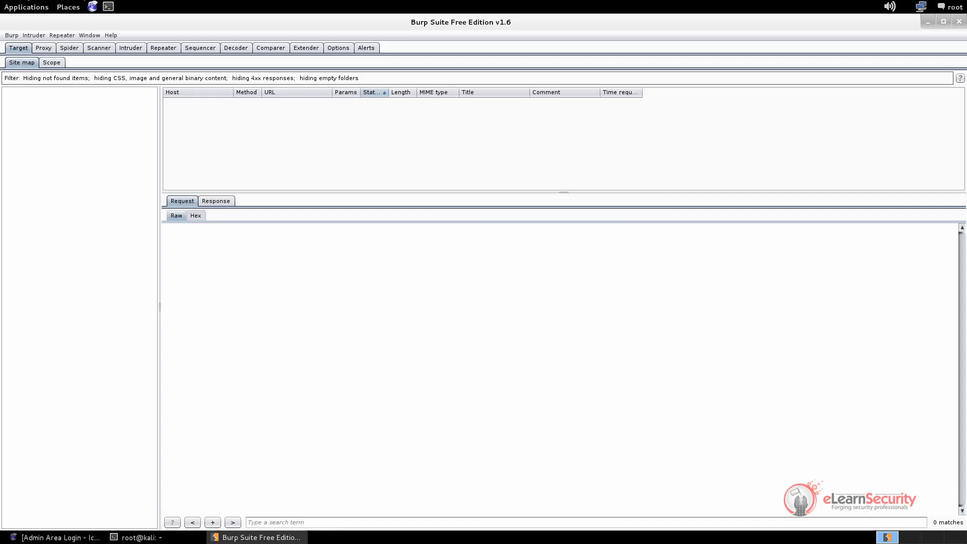
- Review the Target scope exclusions, then switch to Proxy Intercept
left_click(51, 63)
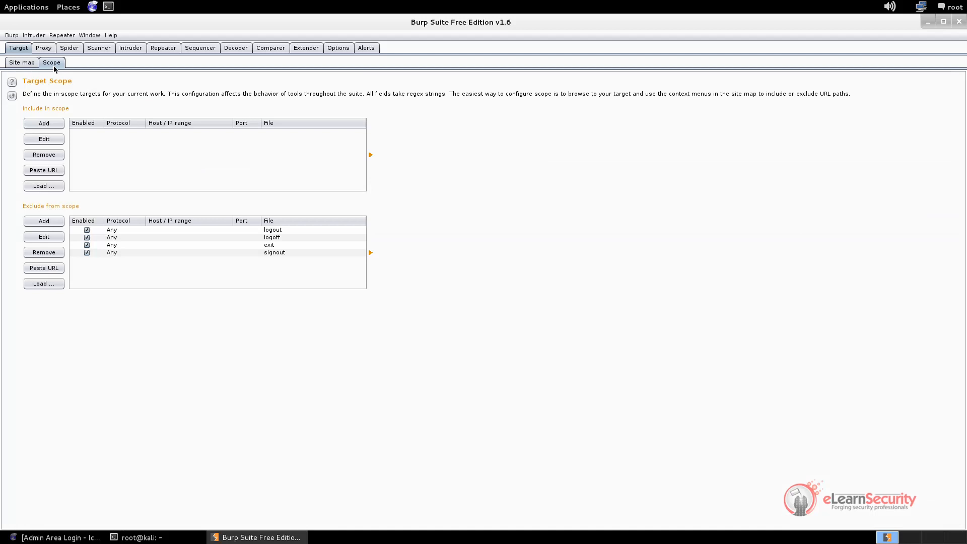
left_click(43, 47)
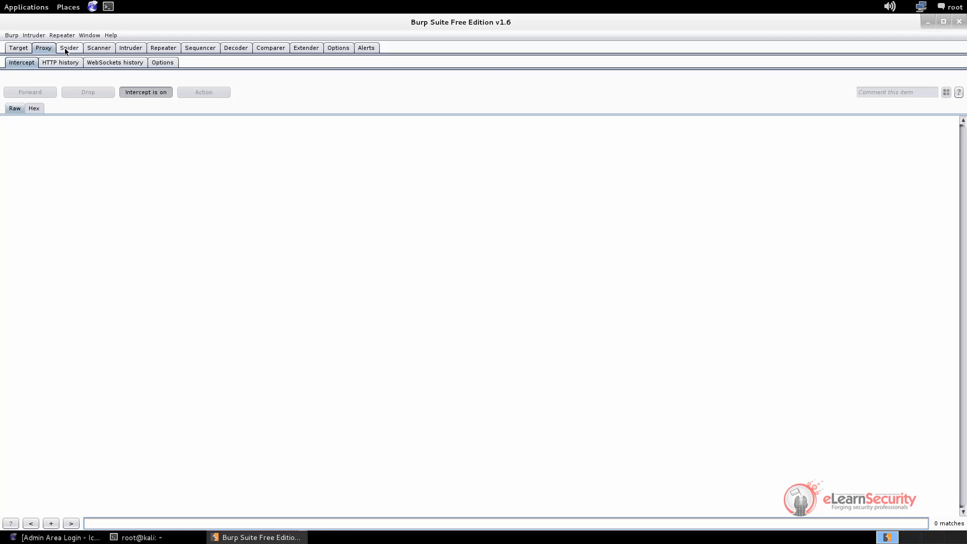
- Check the paused Spider with zero requests, then view Repeater's bare GET / request
left_click(69, 48)
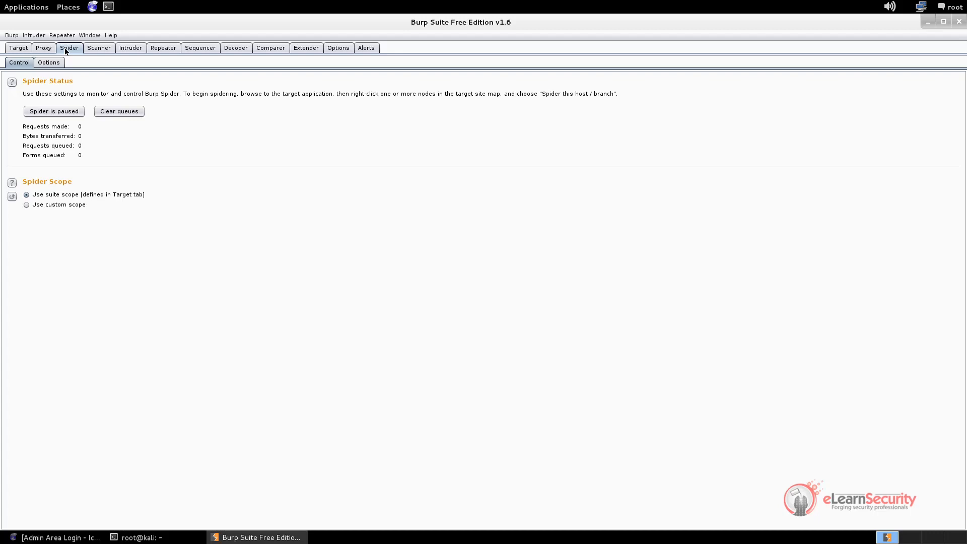
mouse_move(163, 47)
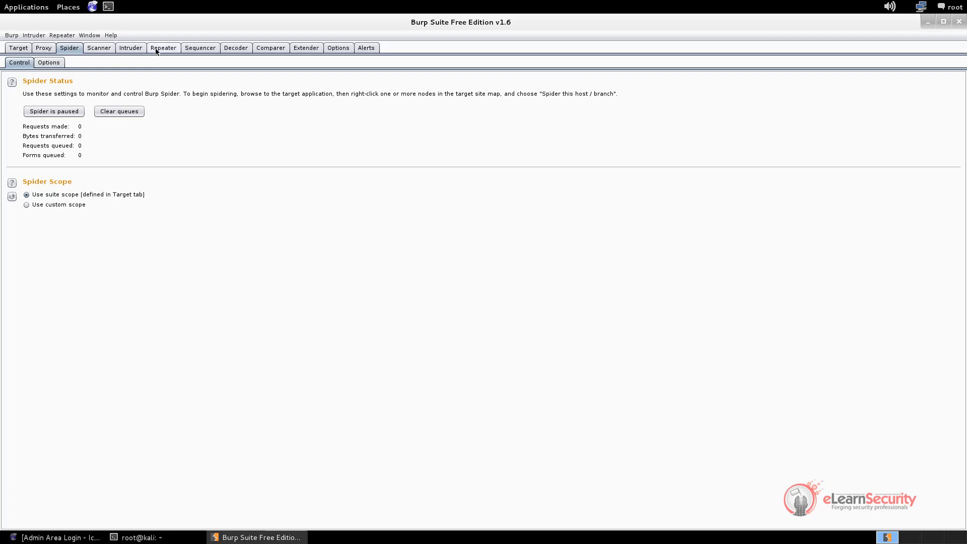
left_click(162, 47)
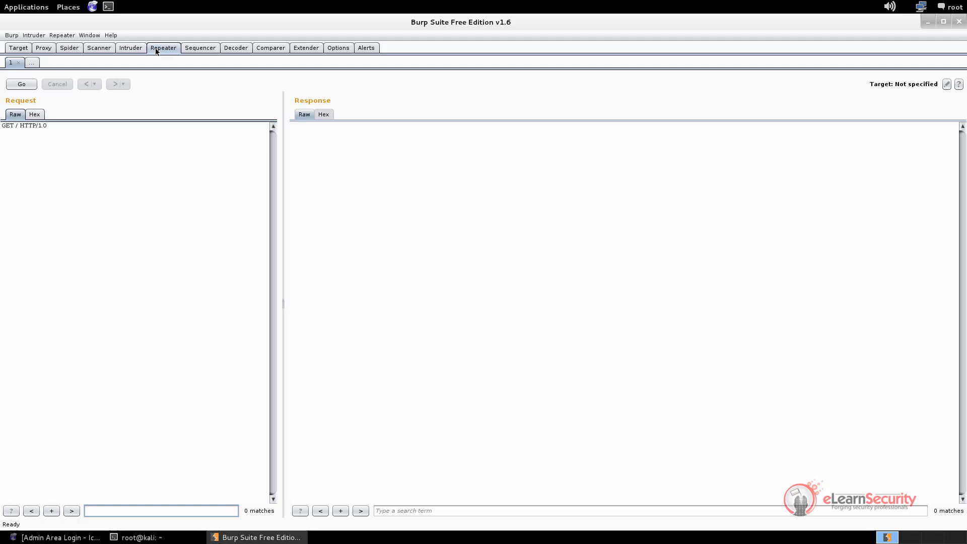
mouse_move(146, 47)
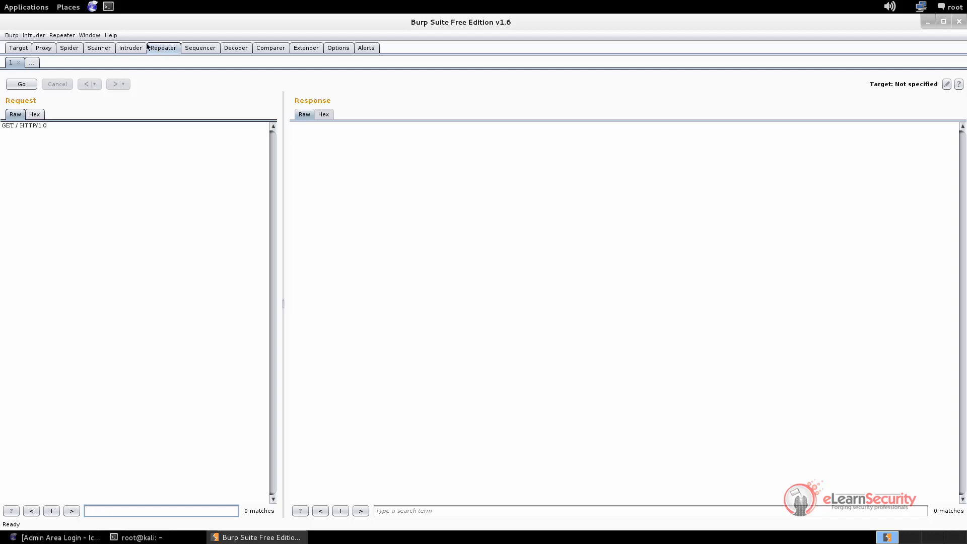
- Restore all Burp options to their defaults and return to Proxy Intercept
left_click(11, 35)
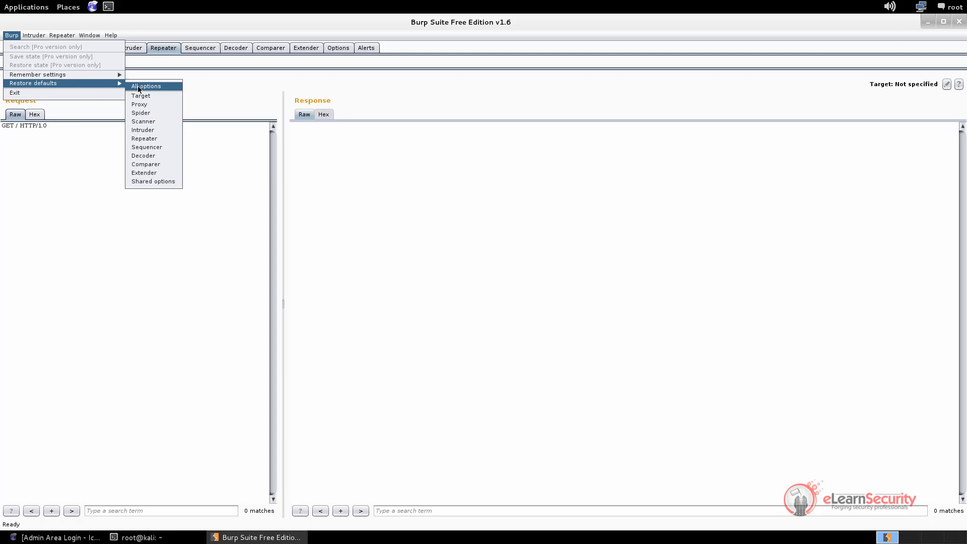
left_click(146, 86)
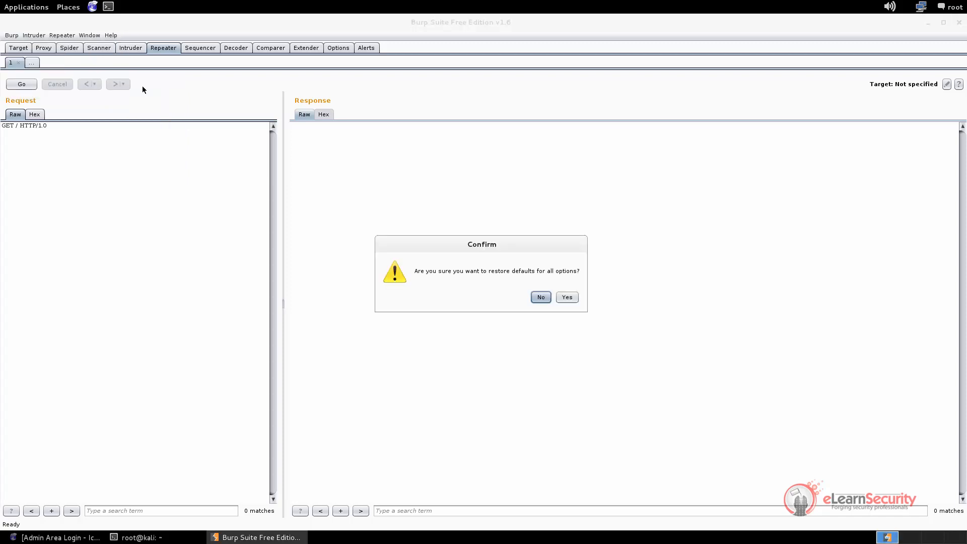
mouse_move(211, 139)
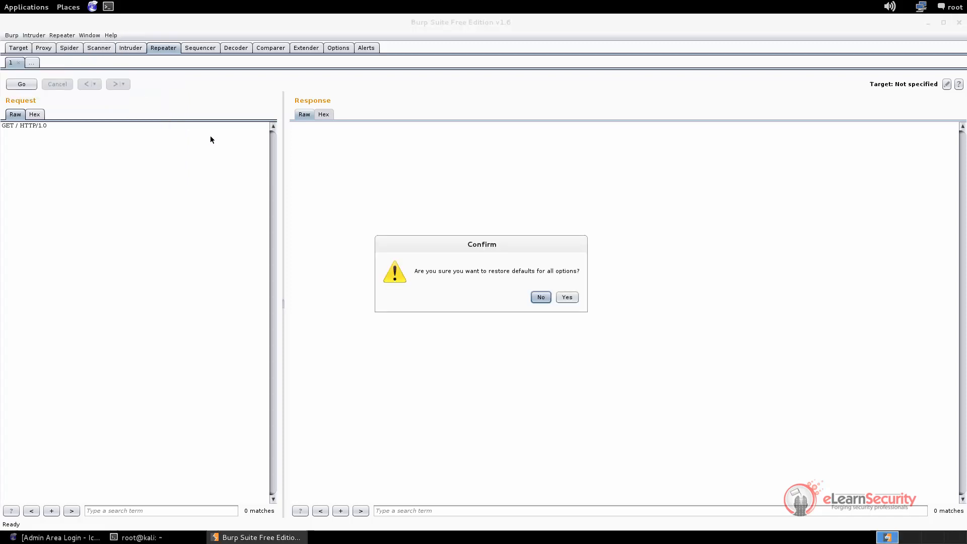
left_click(566, 296)
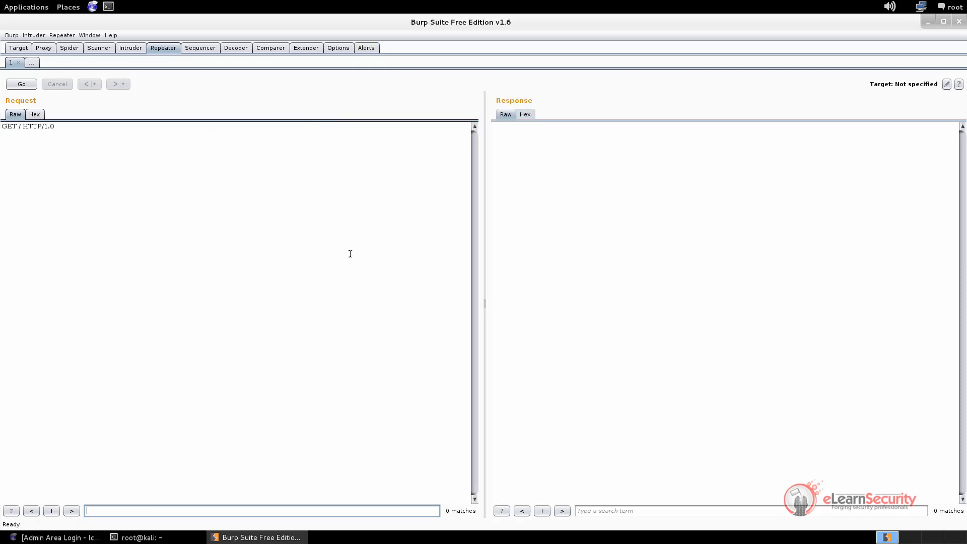
left_click(44, 47)
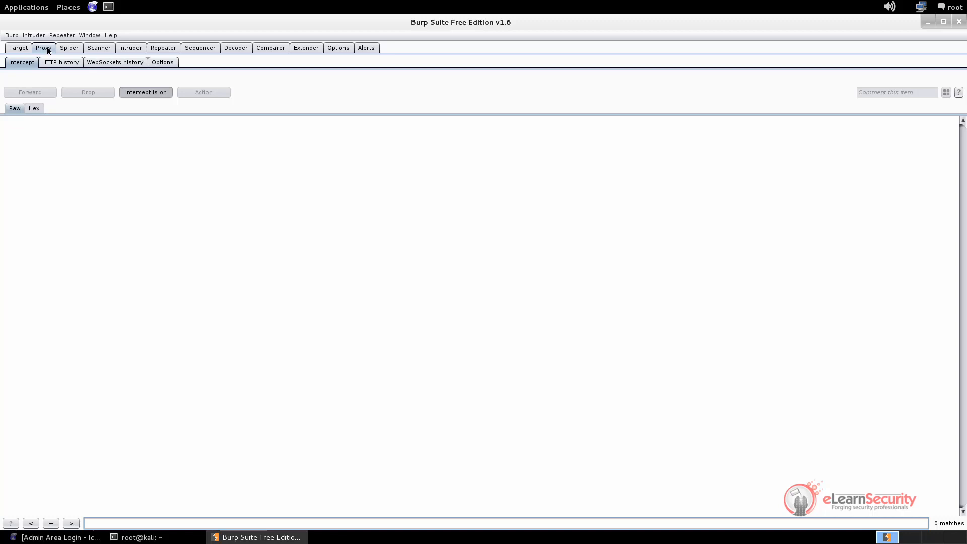
- Edit the 127.0.0.1:8080 proxy listener from Proxy Options
left_click(162, 62)
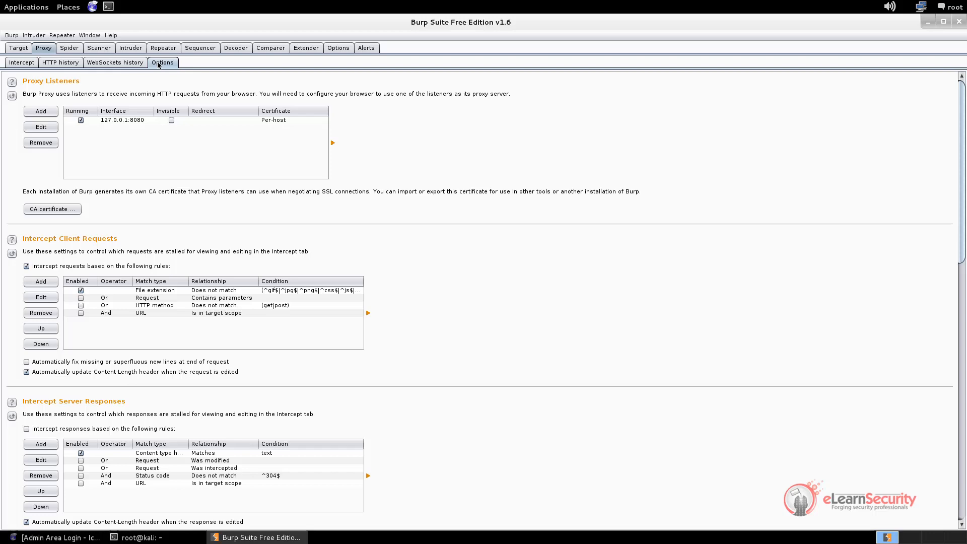
left_click(123, 120)
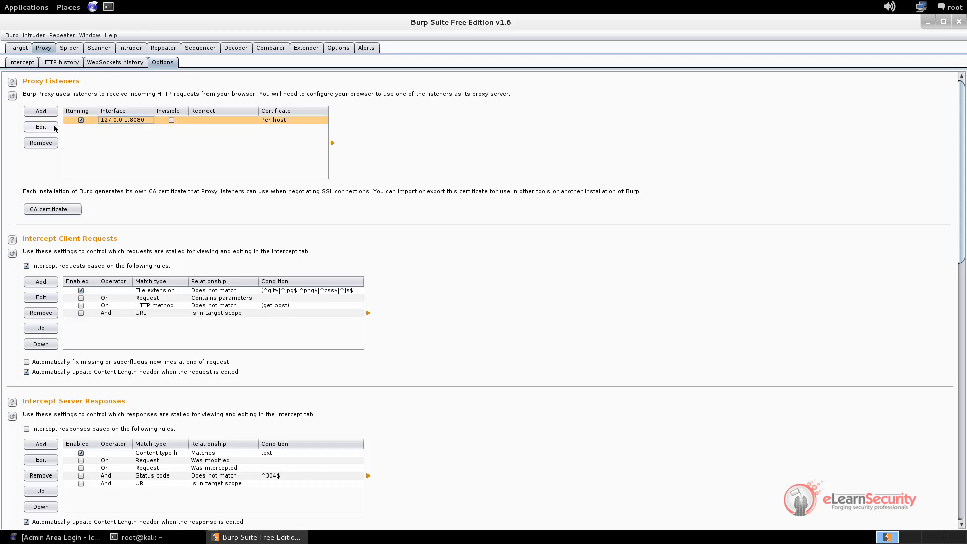
left_click(40, 127)
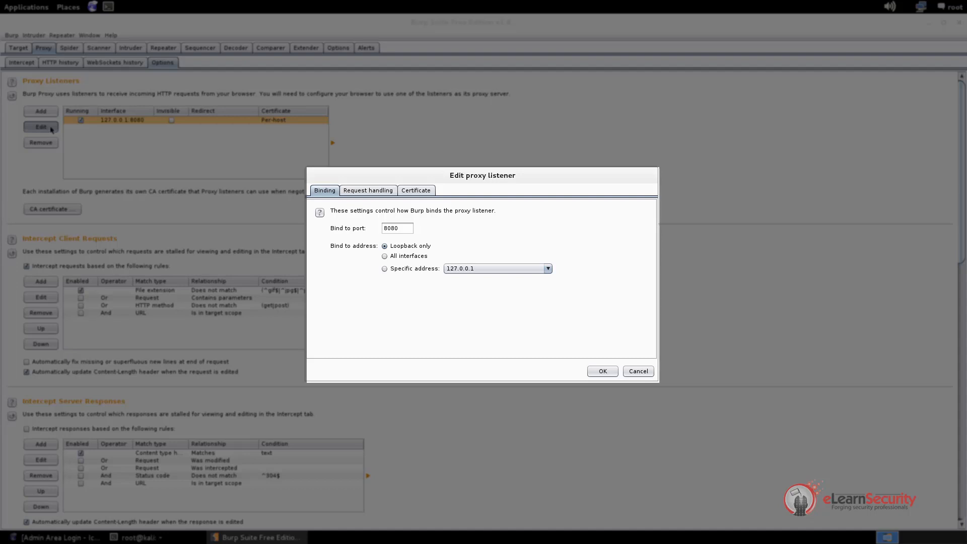
- Review the listener's request handling and certificate settings, then close without changes
left_click(368, 190)
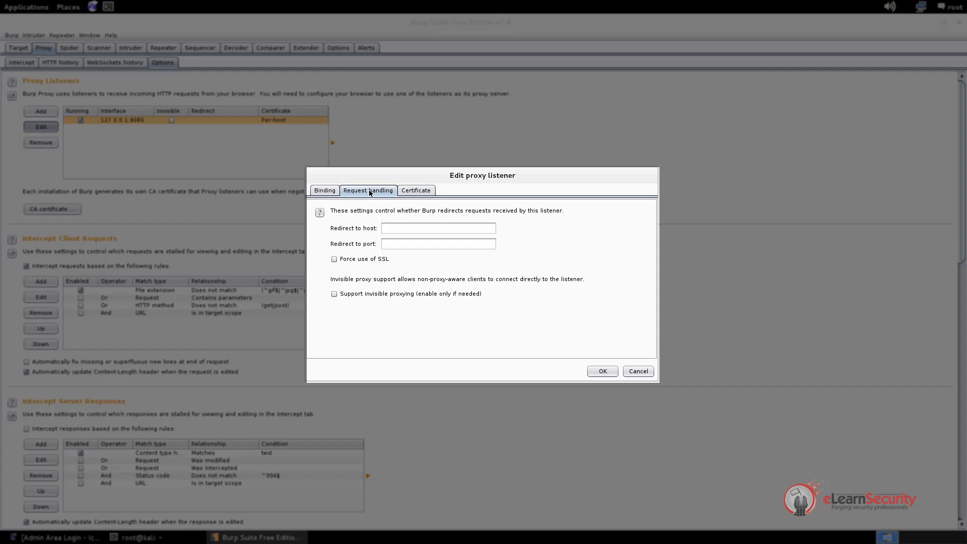
left_click(416, 190)
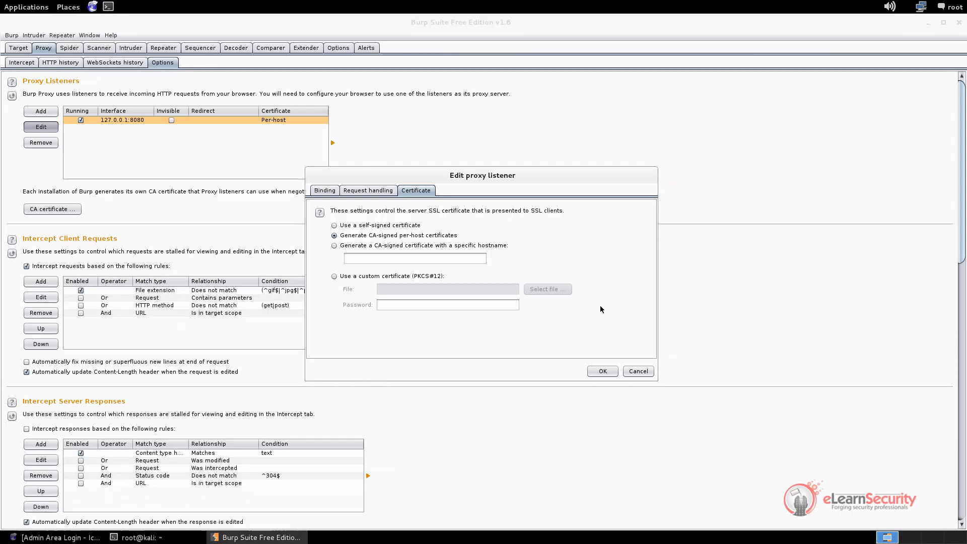
left_click(602, 371)
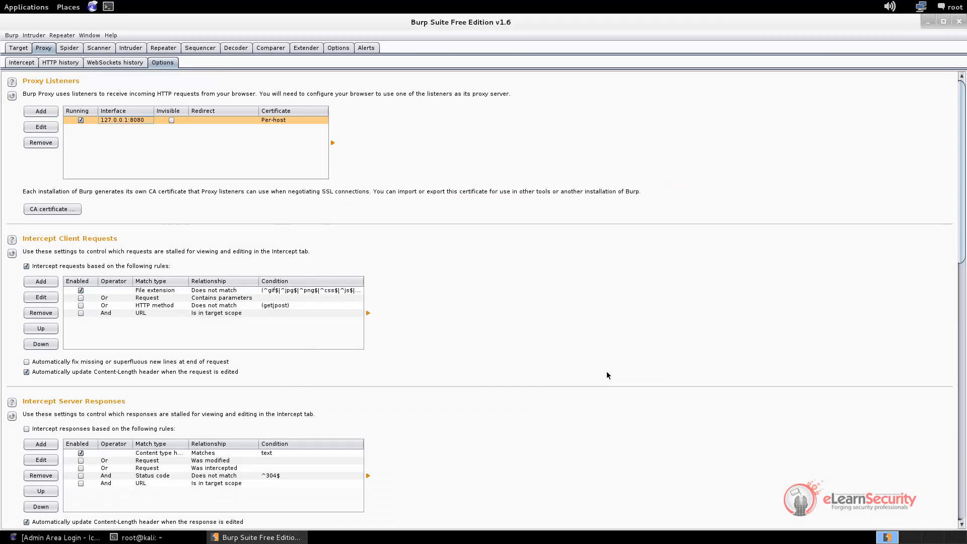
mouse_move(160, 126)
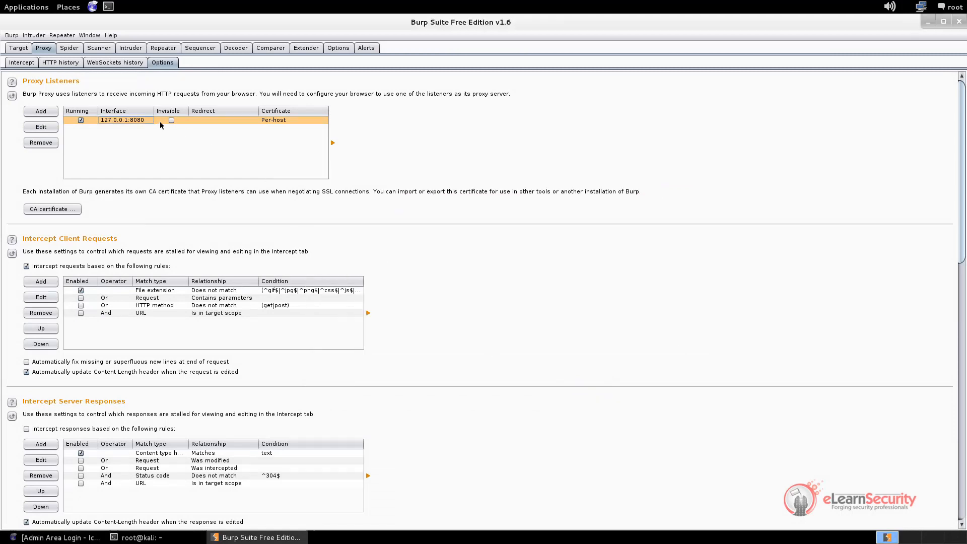
- Restart the listener, enable rule-based response interception, and bring Iceweasel's login page forward
left_click(81, 119)
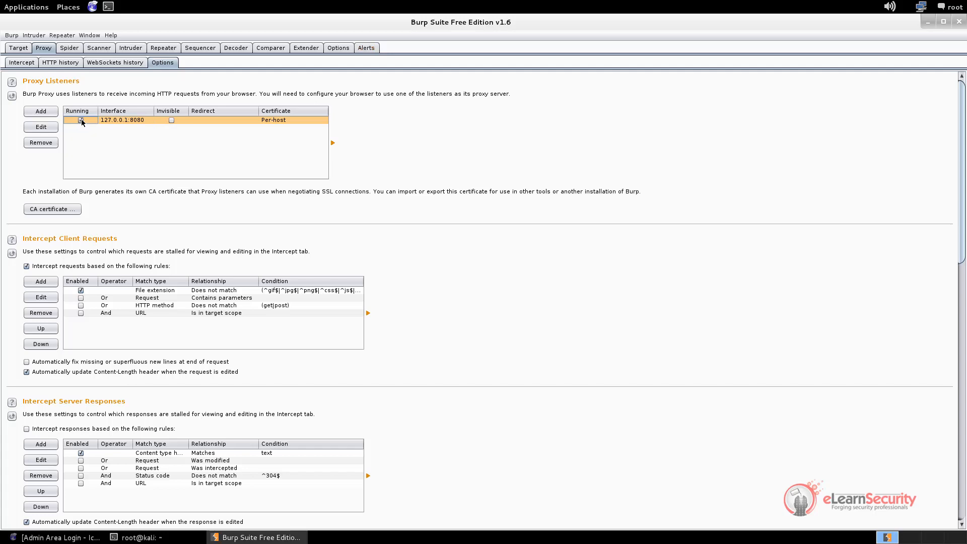
left_click(80, 120)
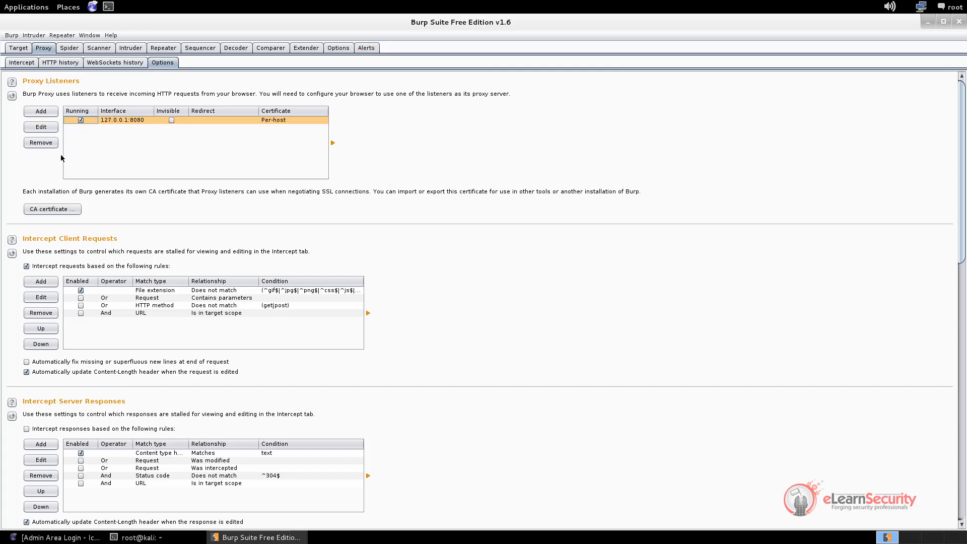
scroll("down", 3)
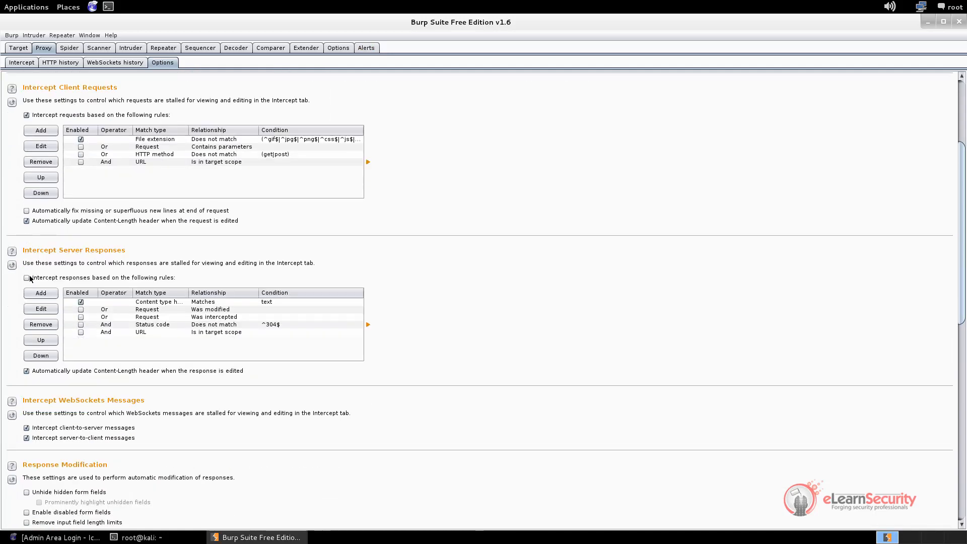
left_click(27, 277)
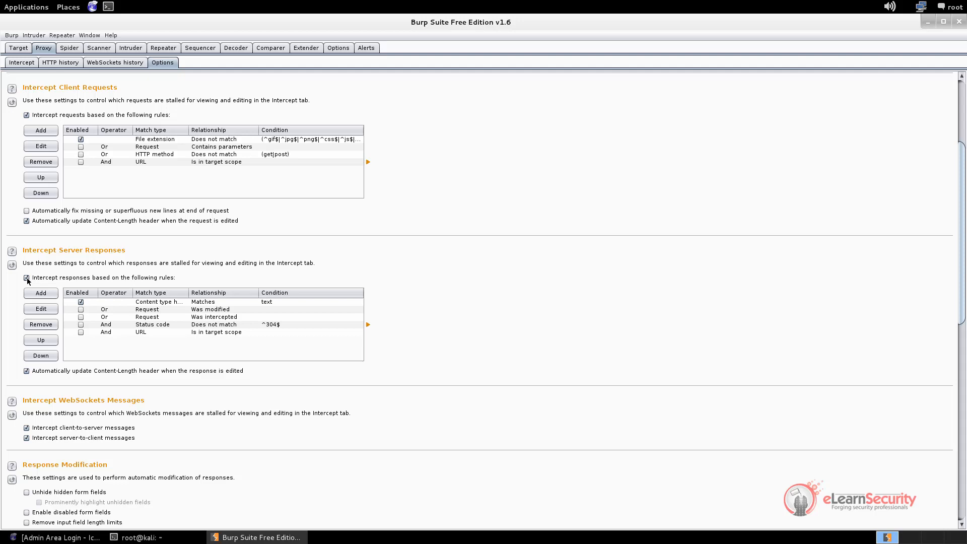
left_click(27, 278)
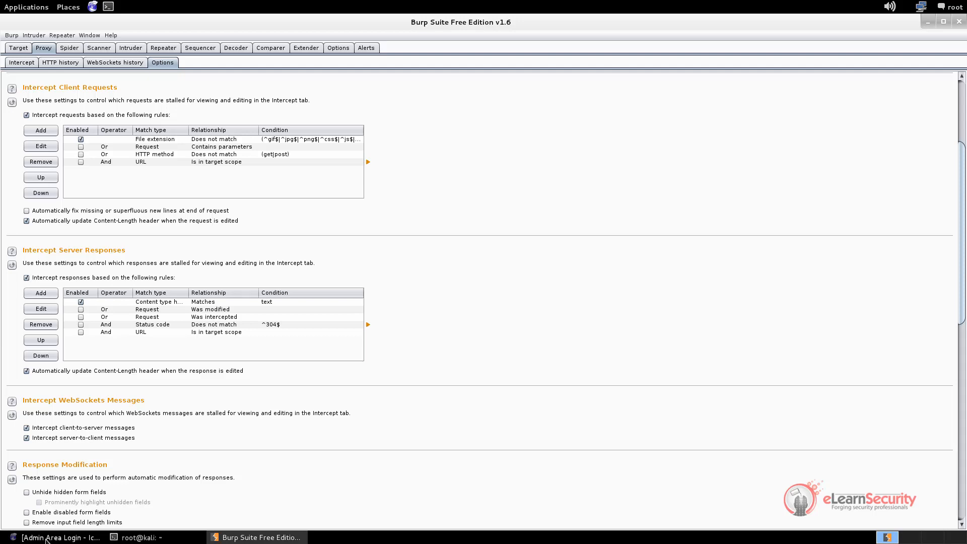
left_click(60, 537)
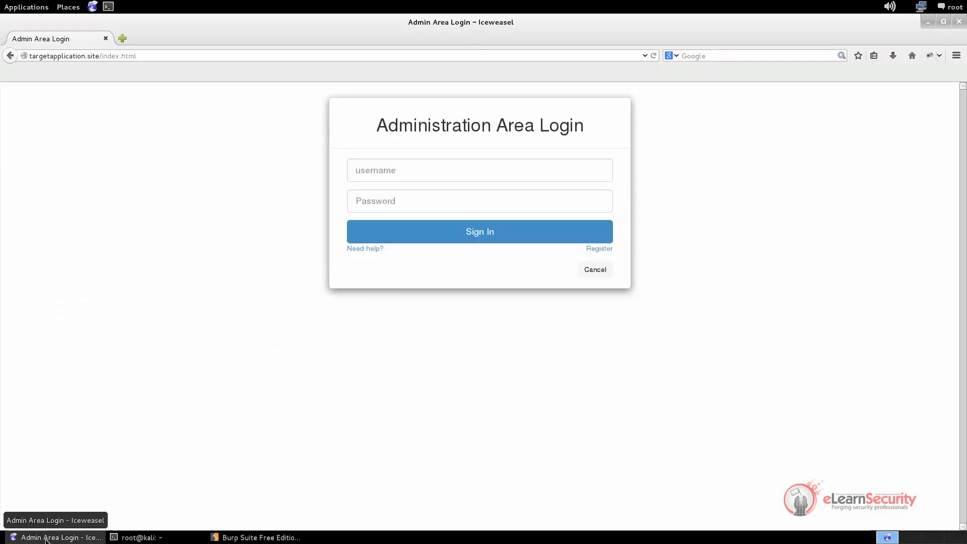
mouse_move(953, 66)
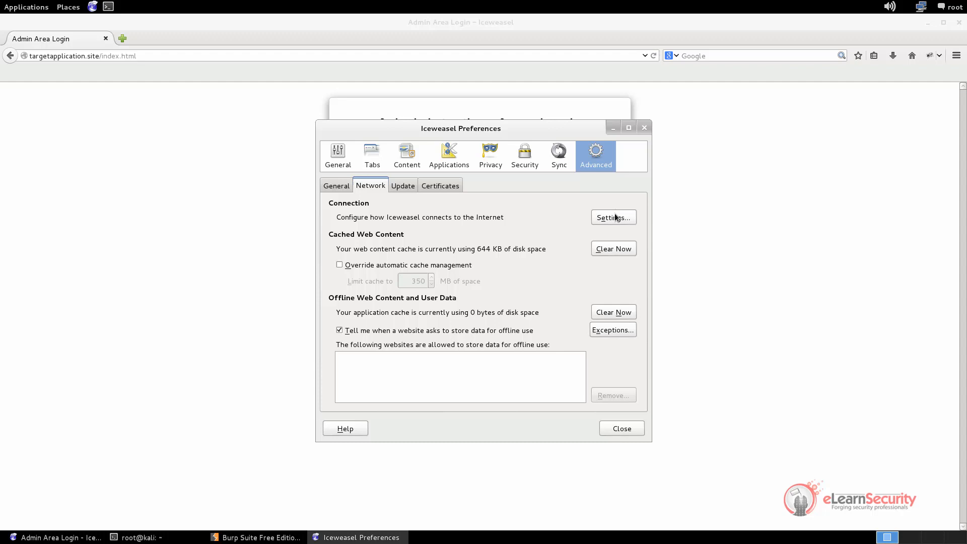
- Set Iceweasel's manual HTTP proxy to 127.0.0.1 port 8080 and close preferences
left_click(613, 217)
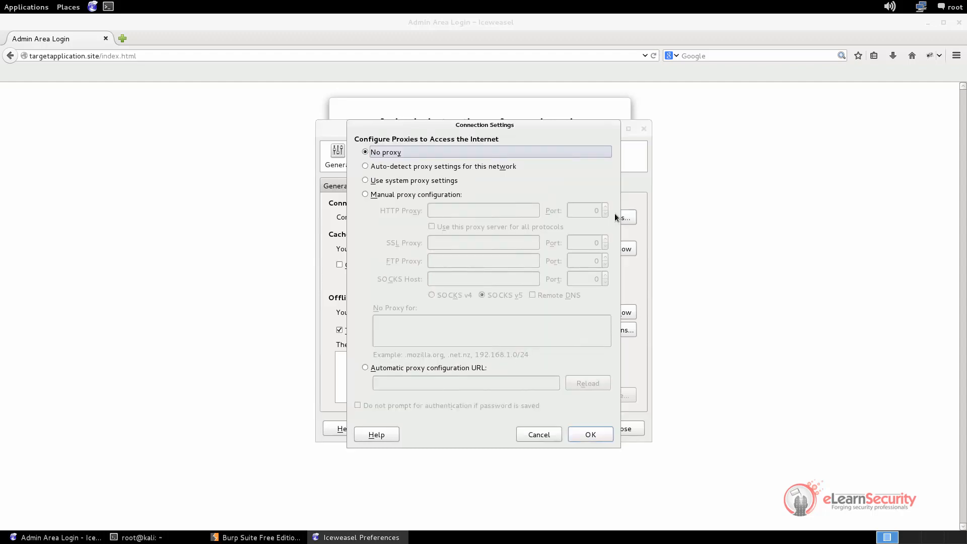
left_click(365, 195)
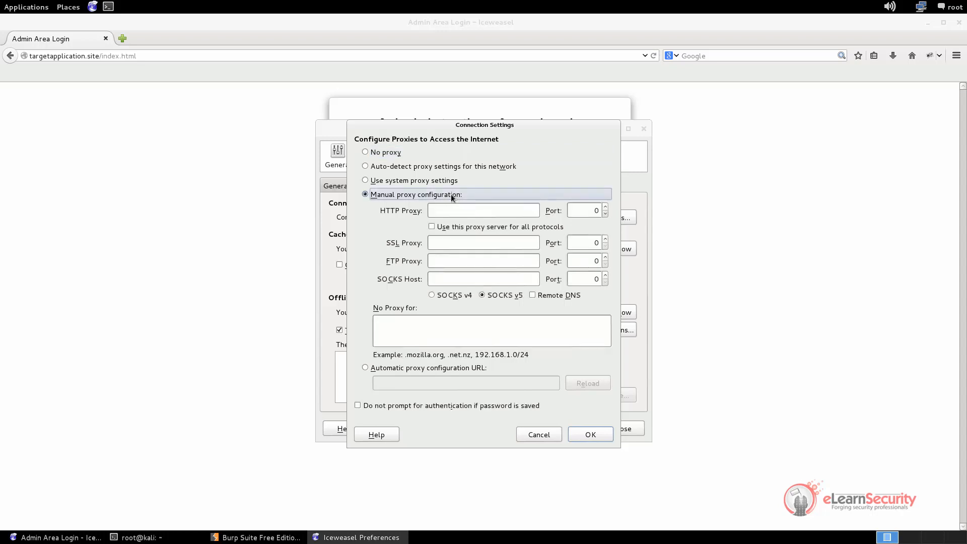
left_click(483, 210)
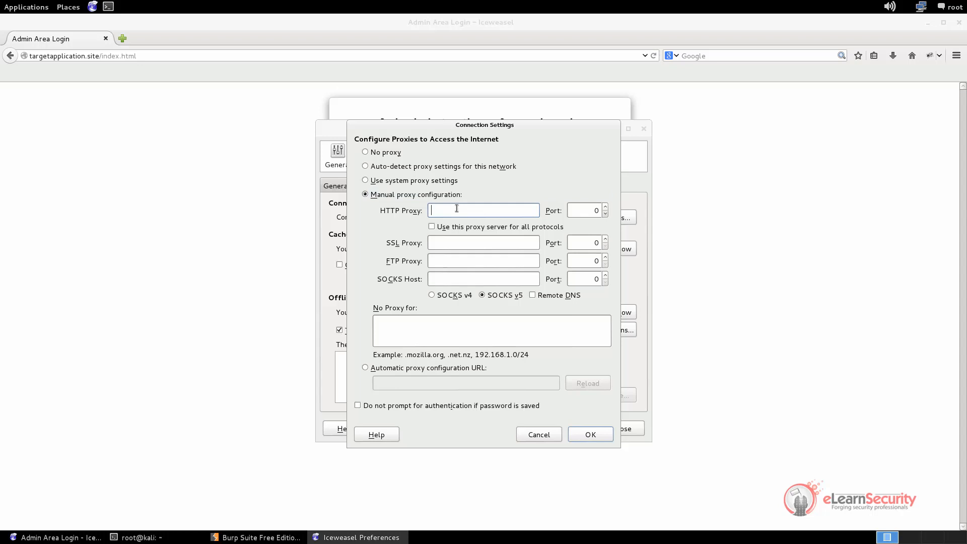
type("127")
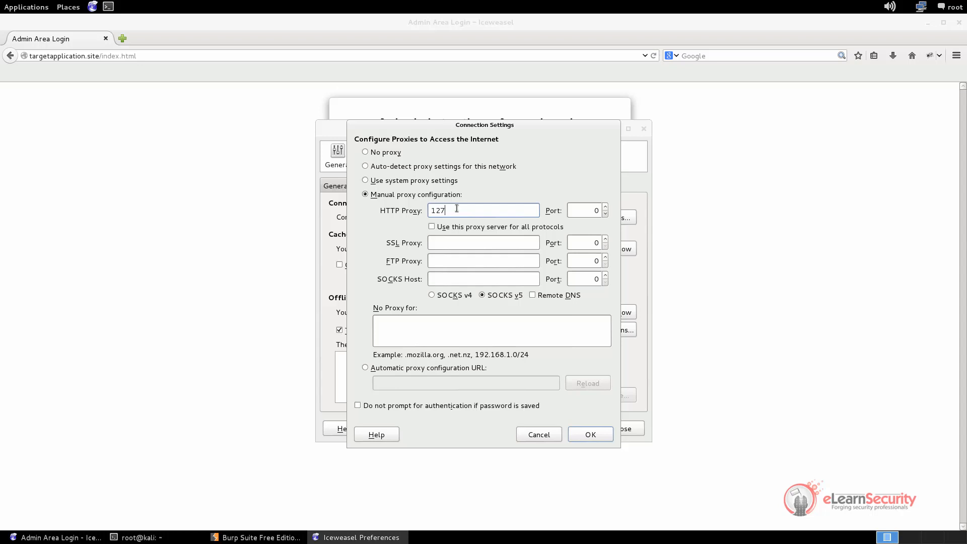
type(".0.0.1")
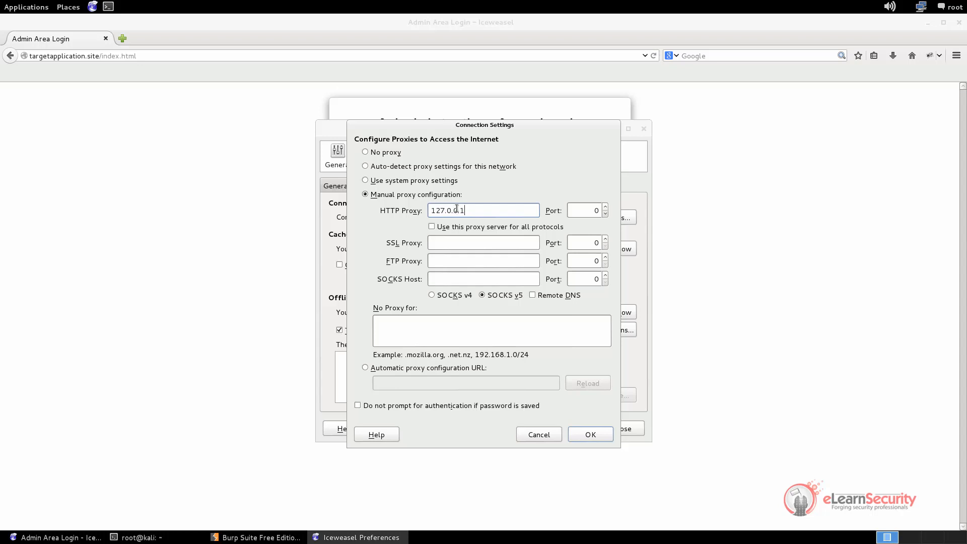
left_click(583, 210)
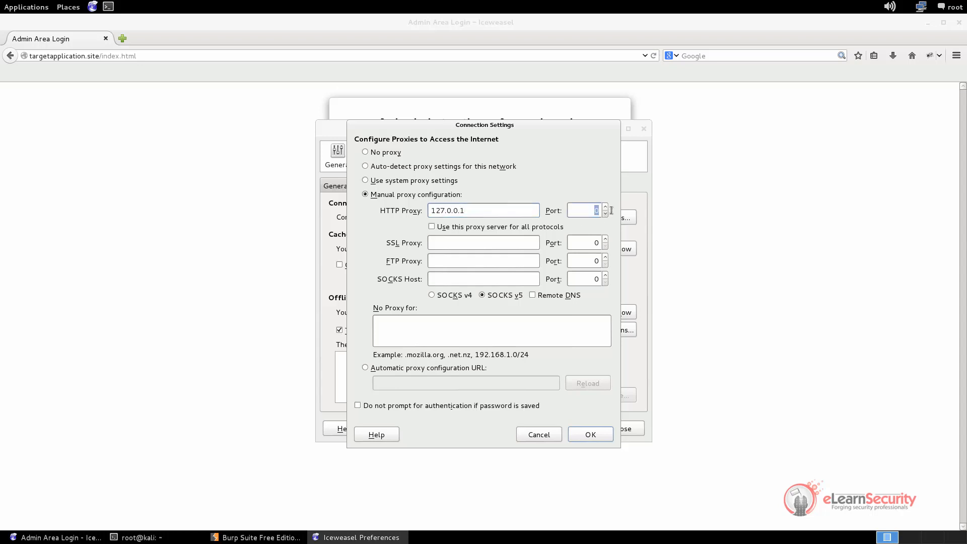
type("8080")
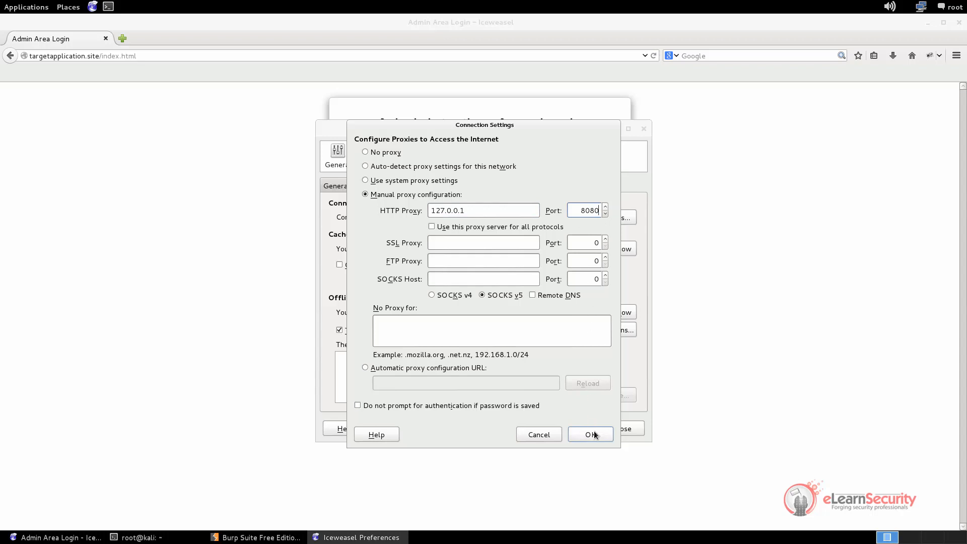
left_click(589, 434)
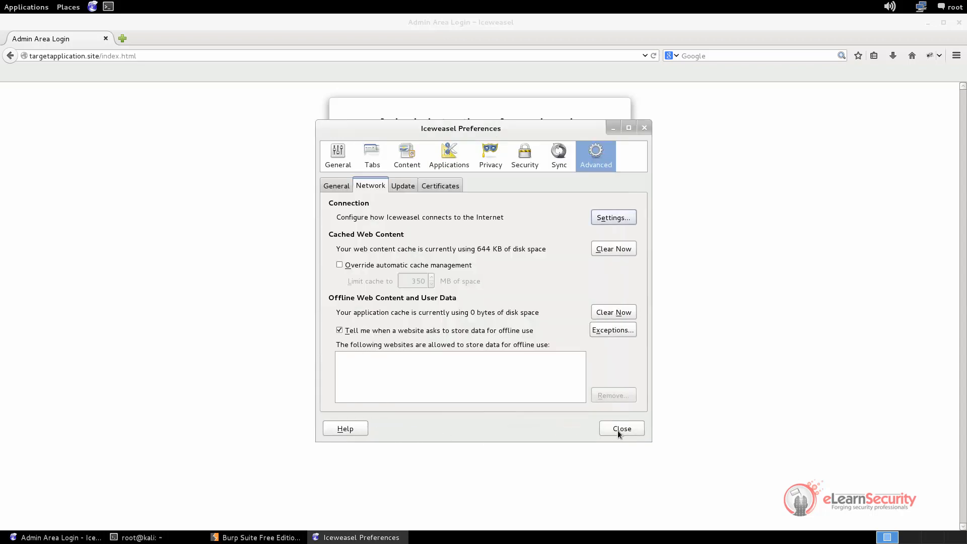
left_click(621, 428)
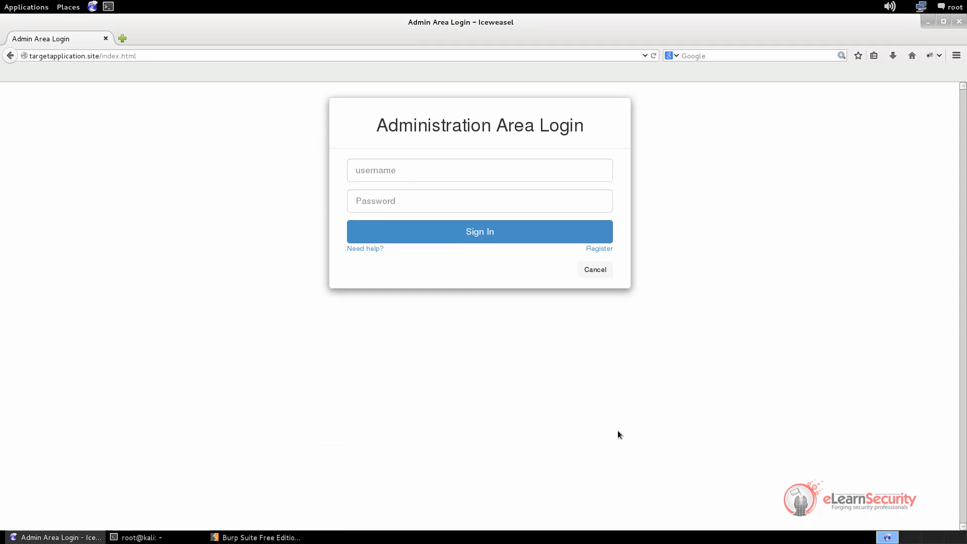
- Confirm Burp's Proxy Intercept is on and empty, then return to Iceweasel
left_click(256, 538)
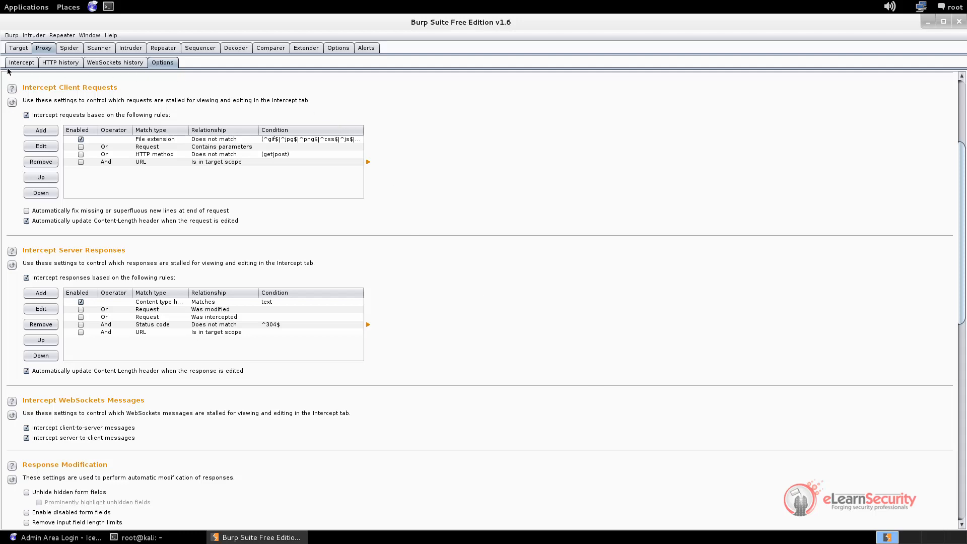
left_click(20, 63)
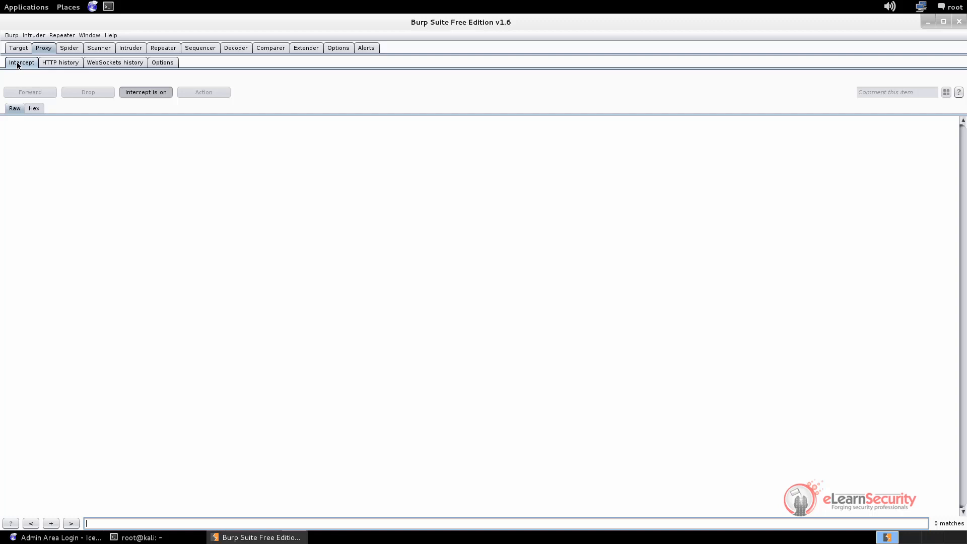
left_click(60, 537)
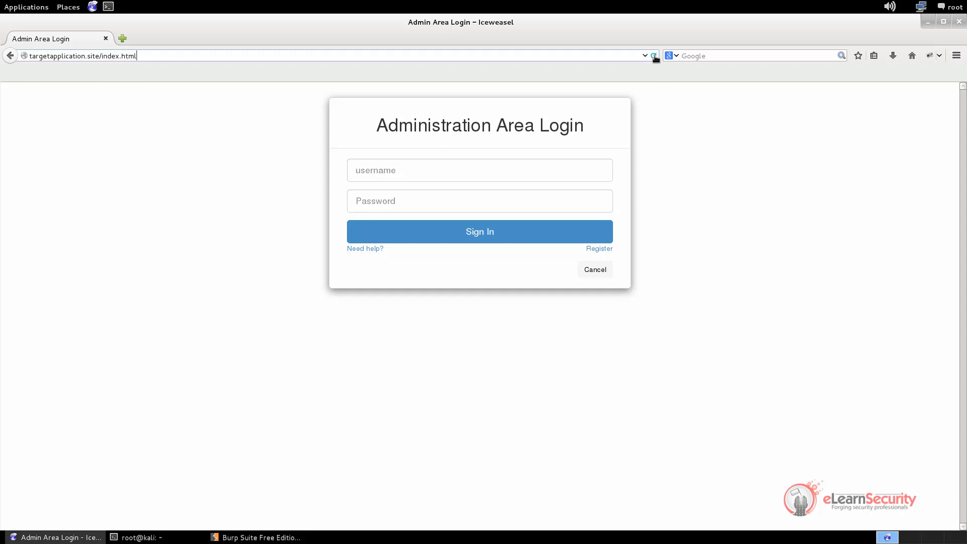
mouse_move(654, 56)
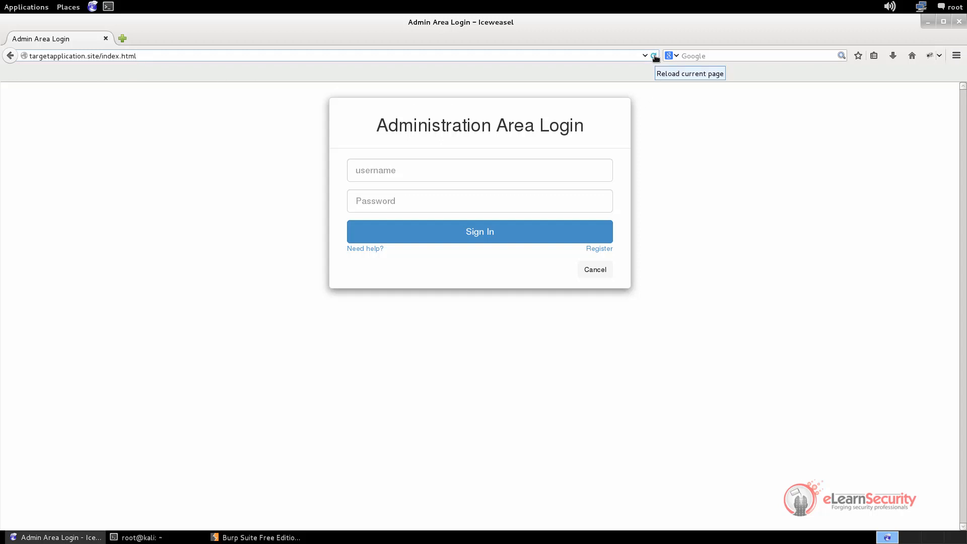
- Reload the Administration Area Login page so its GET /index.html request is held in Burp
left_click(654, 55)
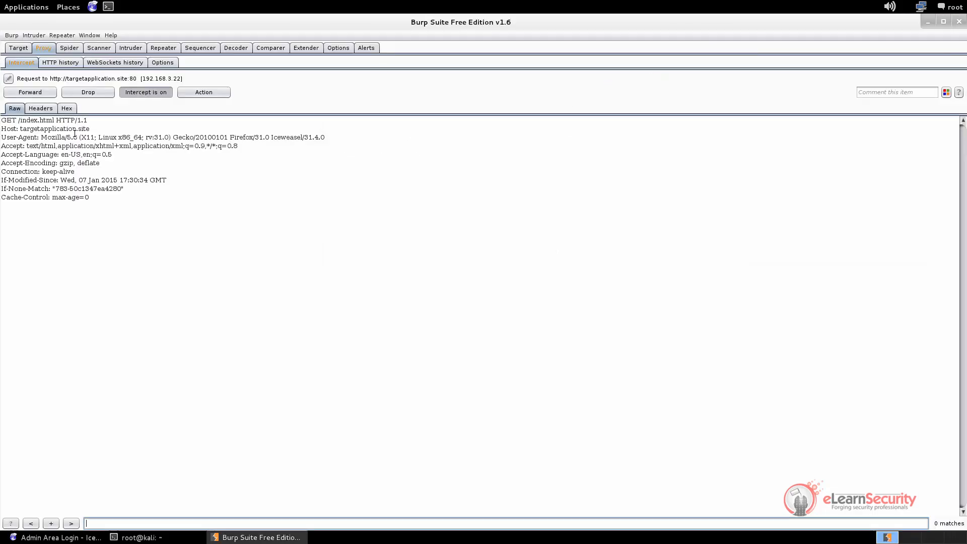
mouse_move(173, 165)
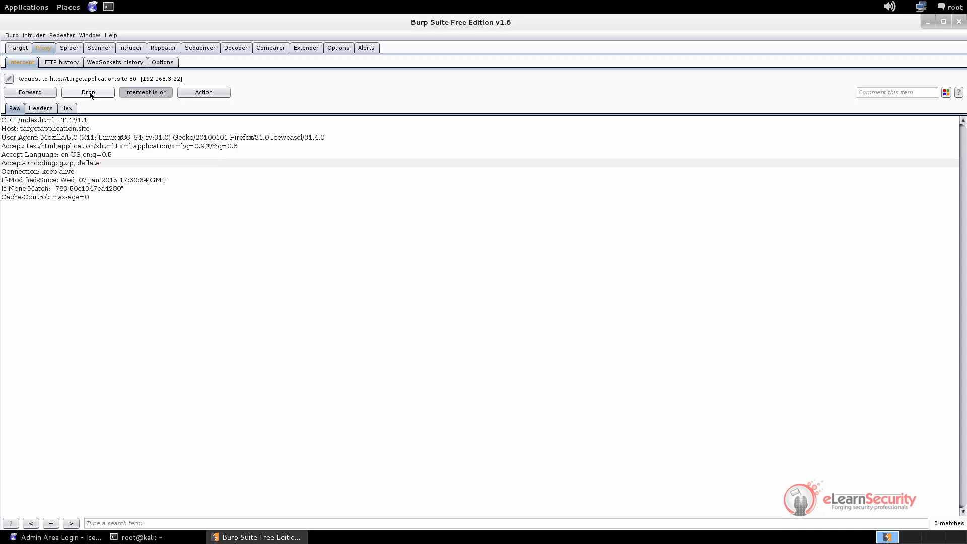
- Review the held GET /index.html request and forward it to the server
left_click(203, 92)
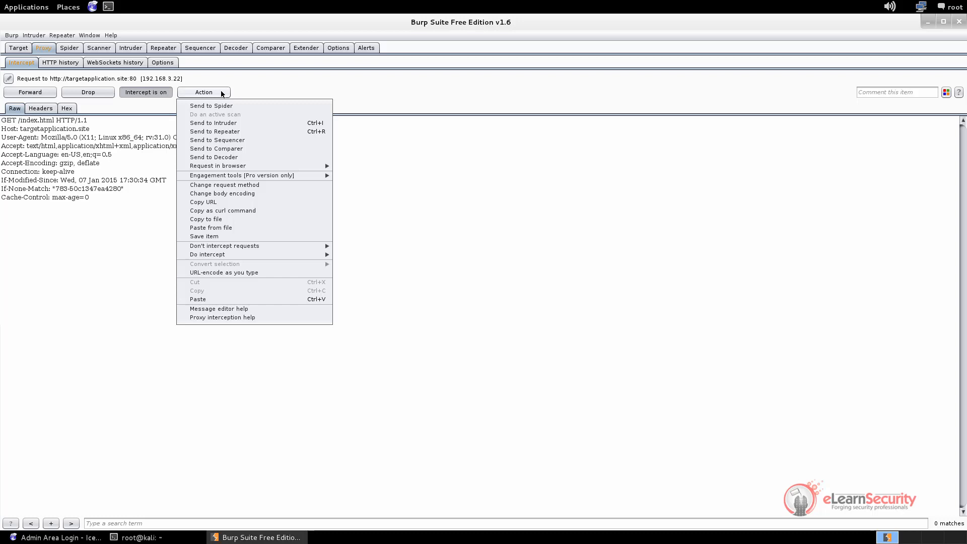
mouse_move(221, 75)
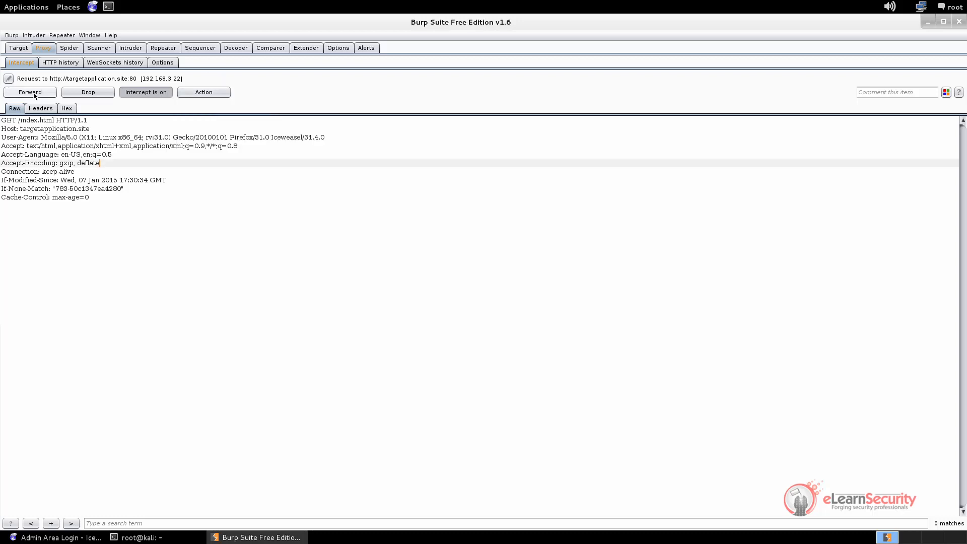
left_click(30, 91)
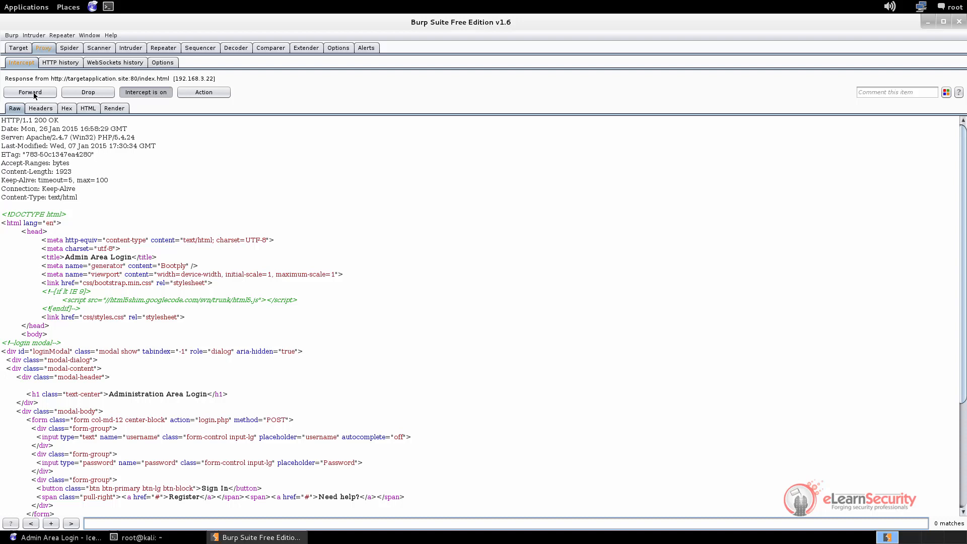
mouse_move(202, 253)
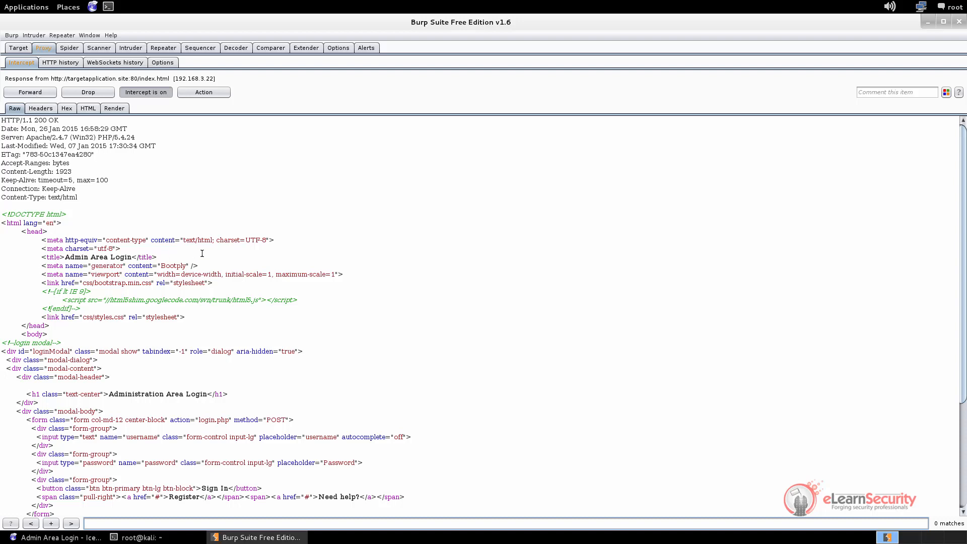
- Forward the index.html, styles.css and bootstrap.min.css responses, turn interception off, and return to Iceweasel
scroll("down", 3)
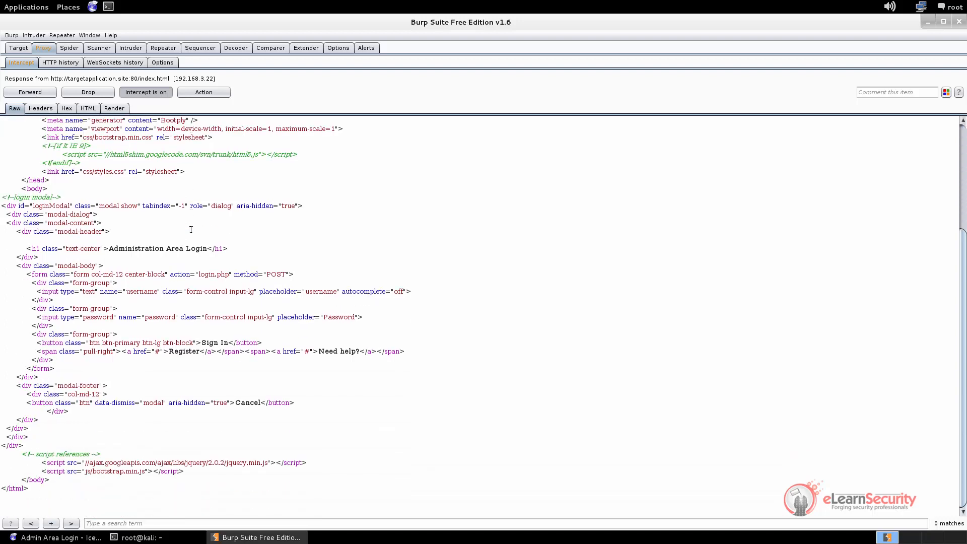
scroll("up", 3)
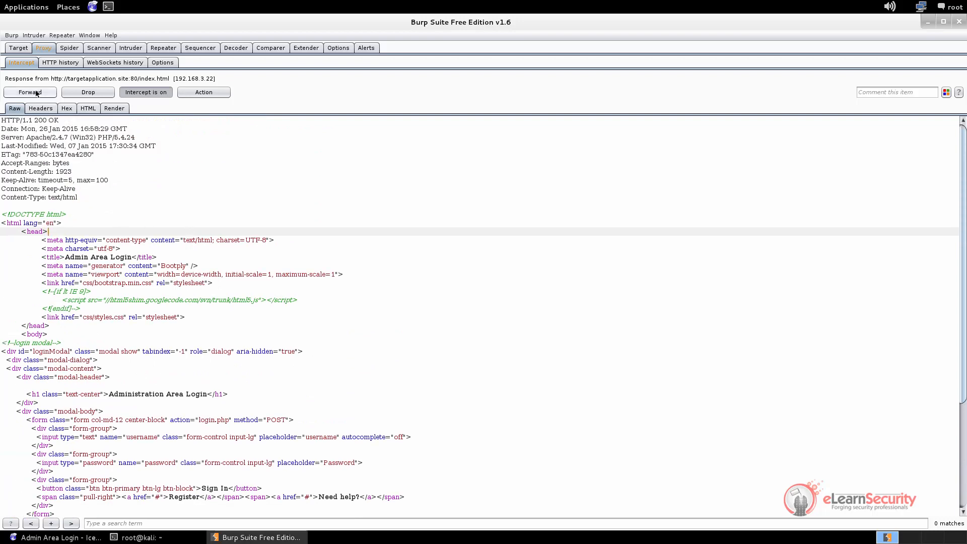
left_click(29, 92)
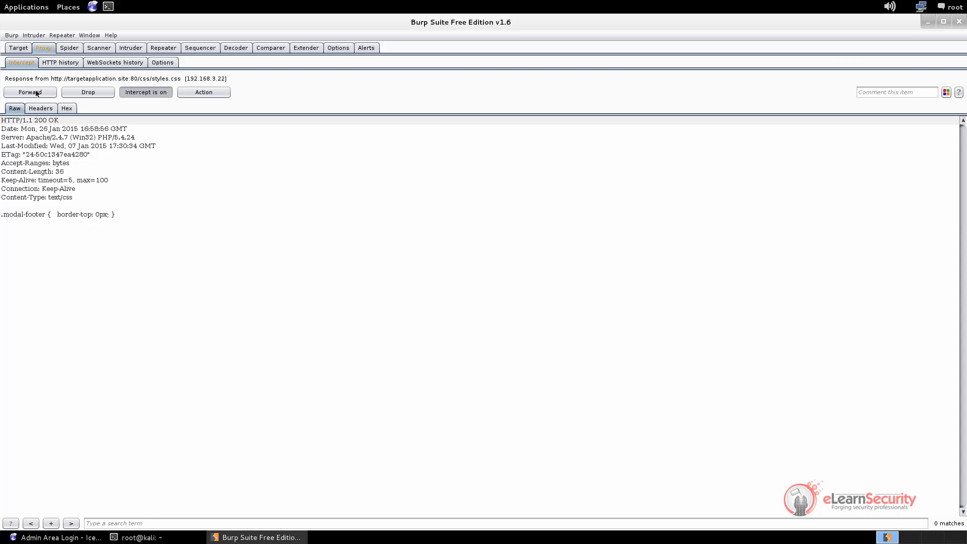
left_click(30, 92)
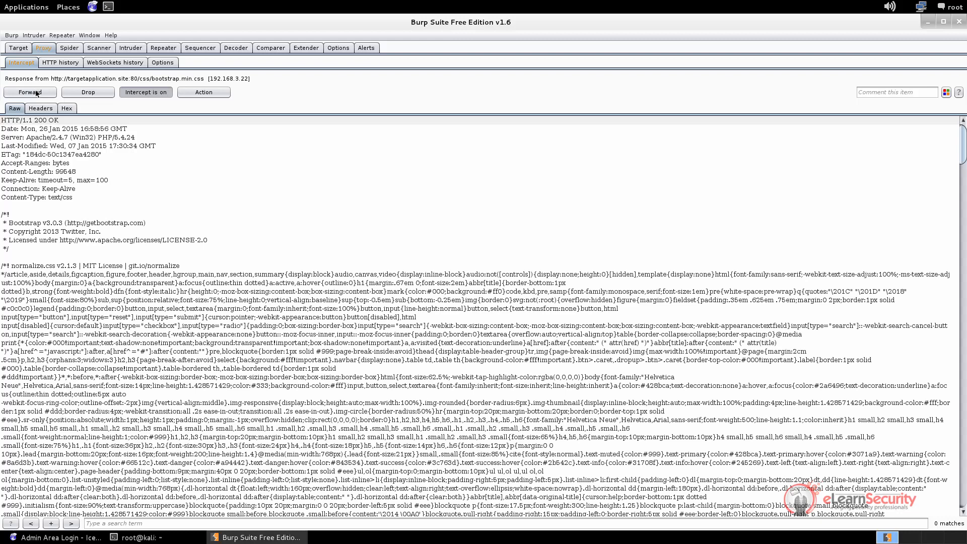
left_click(29, 92)
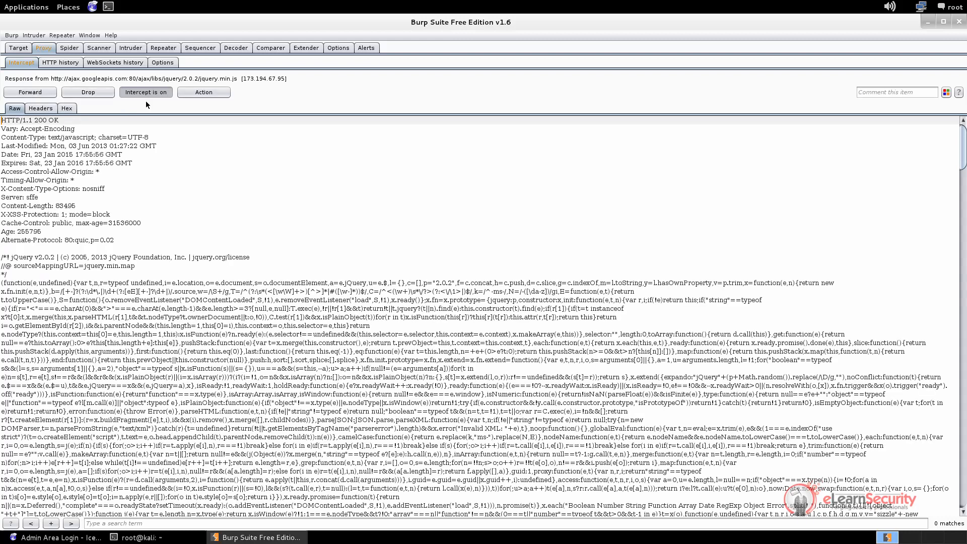
left_click(145, 91)
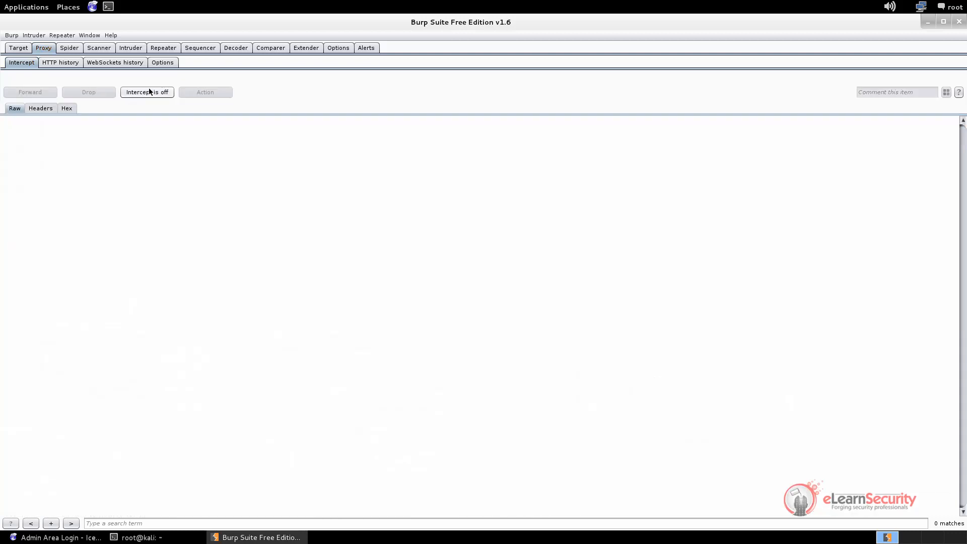
left_click(59, 538)
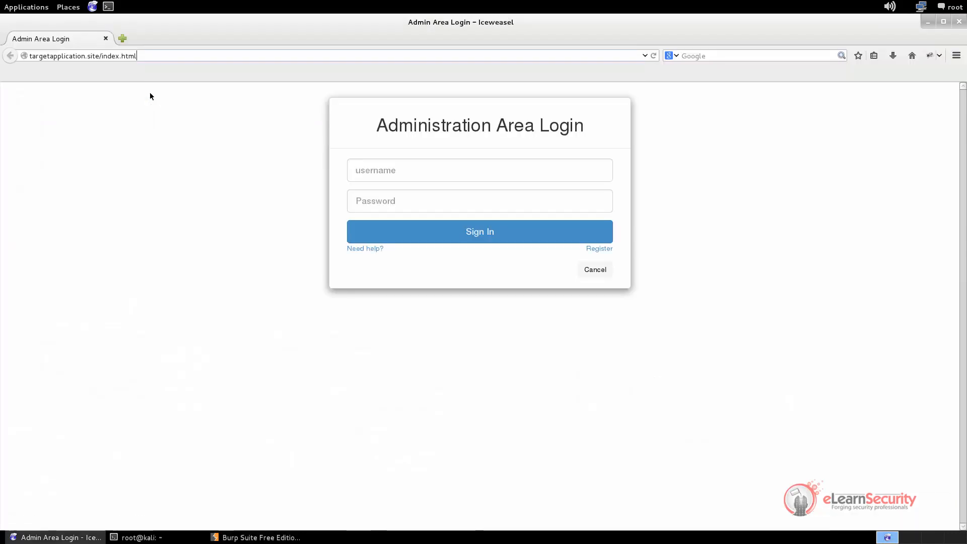
mouse_move(252, 162)
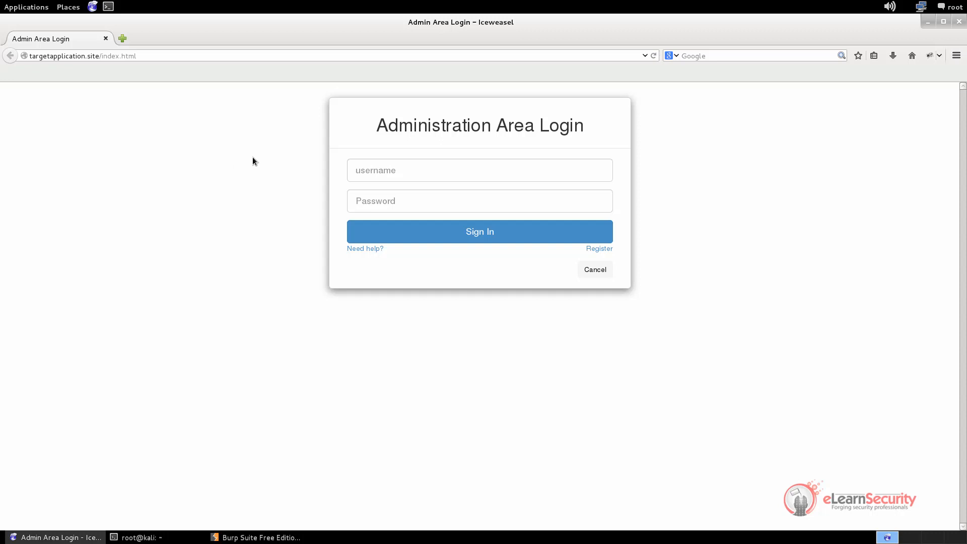
- Re-enable interception and reload the login page to capture a new GET /index.html request
left_click(255, 537)
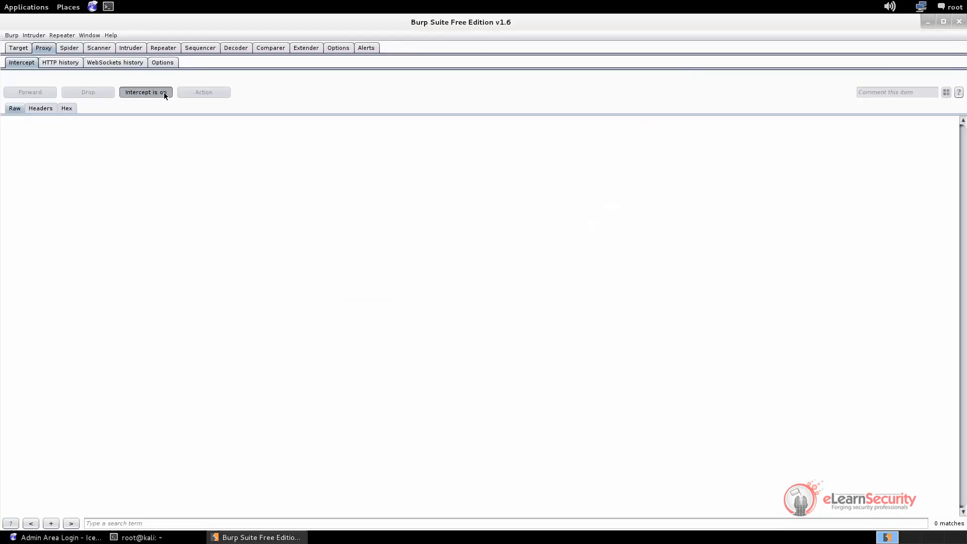
left_click(60, 538)
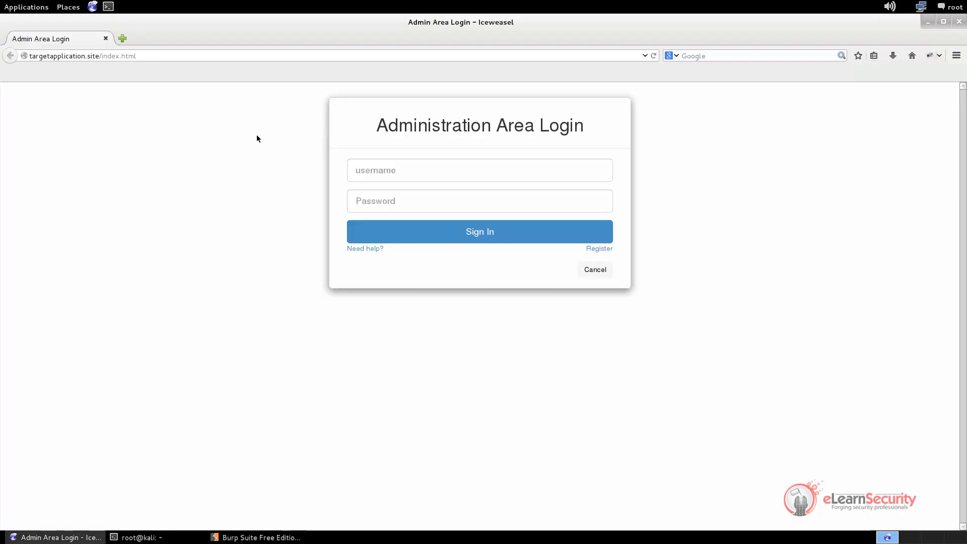
mouse_move(649, 90)
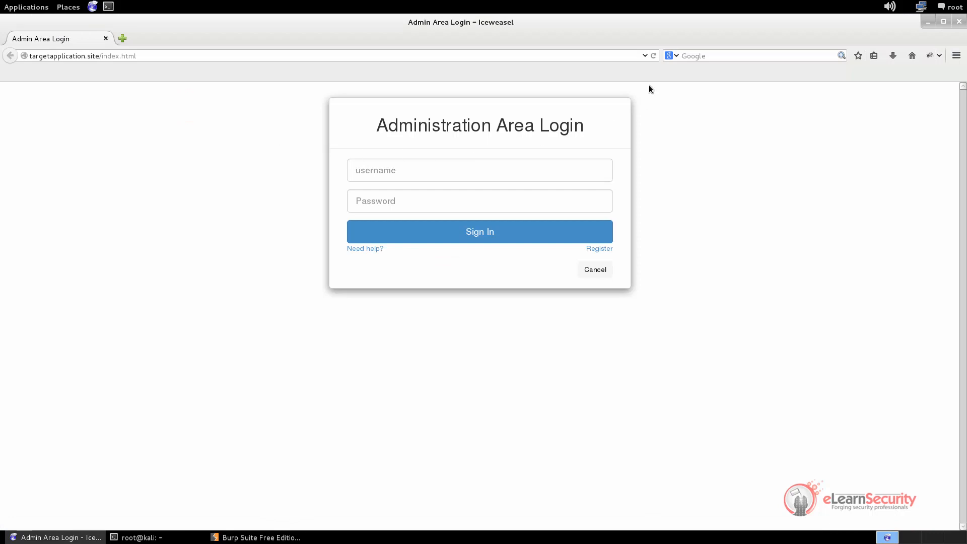
left_click(654, 56)
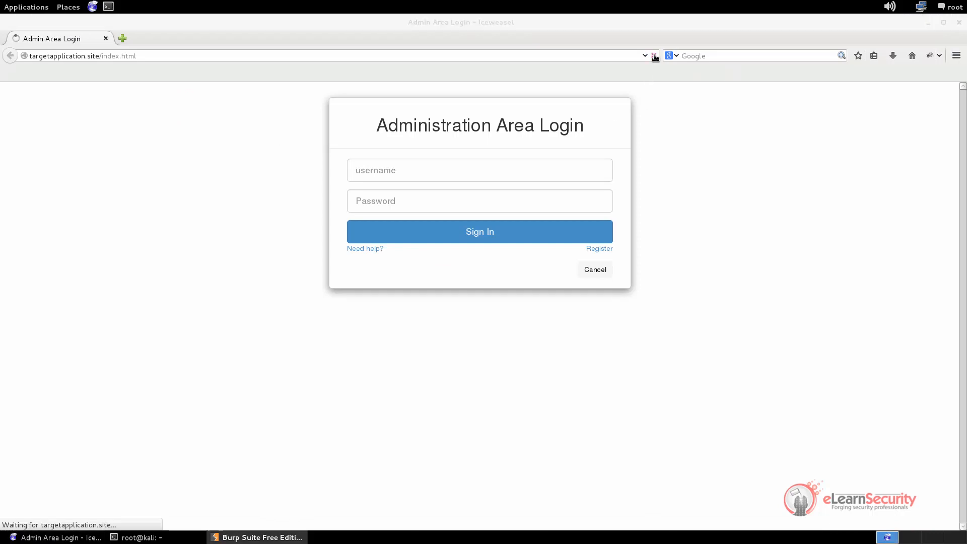
left_click(256, 538)
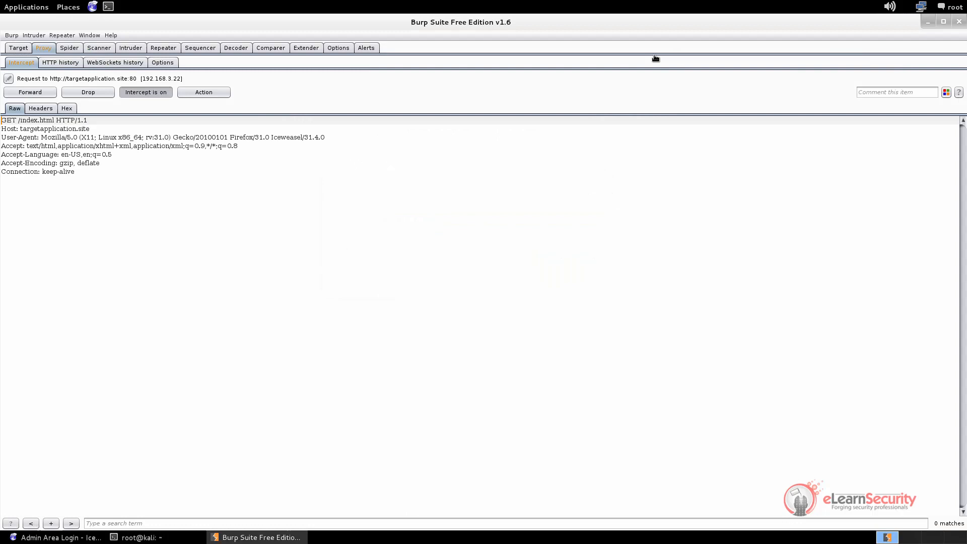
mouse_move(121, 153)
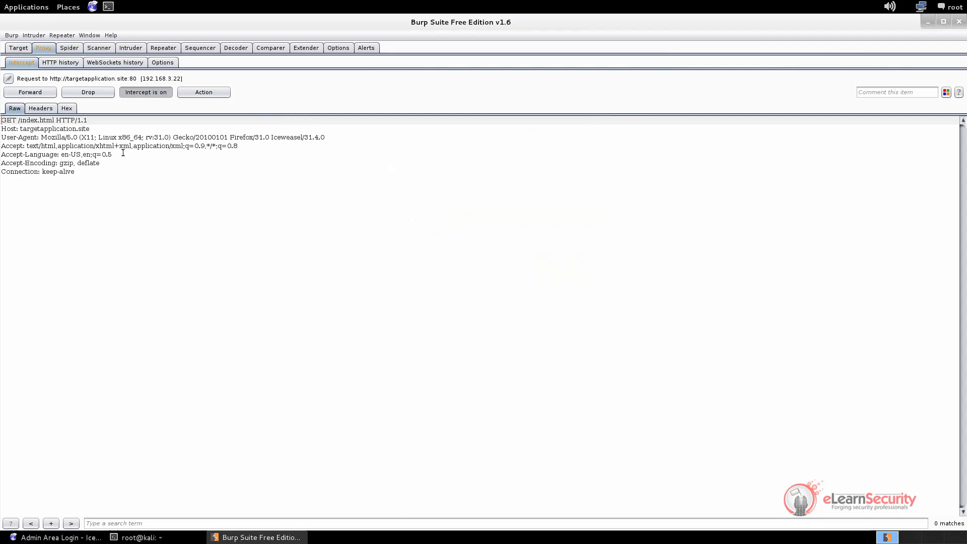
- Rewrite the held request from /index.html to /test.html, forward it and its response, then stop intercepting
double_click(27, 120)
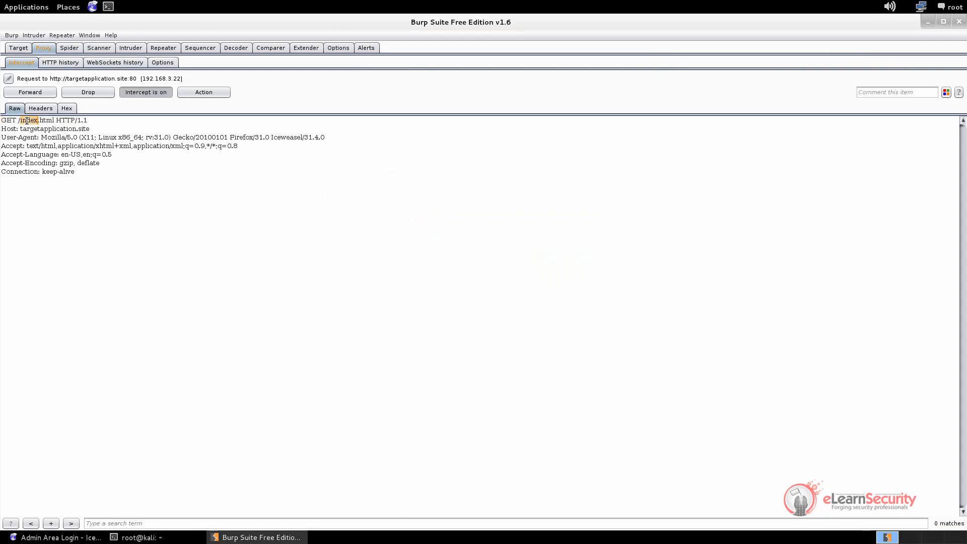
type("test")
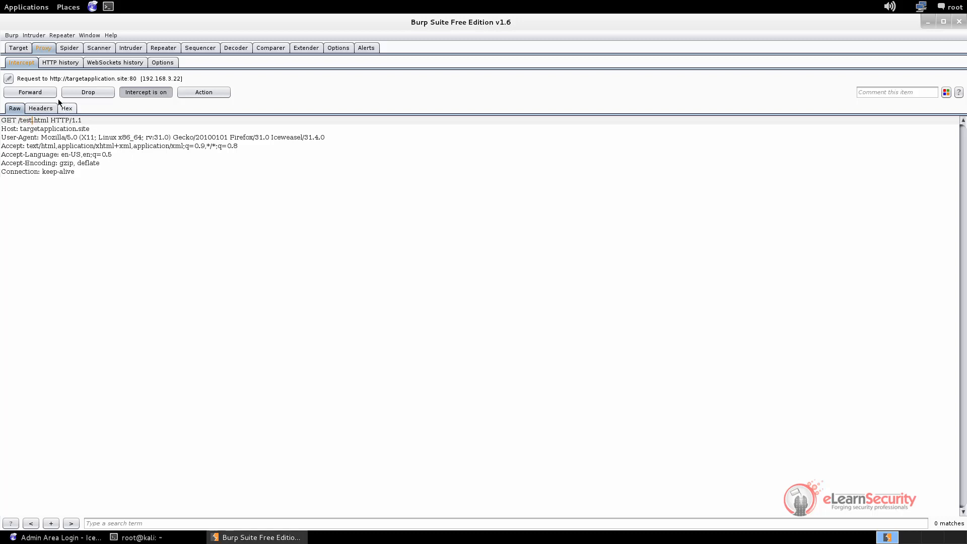
left_click(30, 91)
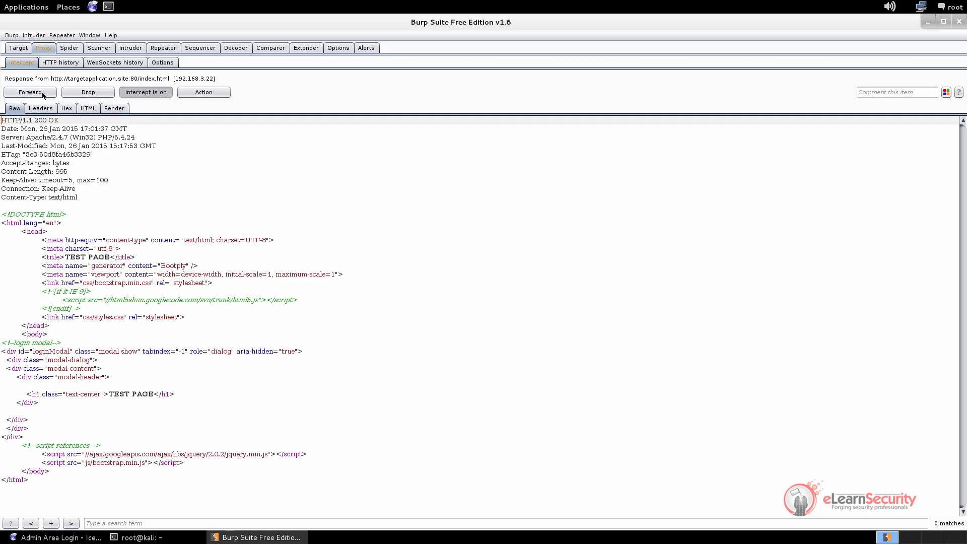
left_click(31, 91)
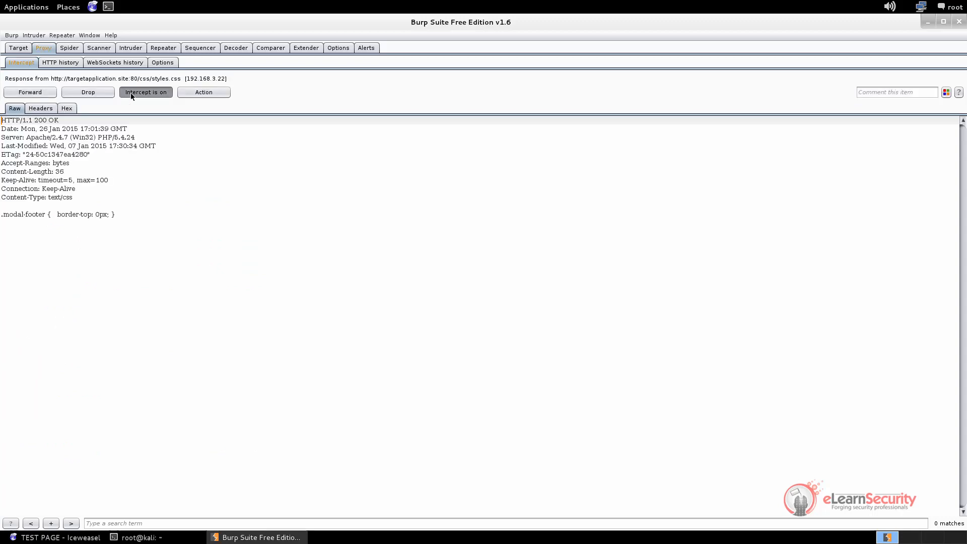
left_click(61, 537)
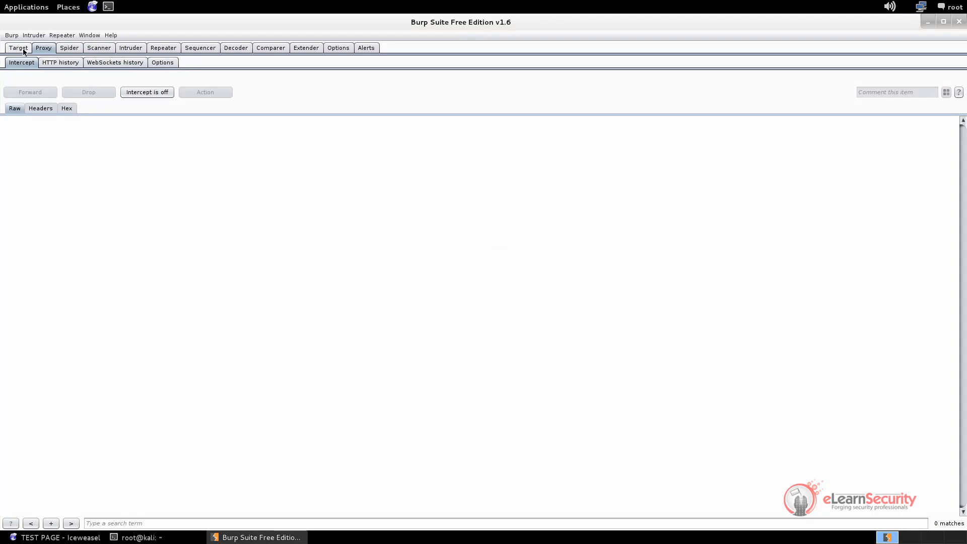
- Expand targetapplication.site and its js folder in the site map, then bring up the host's actions
left_click(19, 48)
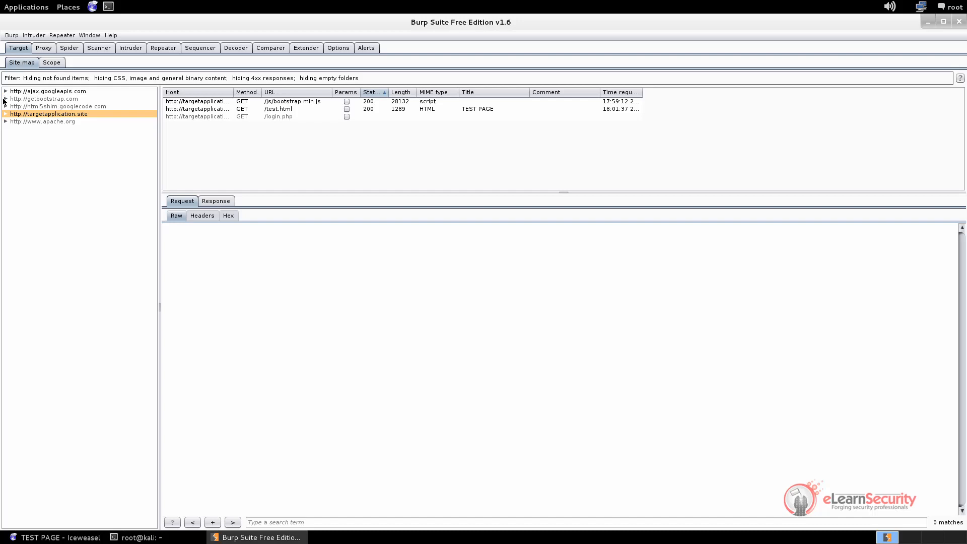
left_click(5, 114)
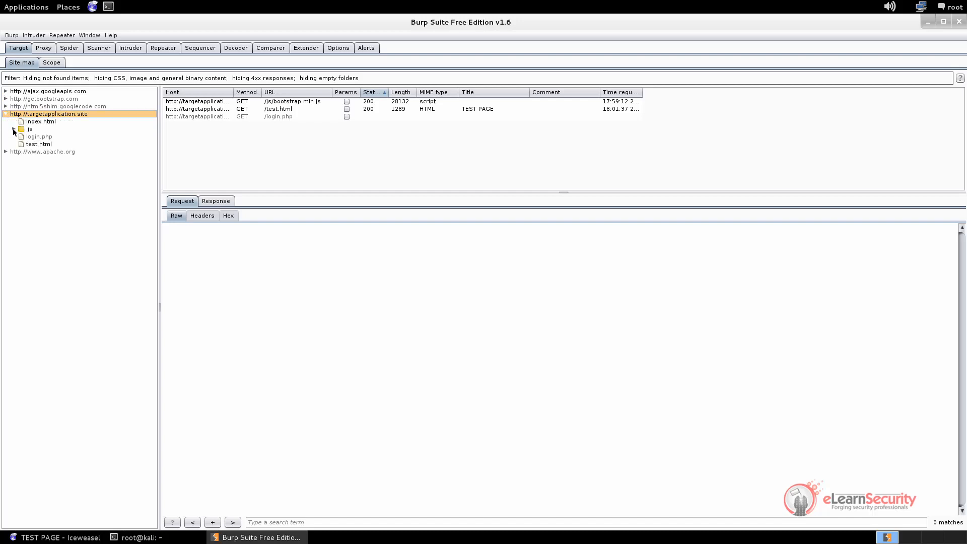
left_click(13, 129)
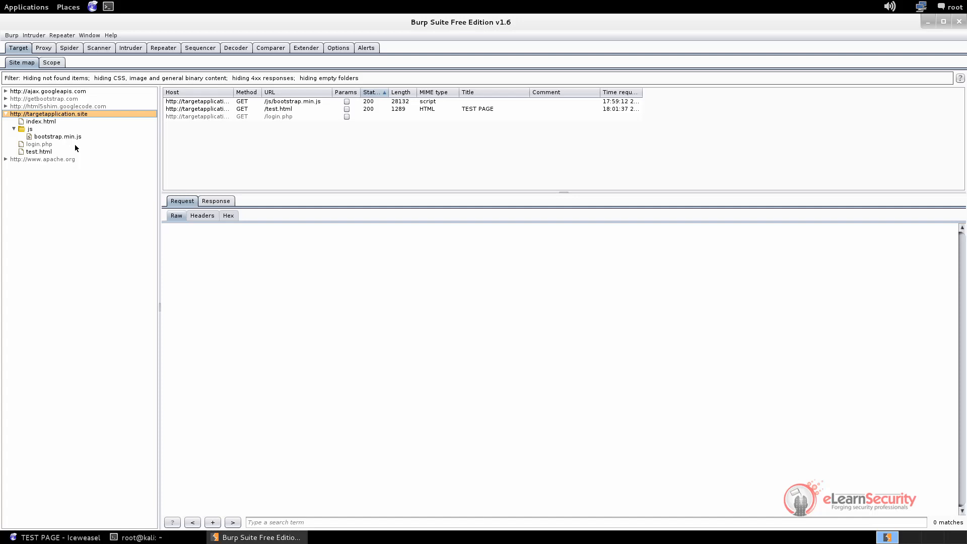
mouse_move(57, 149)
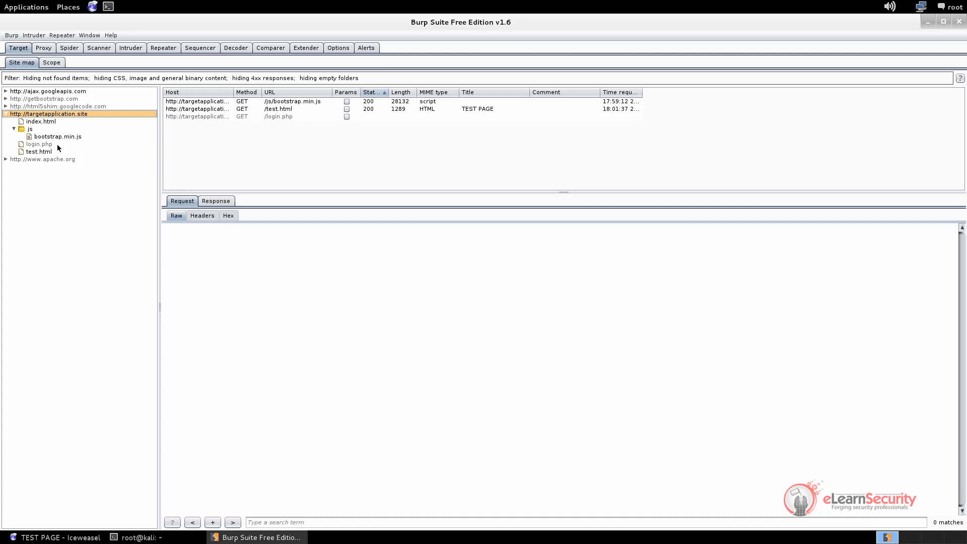
mouse_move(55, 122)
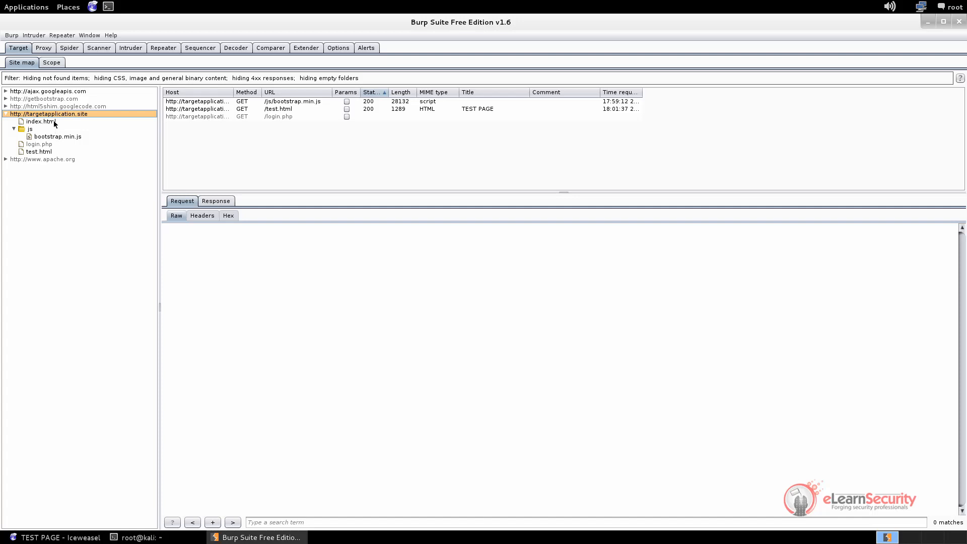
right_click(49, 114)
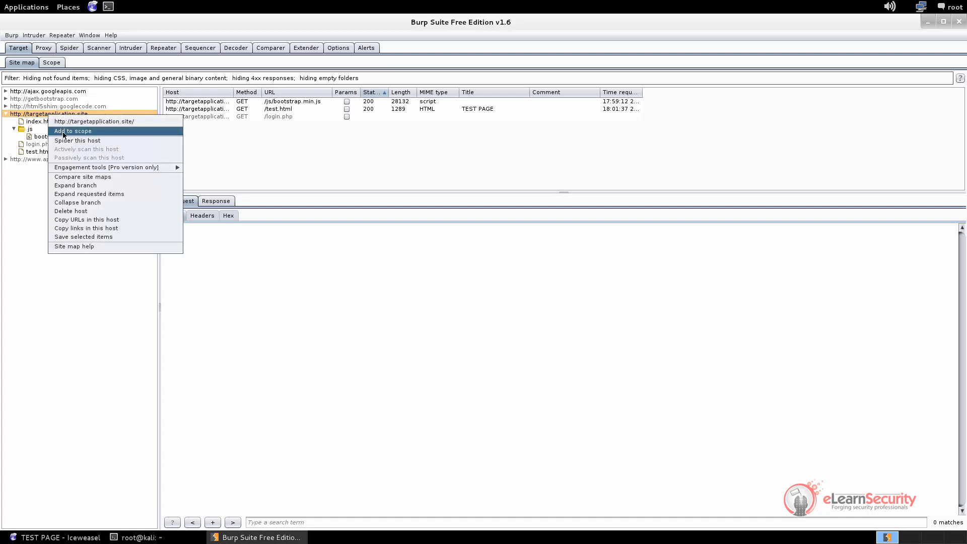
- Add targetapplication.site to the target scope and review the resulting HTTP port 80 rule
left_click(72, 131)
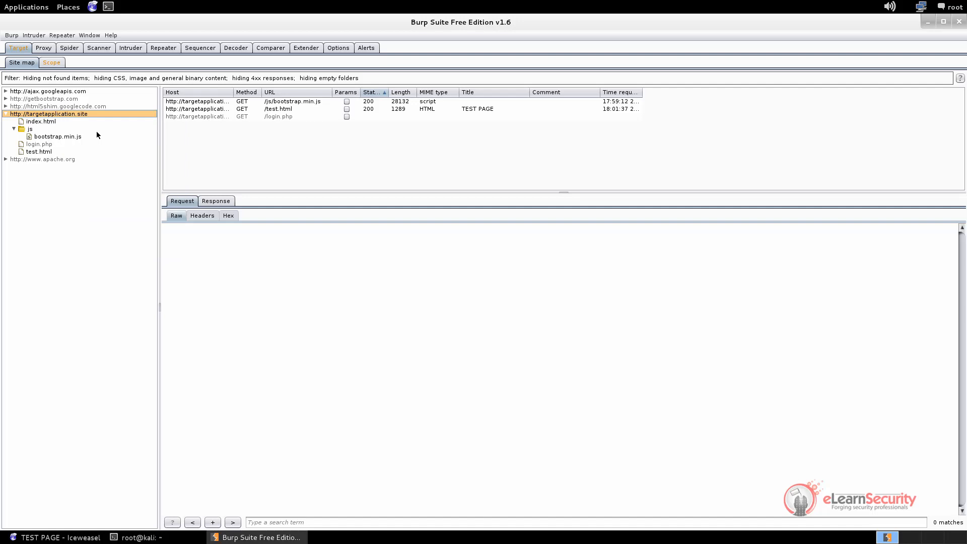
left_click(51, 62)
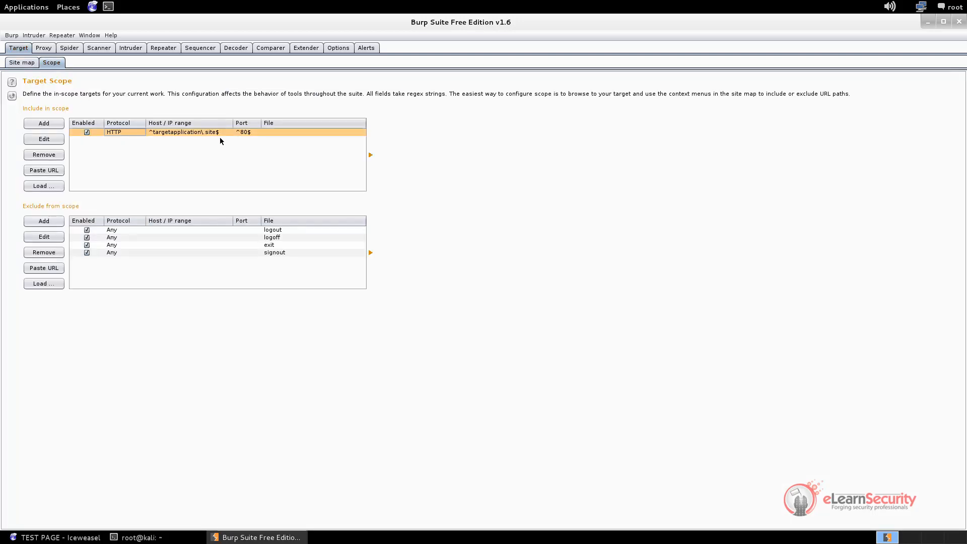
mouse_move(162, 152)
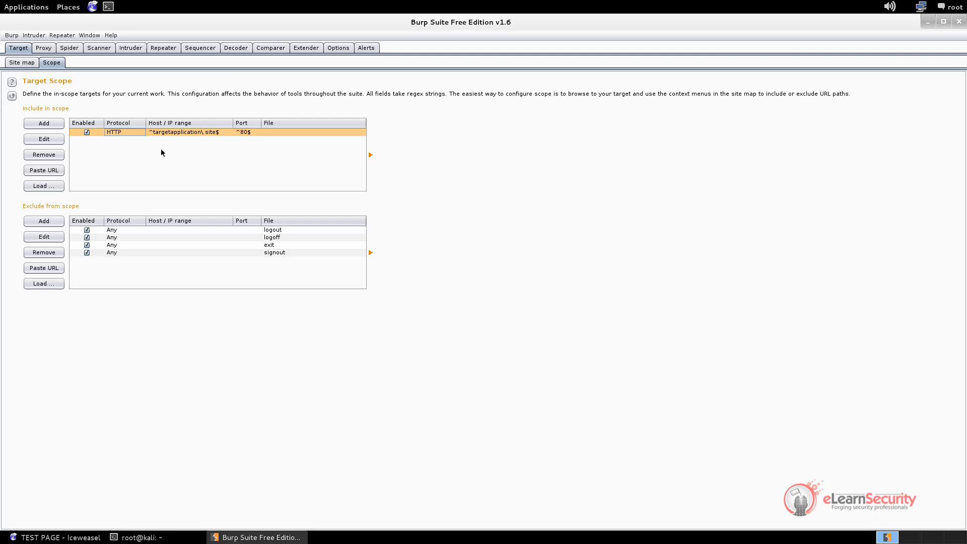
mouse_move(114, 152)
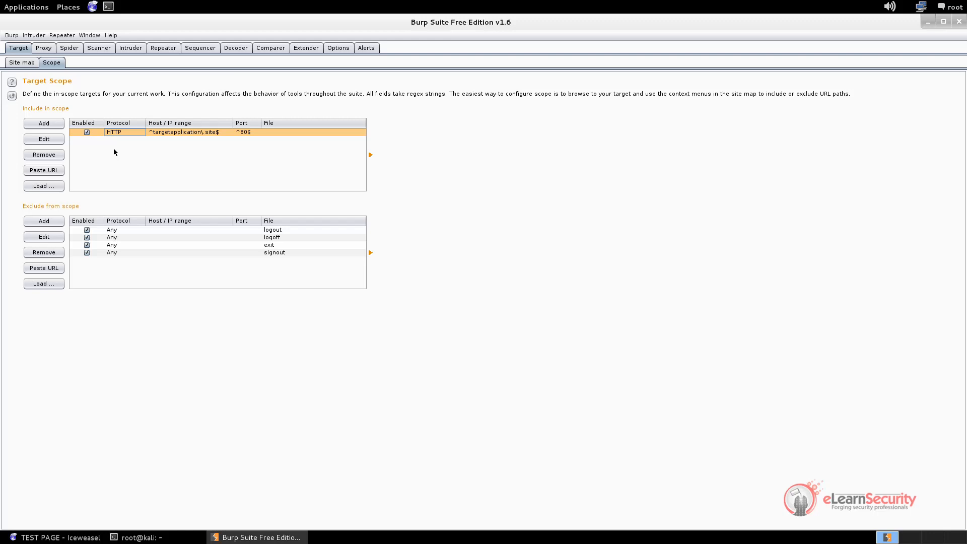
mouse_move(43, 155)
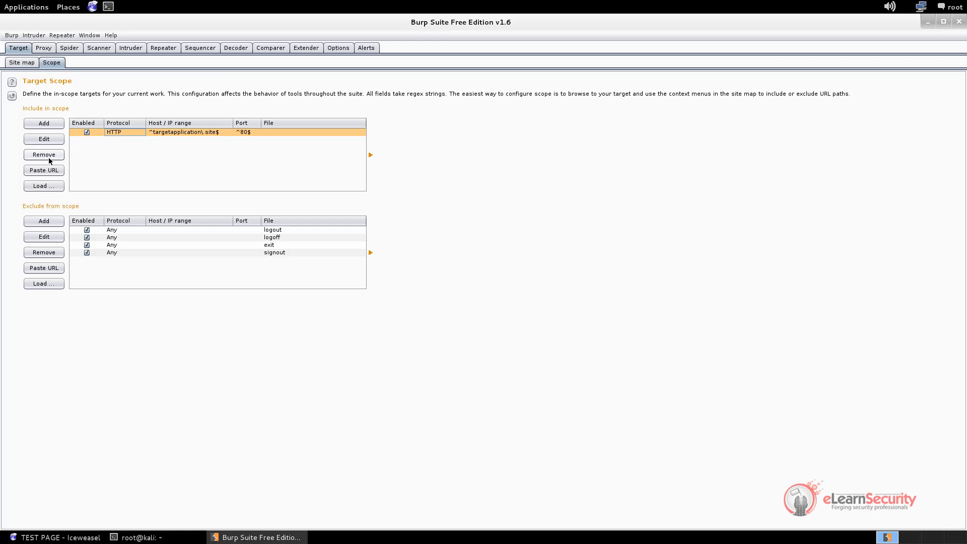
- Replace the scope rule with one pasted from the site URL: HTTP, targetapplication.site, port 80, any file
left_click(43, 155)
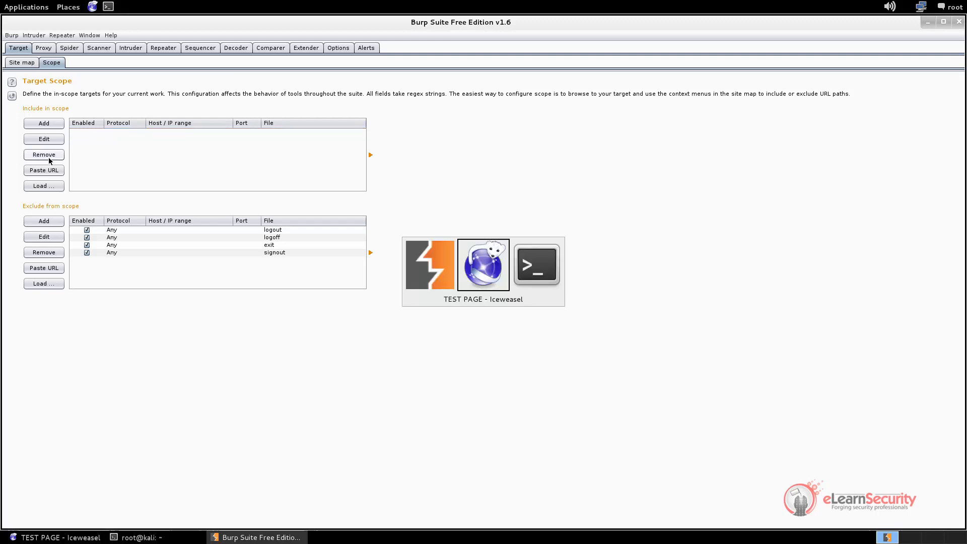
left_click(483, 264)
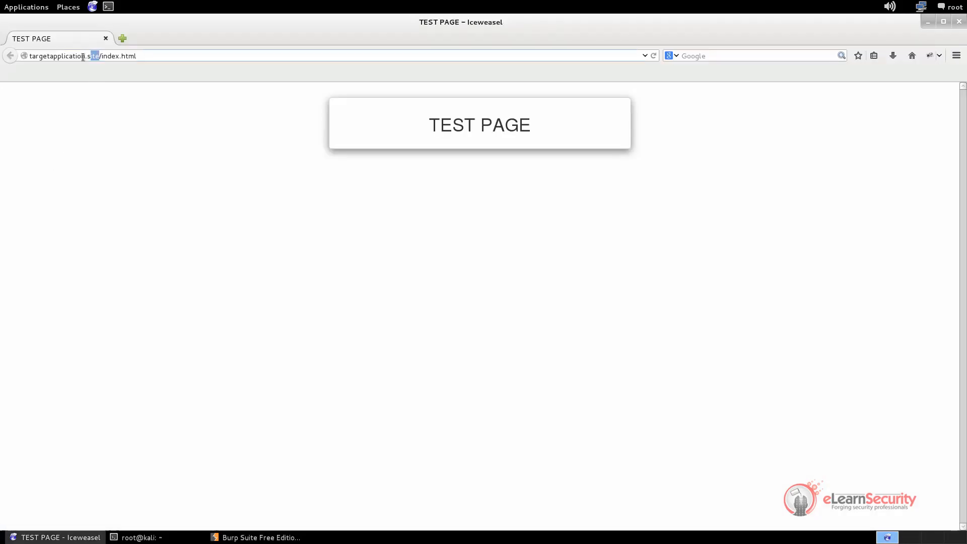
right_click(59, 55)
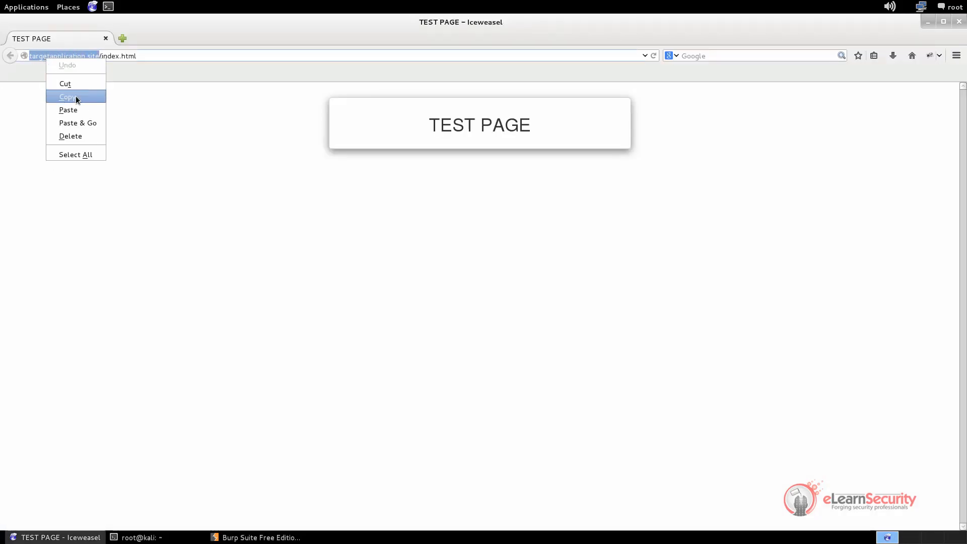
left_click(255, 538)
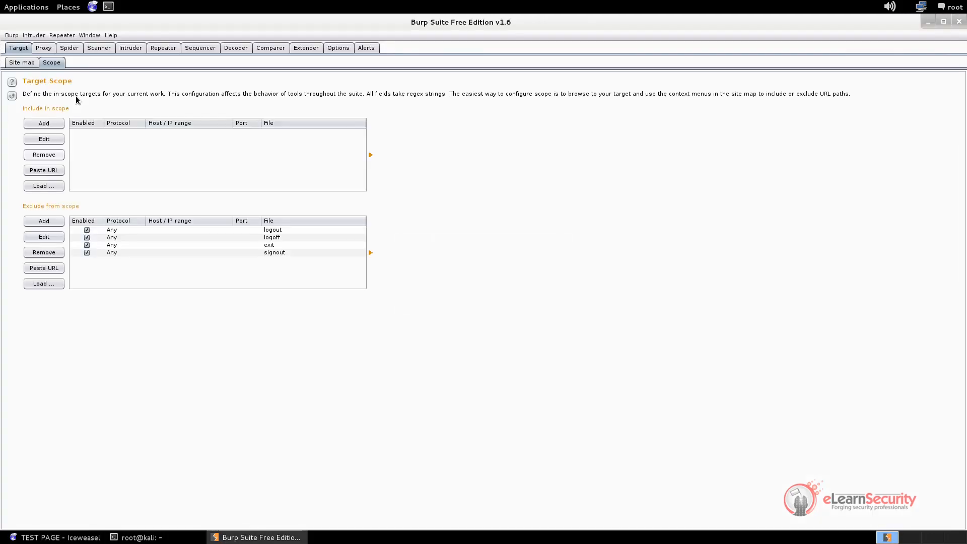
mouse_move(44, 170)
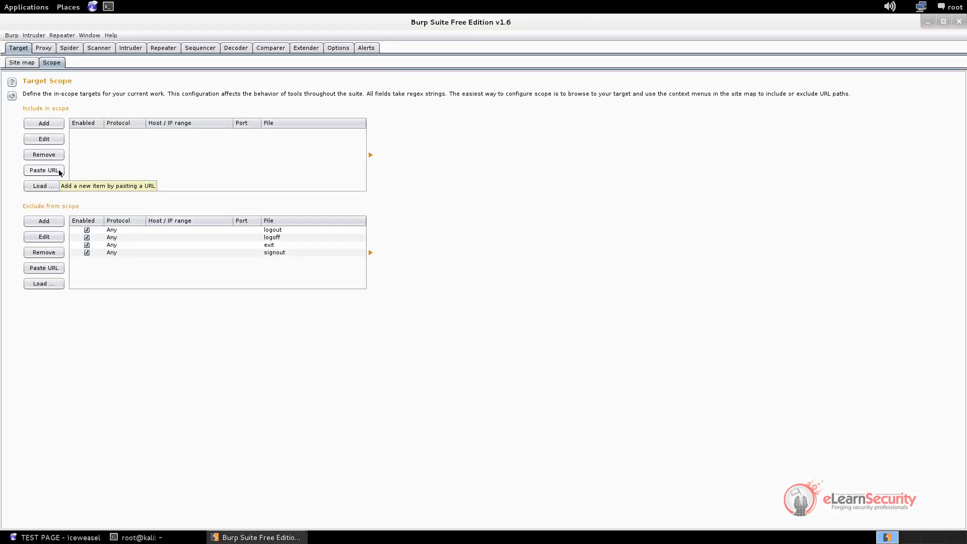
left_click(43, 170)
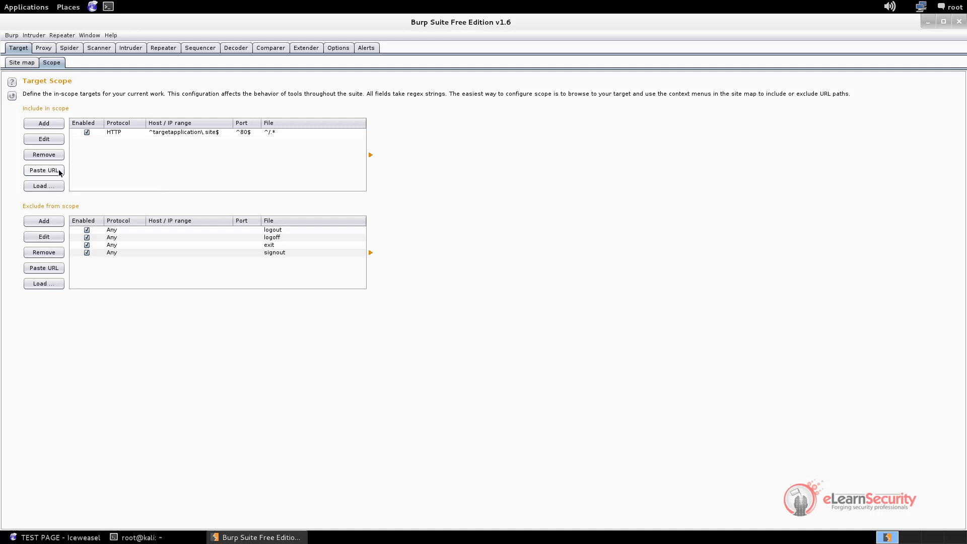
mouse_move(44, 139)
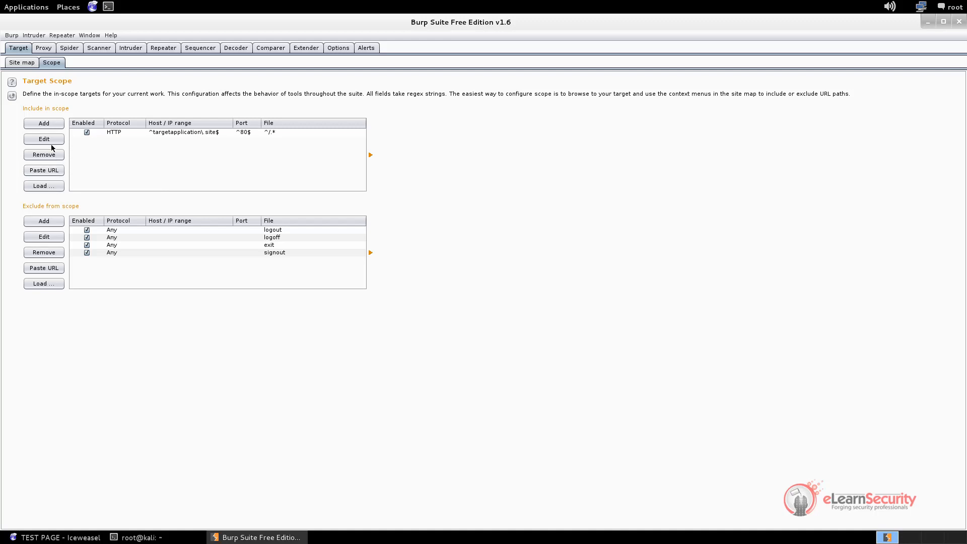
- Filter the site map to show only in-scope items
left_click(22, 63)
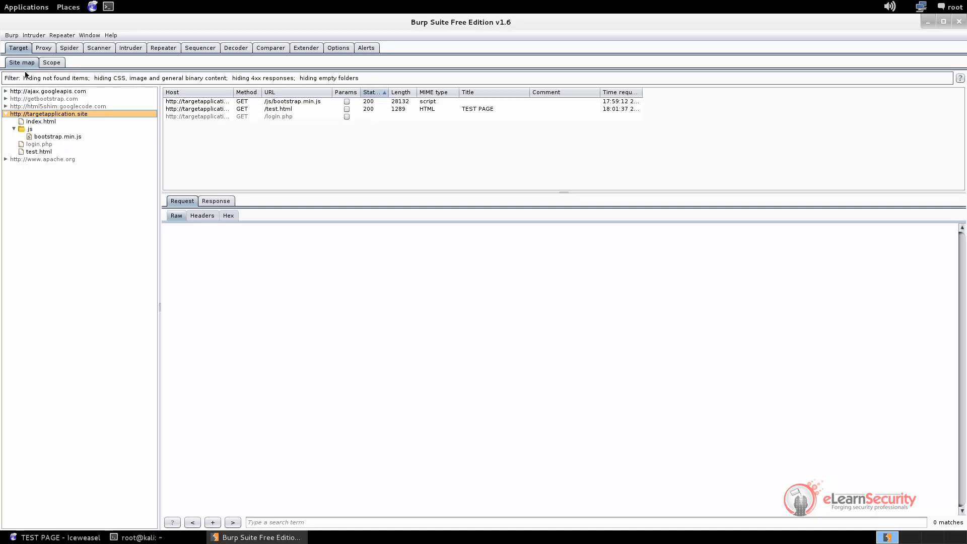
mouse_move(50, 80)
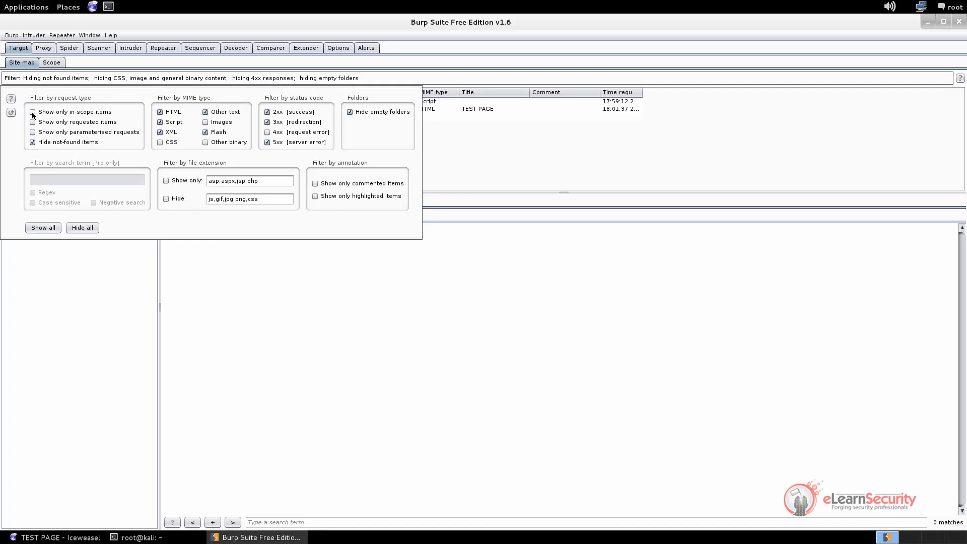
left_click(42, 227)
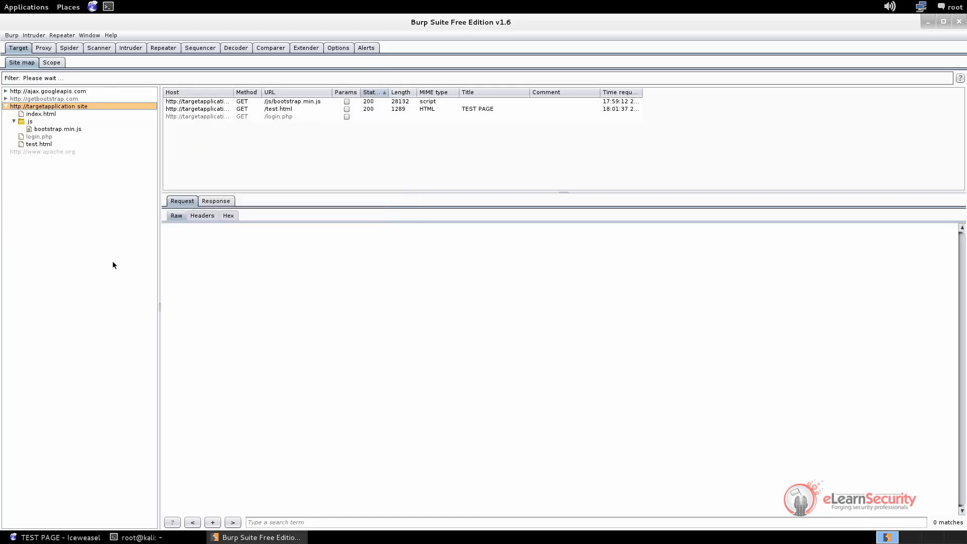
left_click(280, 101)
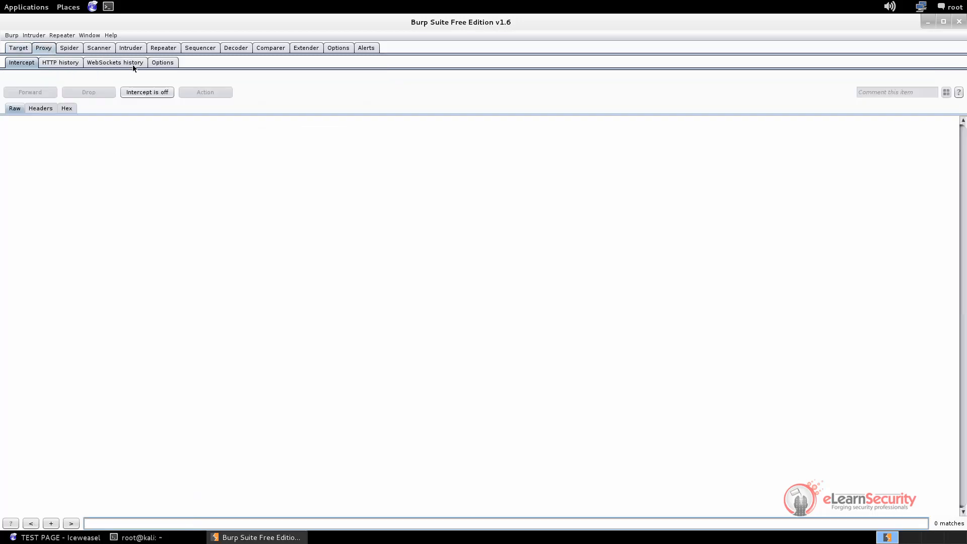
- Limit proxy interception of client requests and server responses to in-scope URLs
left_click(162, 62)
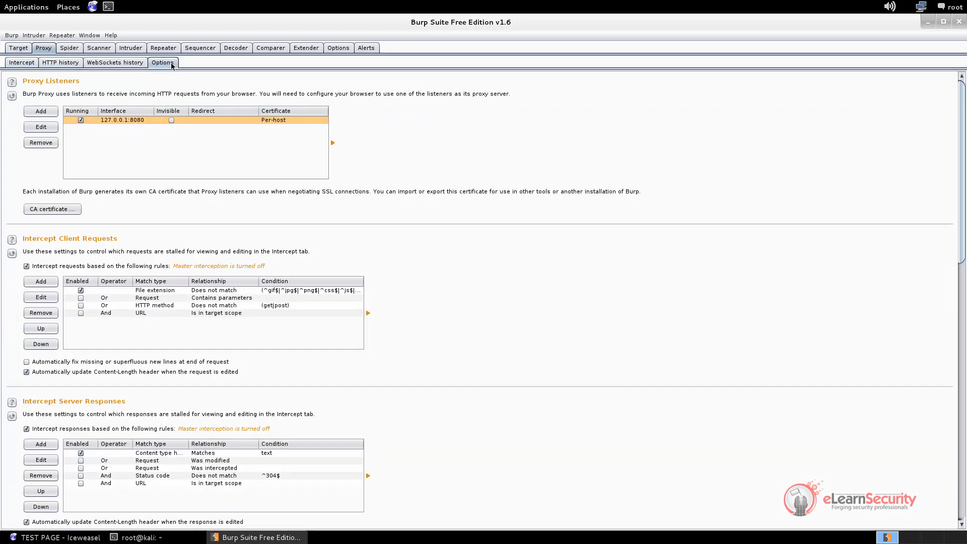
mouse_move(181, 313)
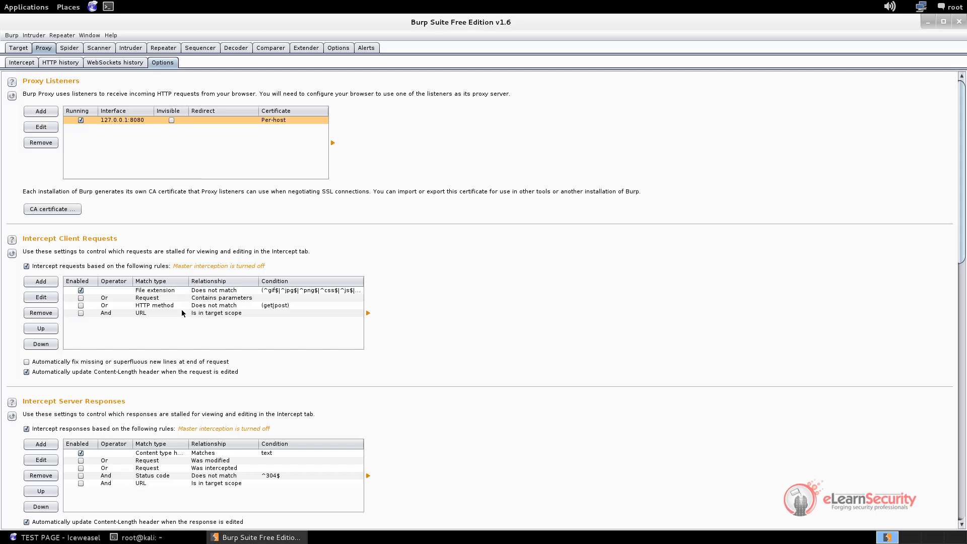
scroll("down", 3)
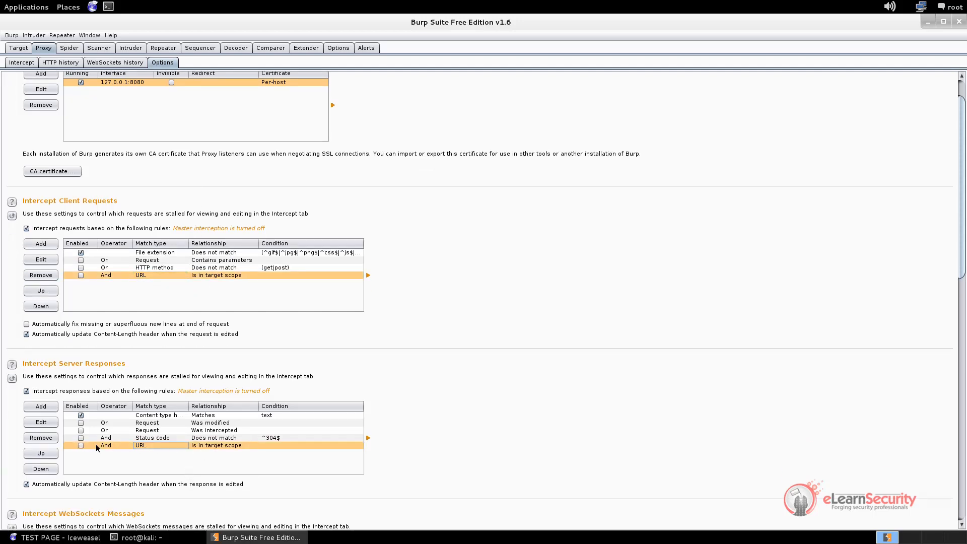
left_click(80, 275)
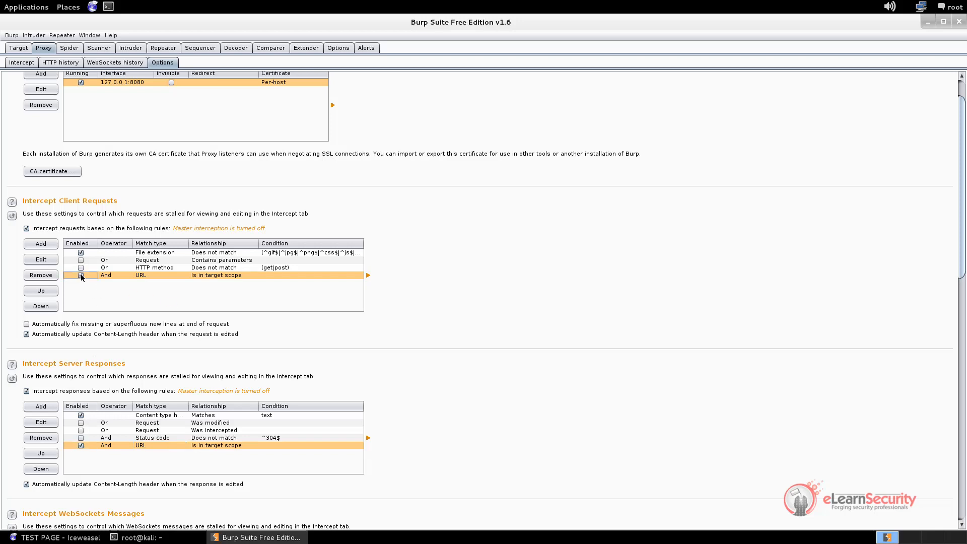
scroll("up", 3)
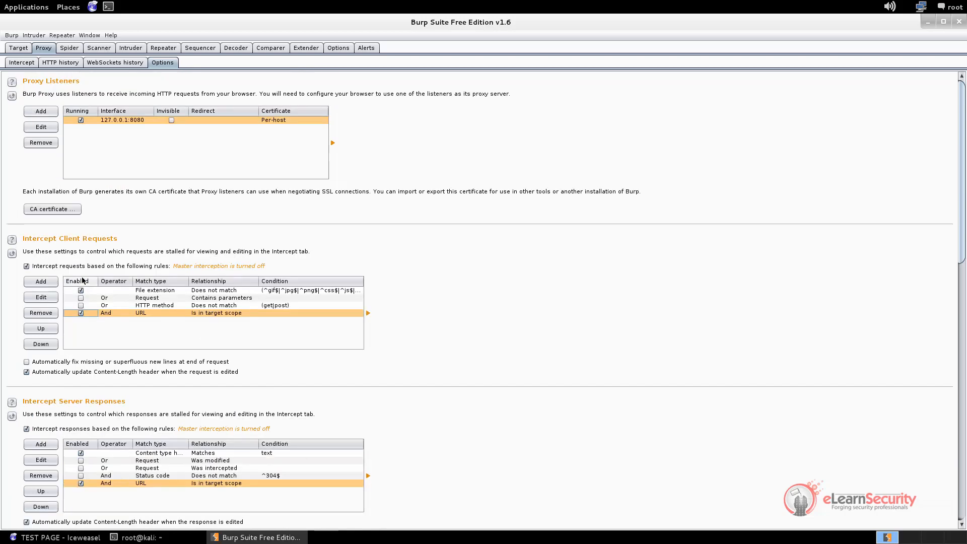
left_click(21, 62)
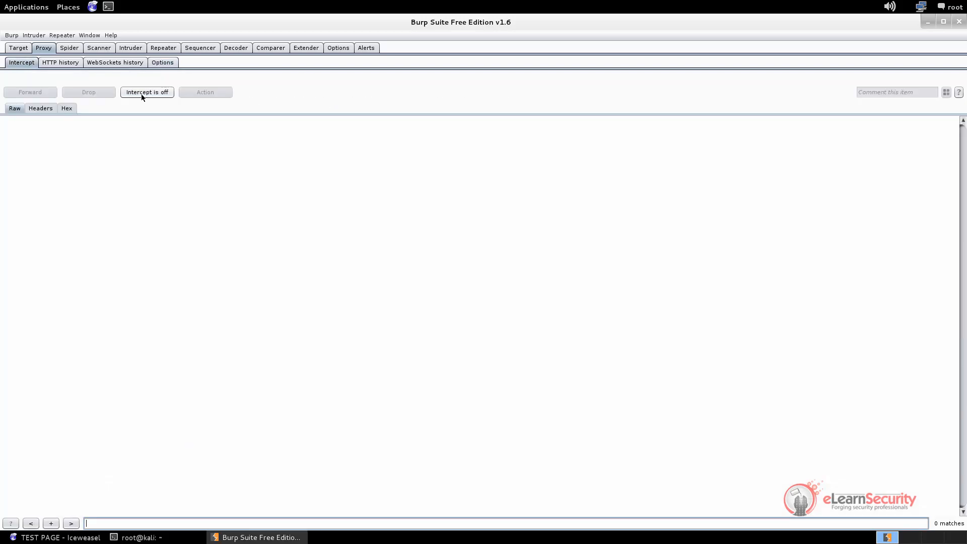
- Load elearnsecurity.com in a new Iceweasel tab
left_click(60, 538)
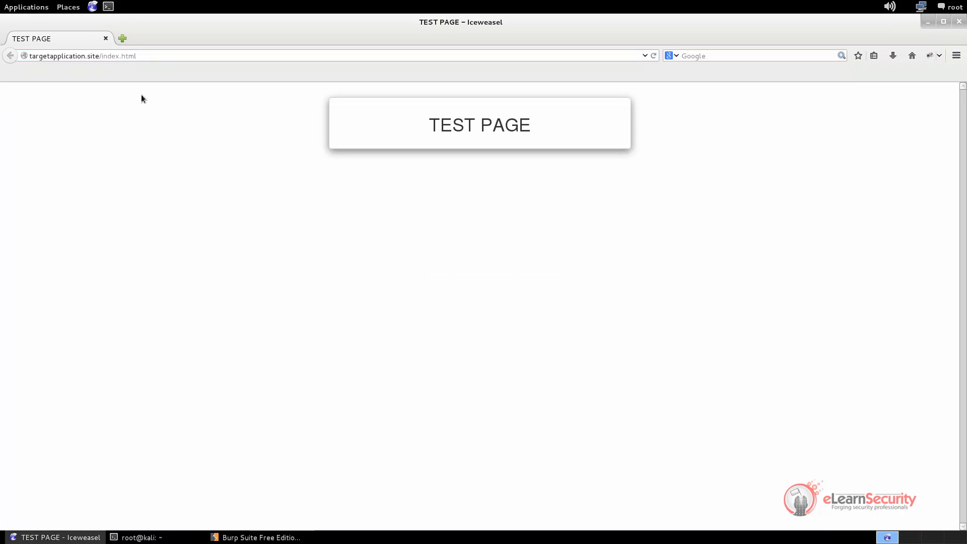
left_click(122, 38)
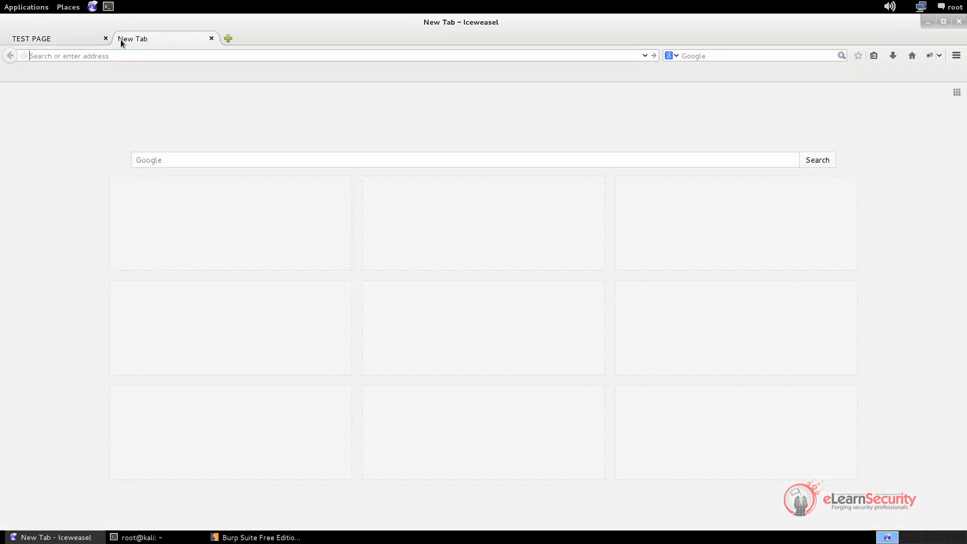
type("elearnsecurity.com")
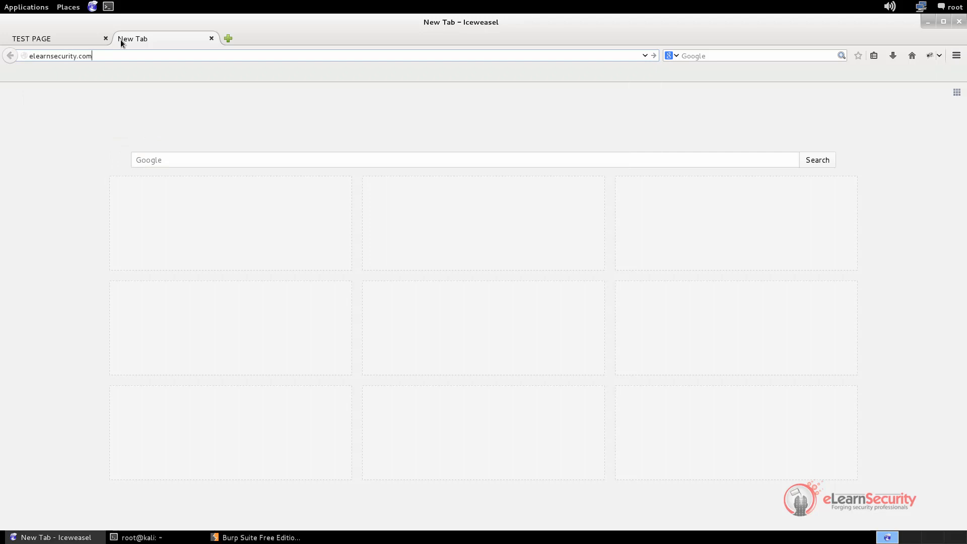
key("Return")
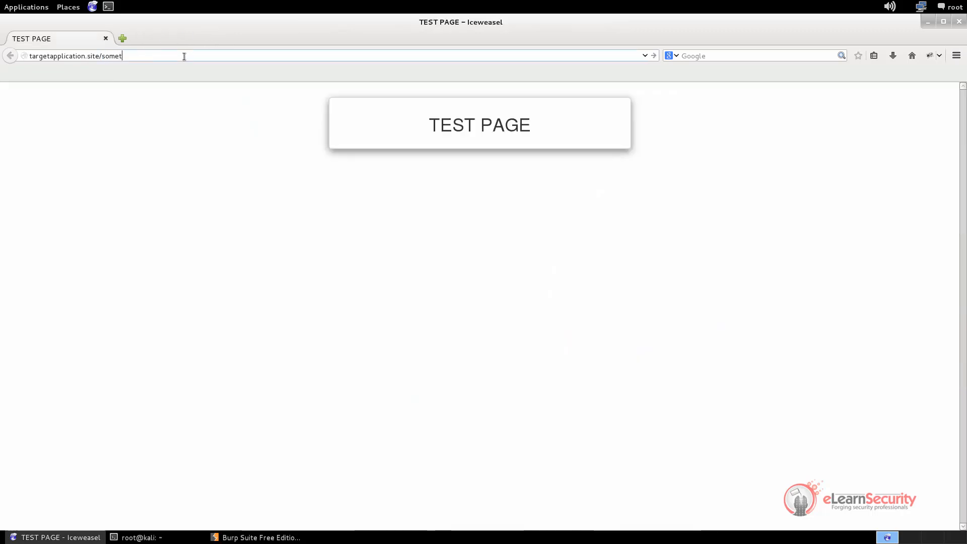
- Request targetapplication.site/something and drop the intercepted GET request in Burp
key("Return")
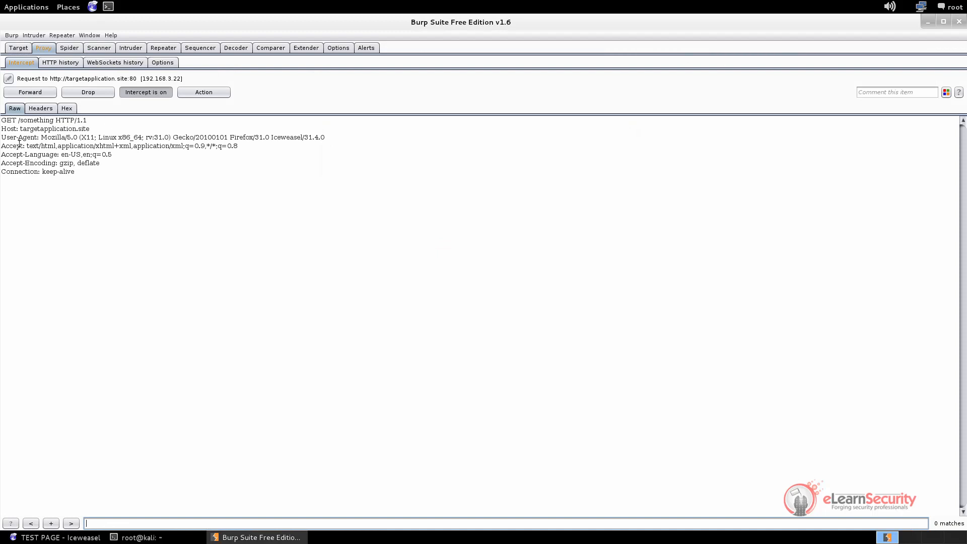
double_click(36, 119)
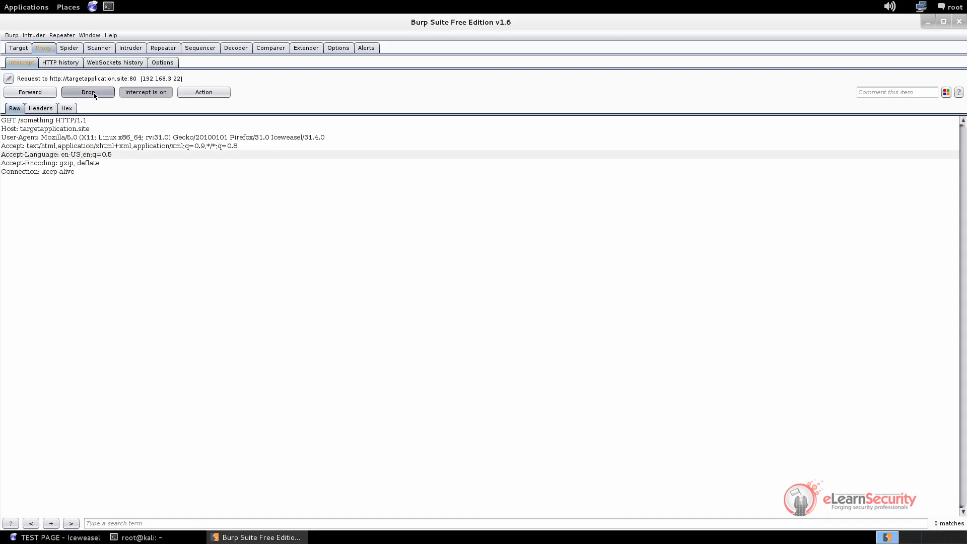
left_click(146, 91)
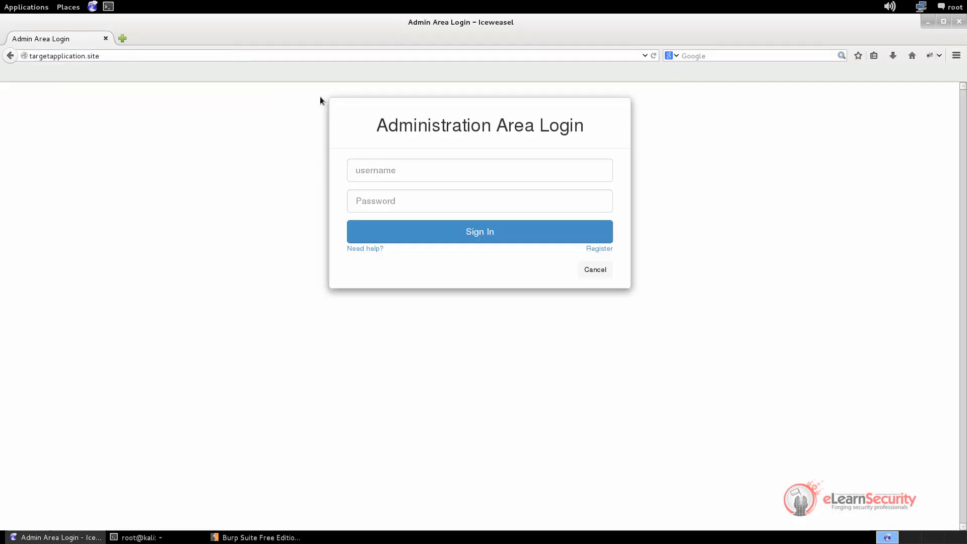
- Sign in as admin, open the Tools > Buttons admin page, then return to Burp
type("admin")
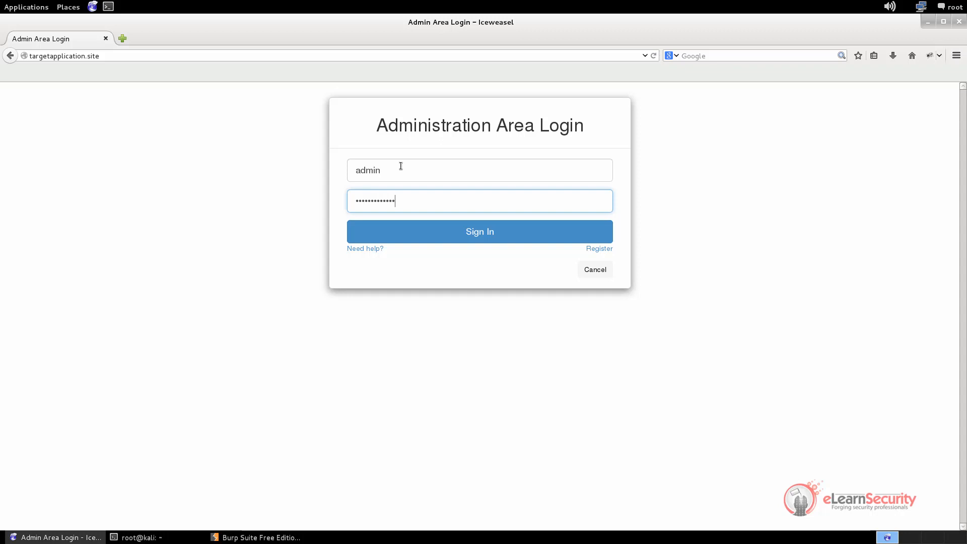
left_click(479, 231)
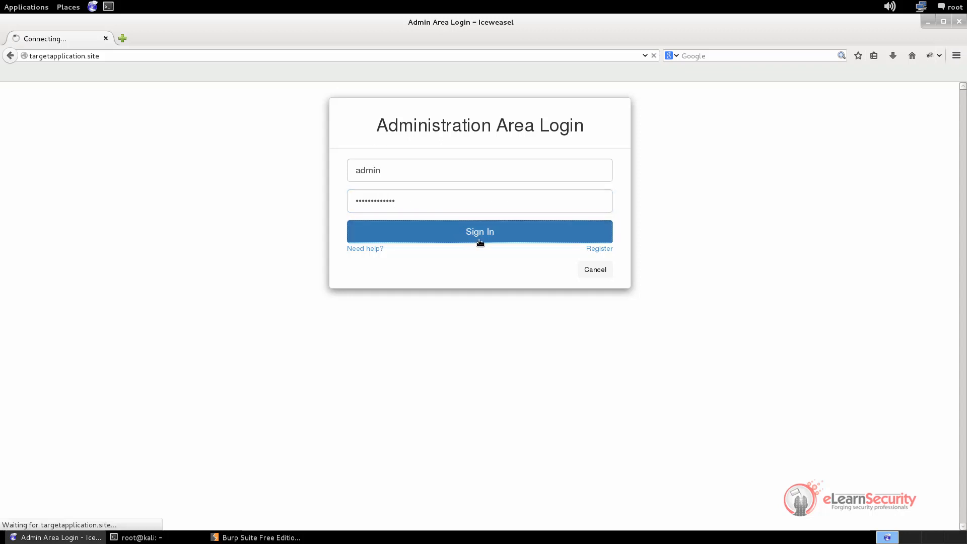
left_click(479, 231)
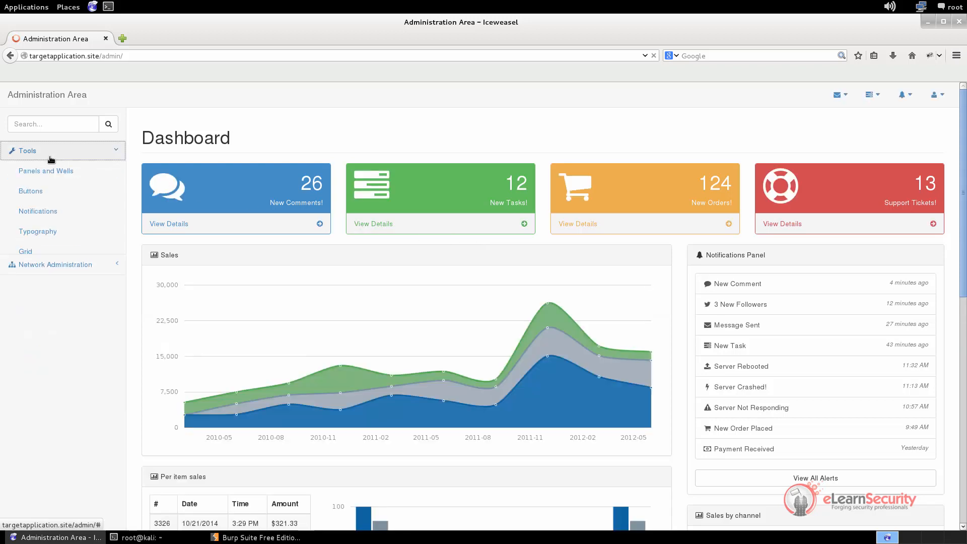
left_click(30, 192)
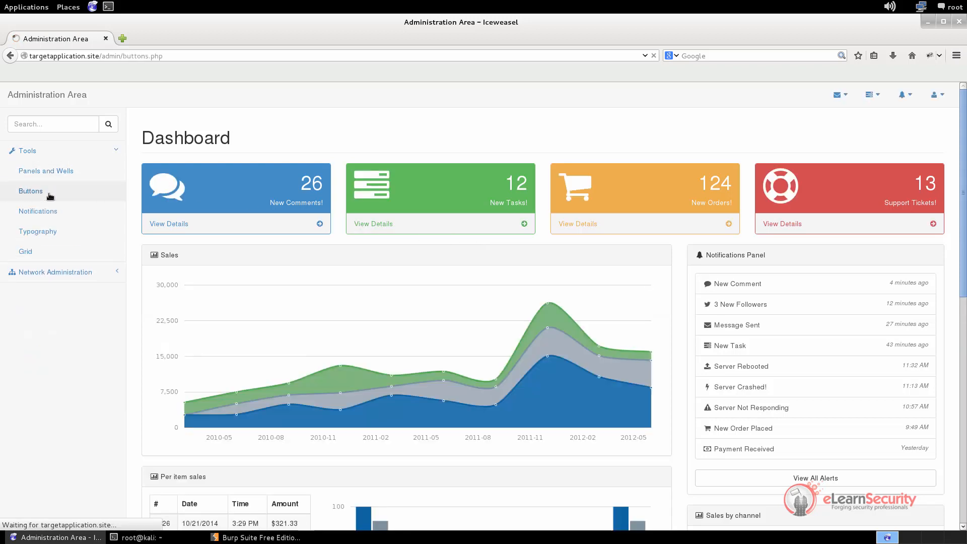
left_click(30, 192)
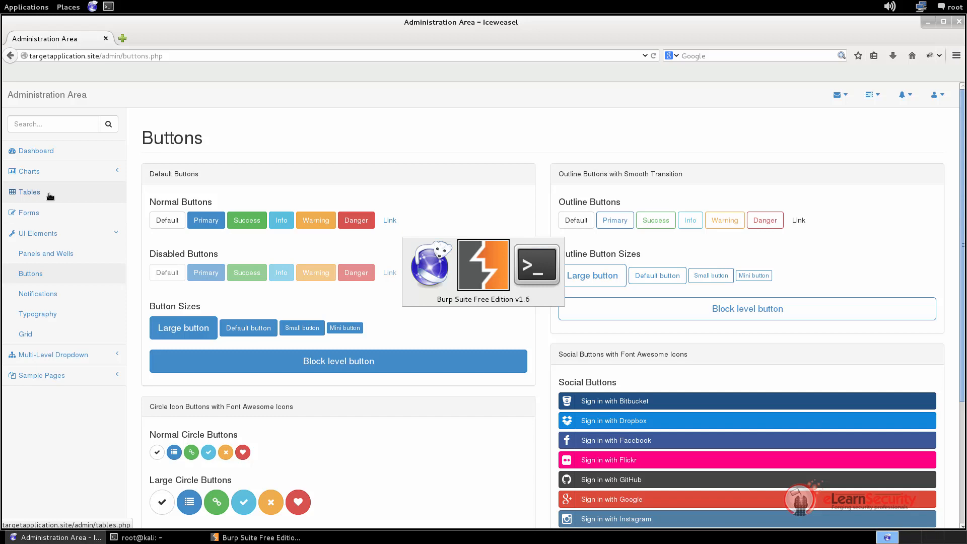
left_click(483, 266)
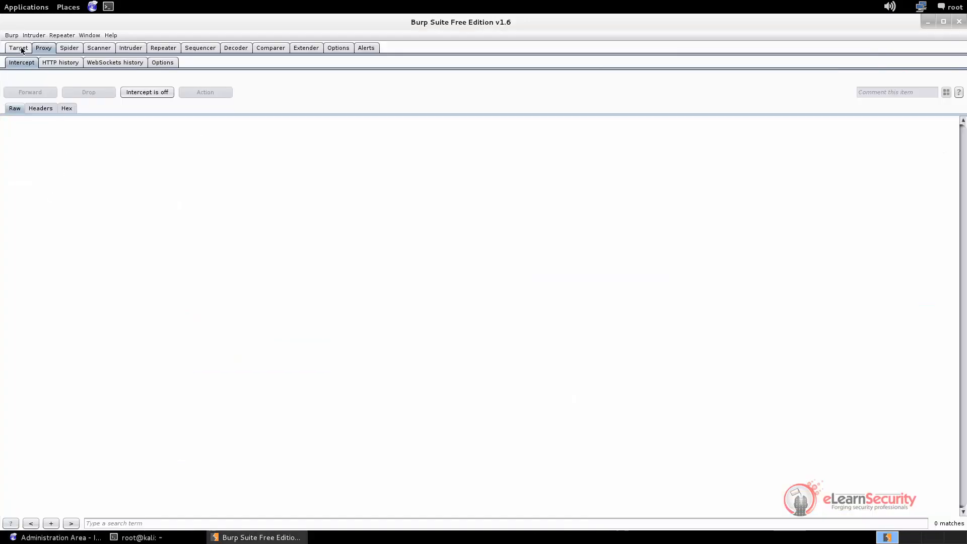
- Expand the admin folder and login.php in the site map to reveal the POST
left_click(18, 47)
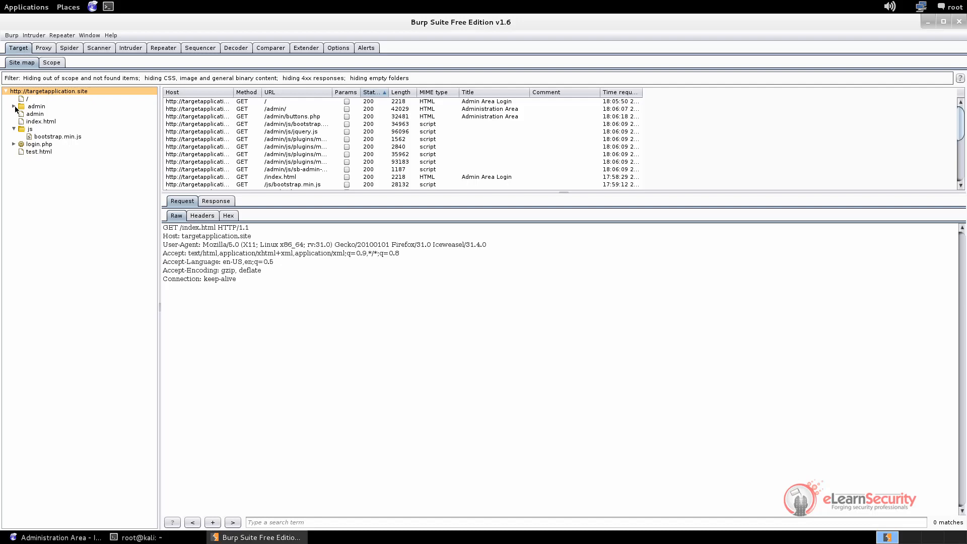
left_click(14, 105)
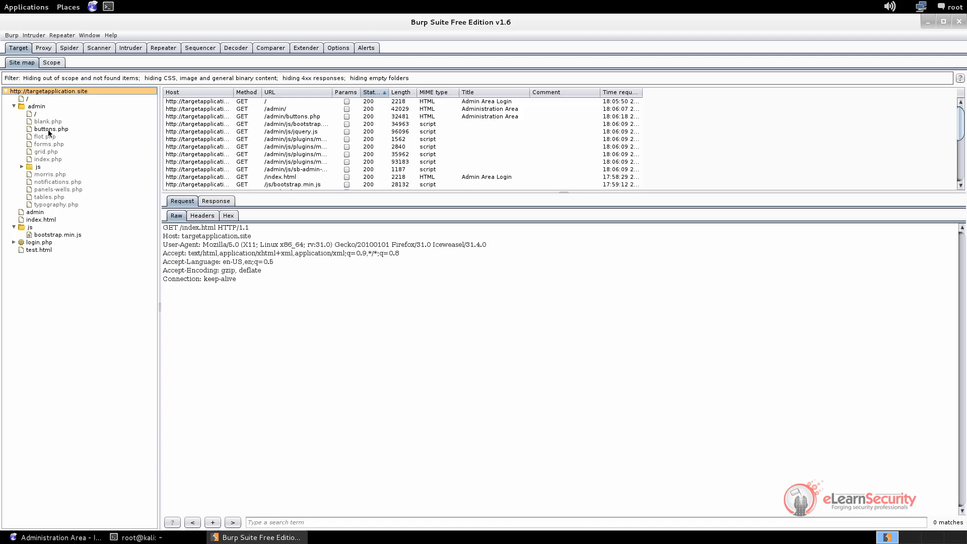
mouse_move(56, 224)
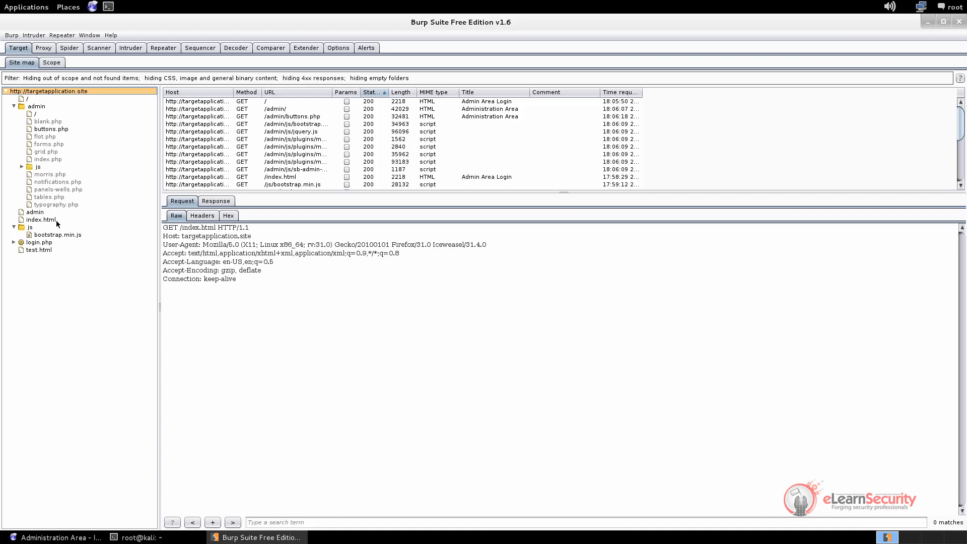
left_click(41, 243)
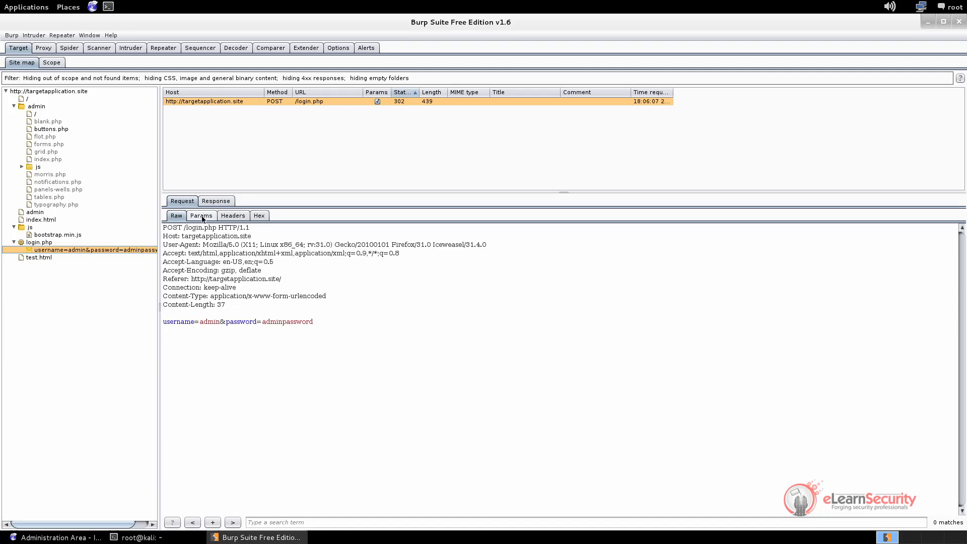
- Inspect the login.php POST in the Params, Headers and Raw views
left_click(233, 216)
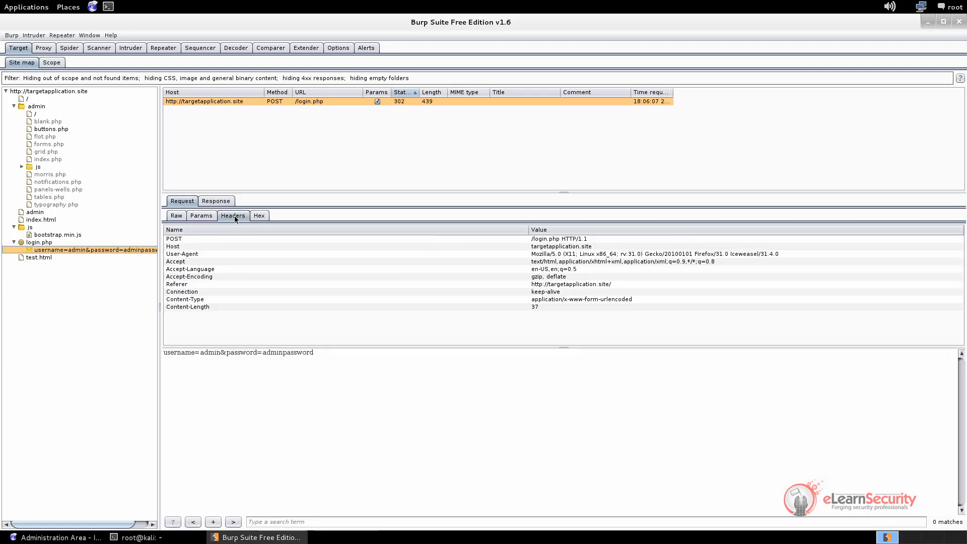
left_click(259, 215)
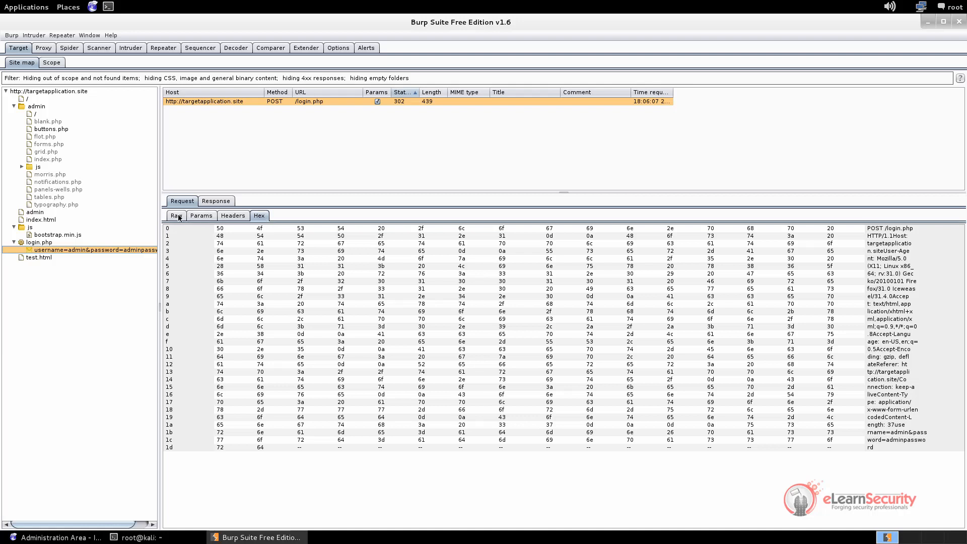
left_click(176, 216)
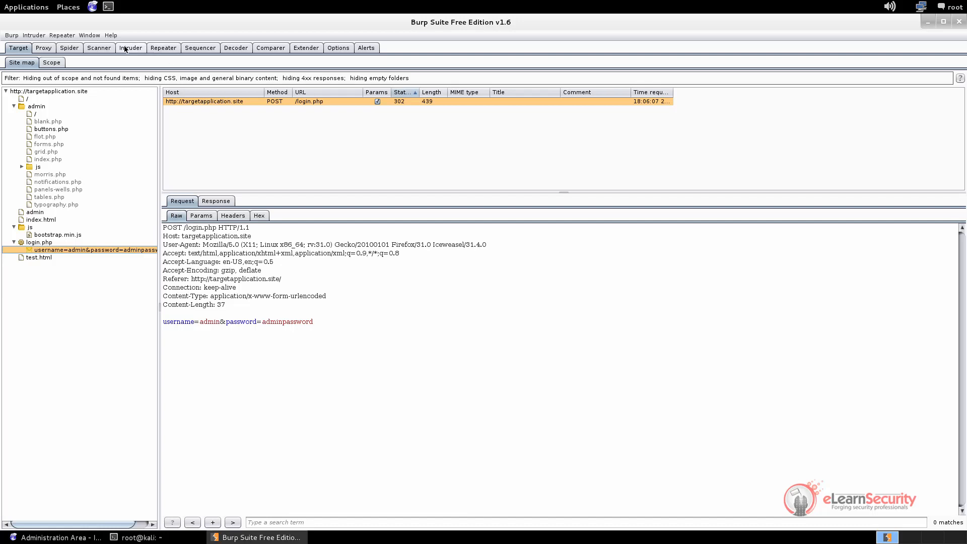
left_click(69, 47)
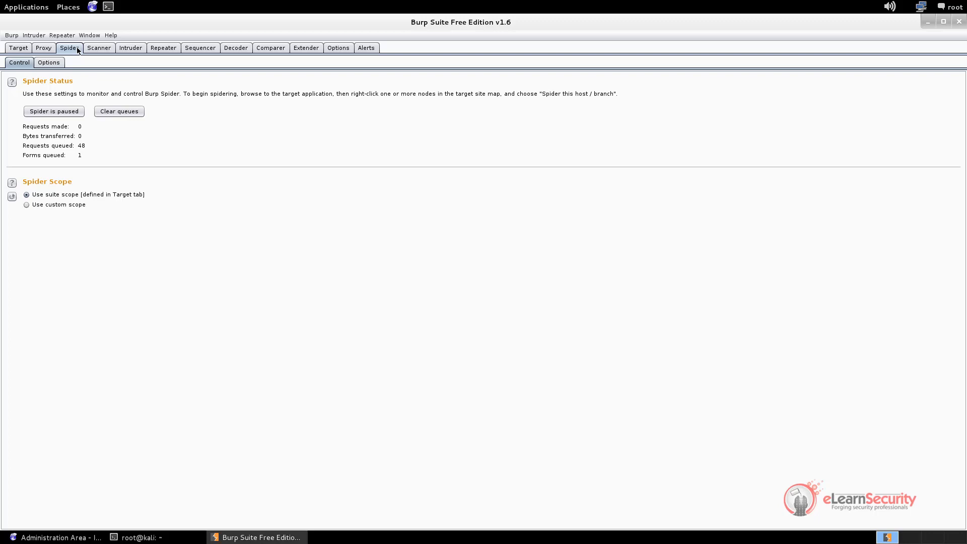
mouse_move(110, 74)
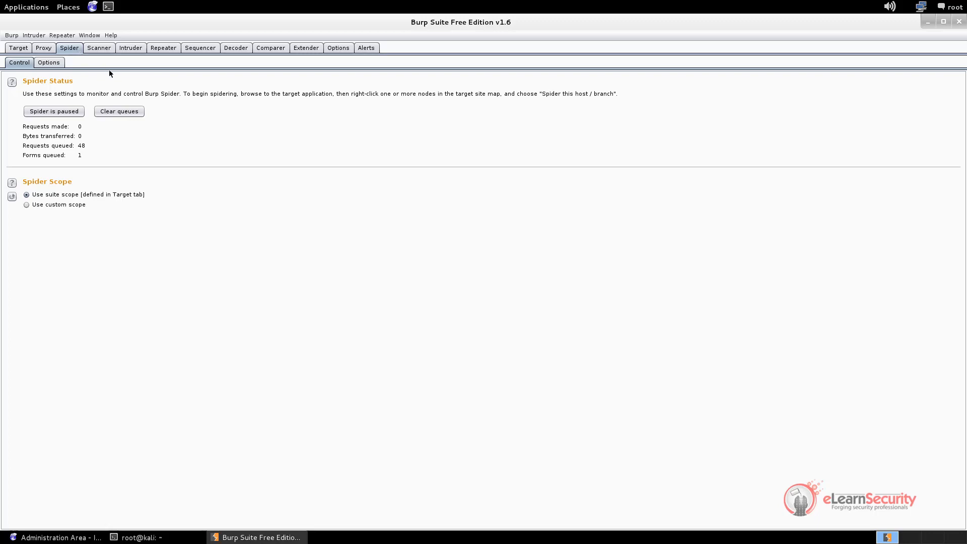
- Set the spider's form submission option to 'Prompt for guidance'
left_click(49, 63)
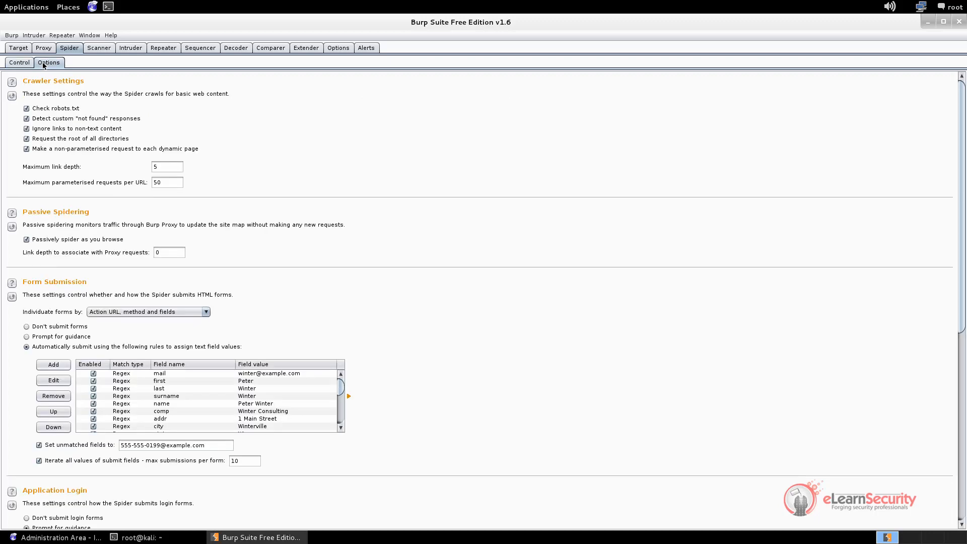
mouse_move(11, 87)
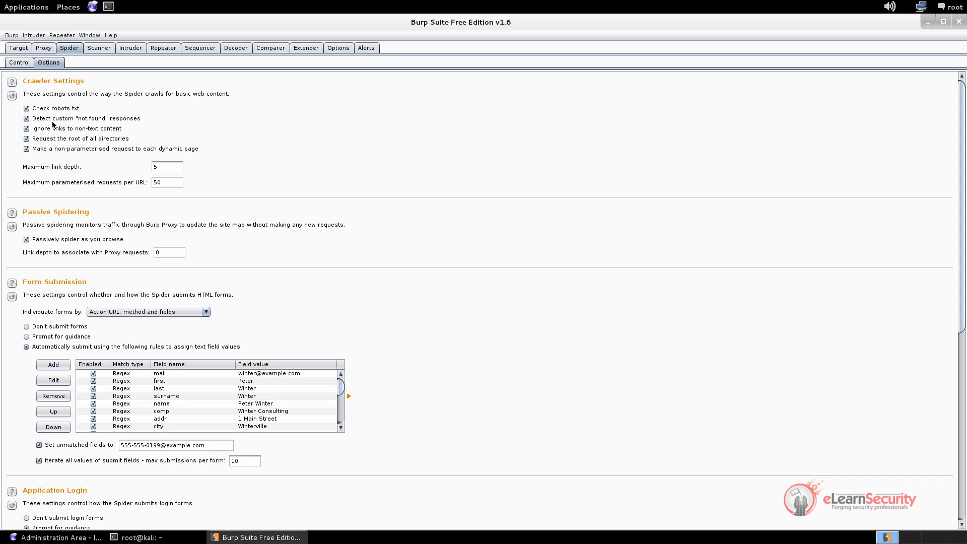
mouse_move(147, 107)
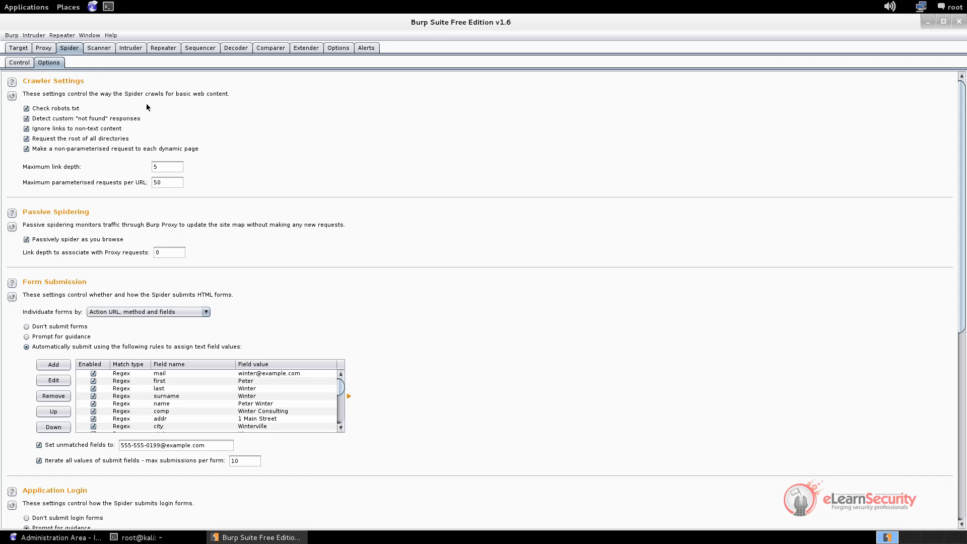
mouse_move(256, 141)
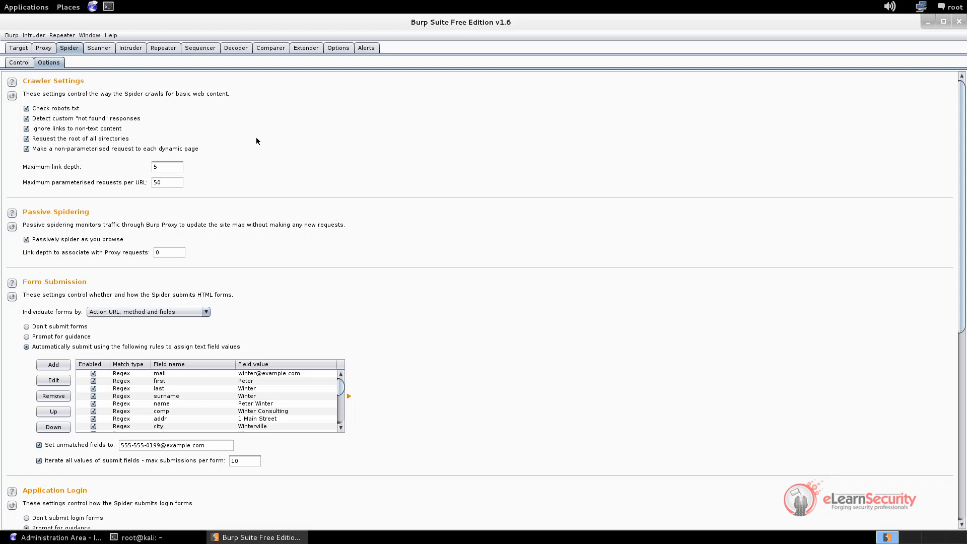
scroll("down", 3)
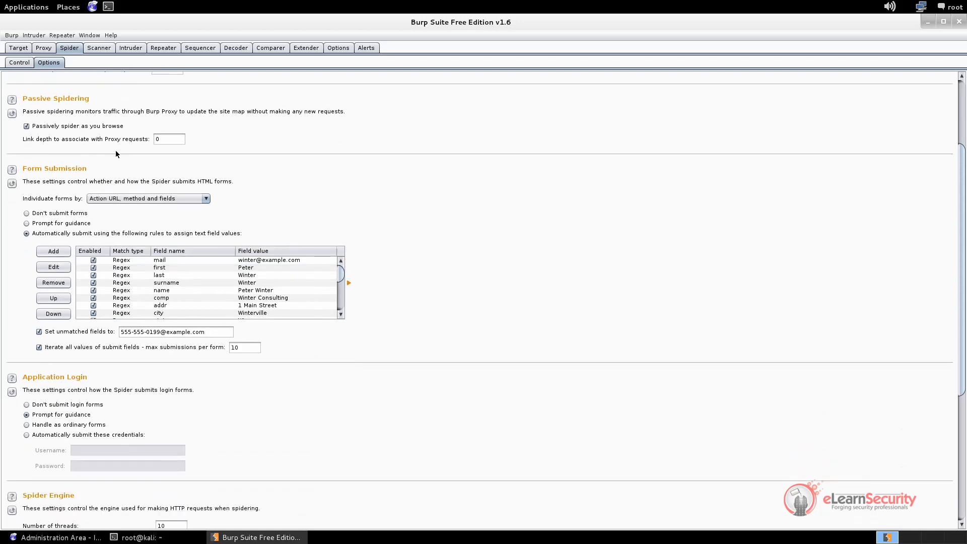
mouse_move(290, 223)
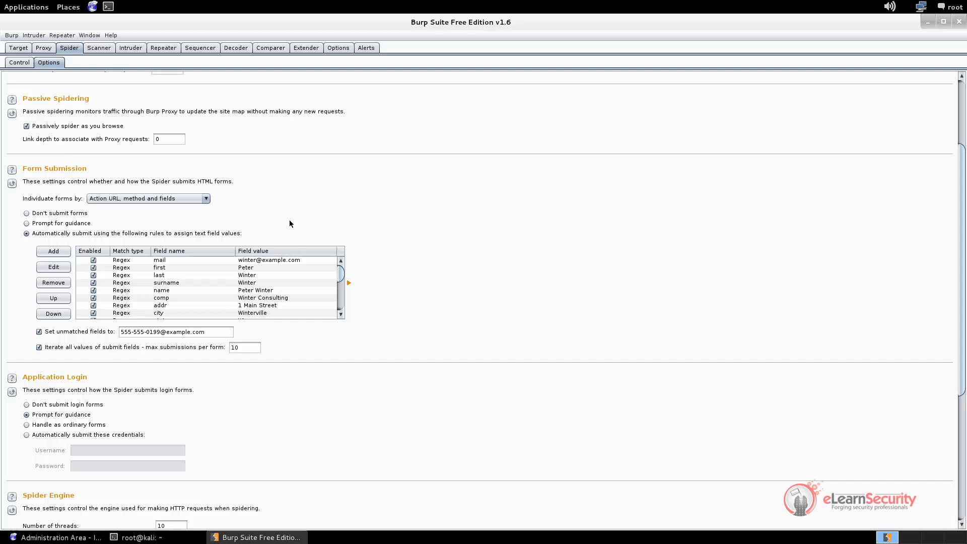
left_click(25, 223)
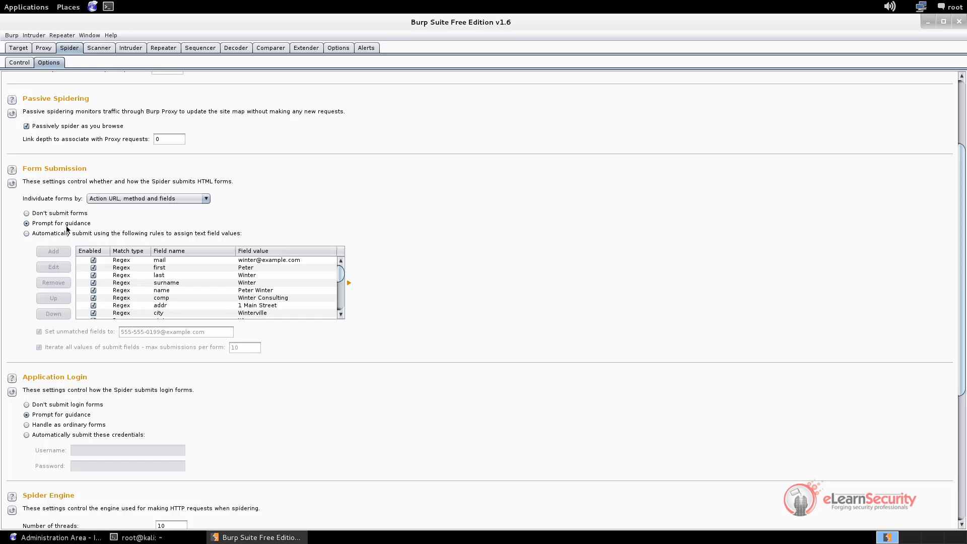
scroll("up", 3)
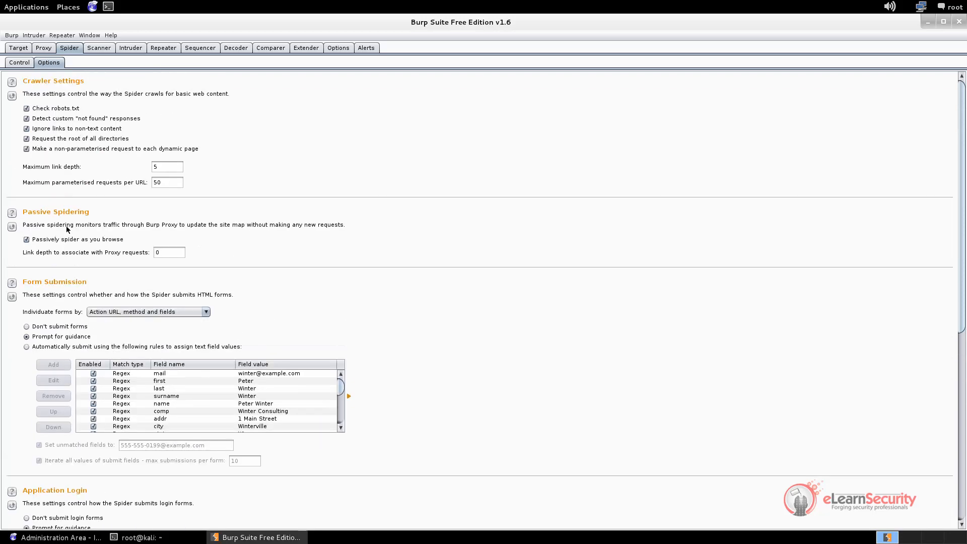
left_click(19, 63)
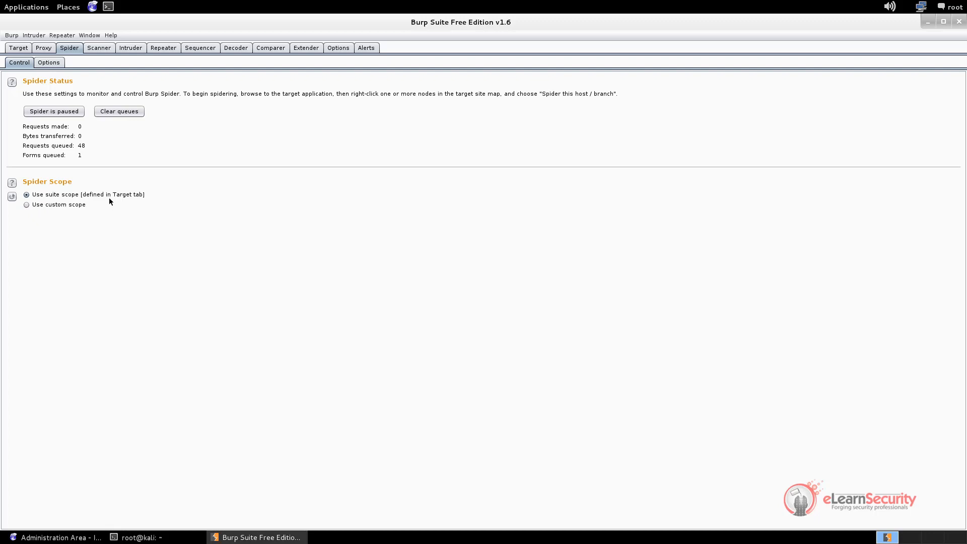
left_click(54, 111)
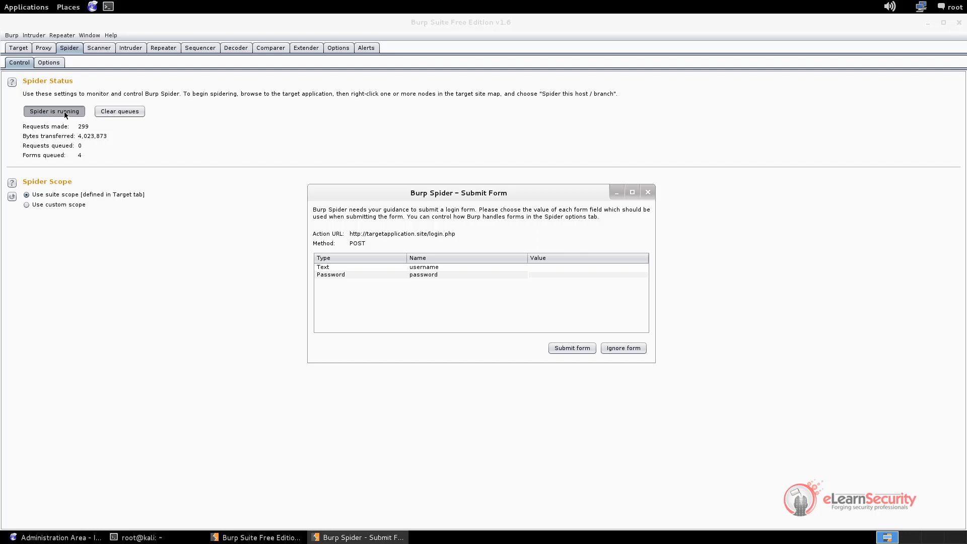
mouse_move(550, 250)
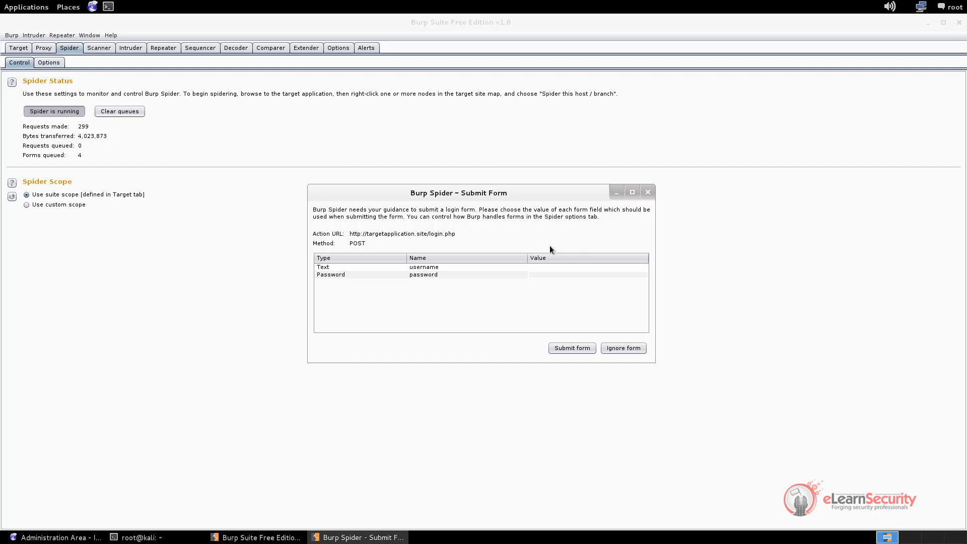
left_click(586, 266)
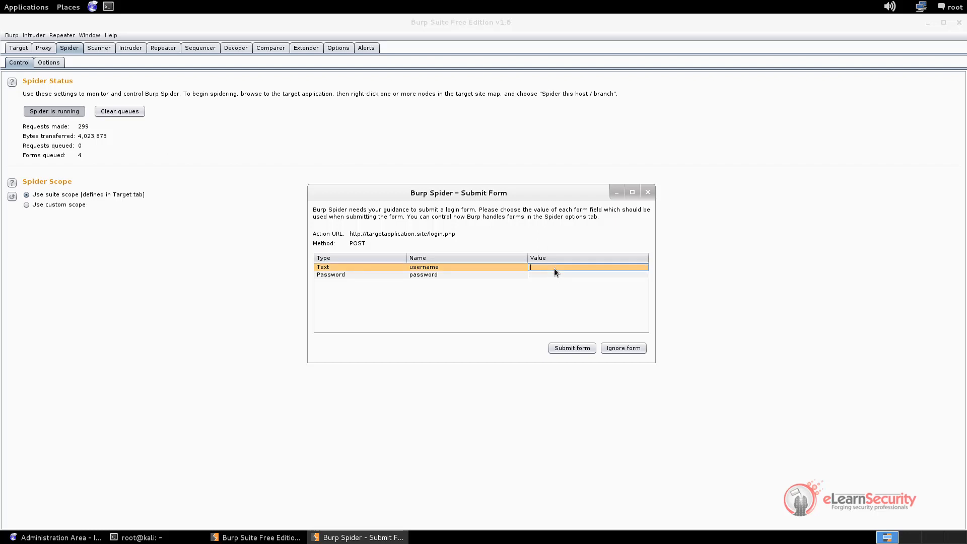
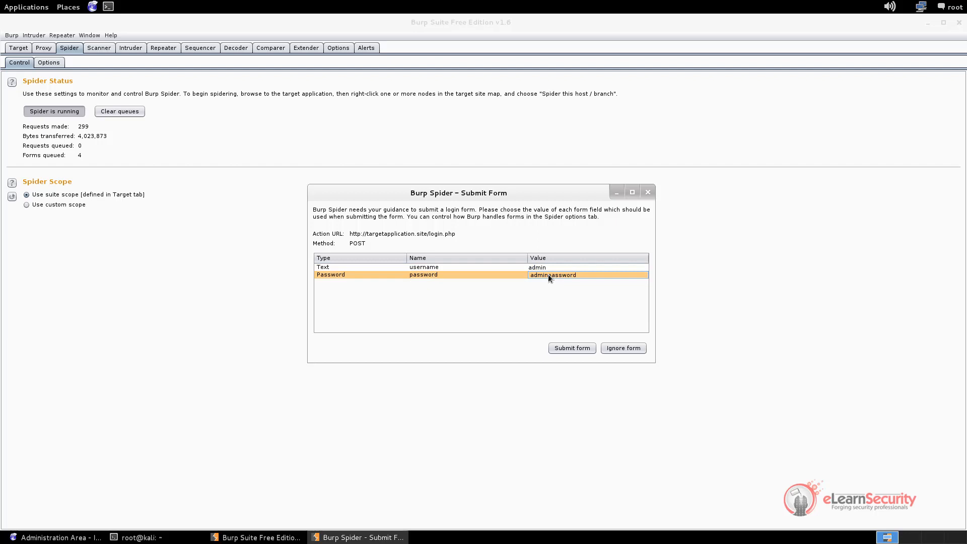
left_click(571, 348)
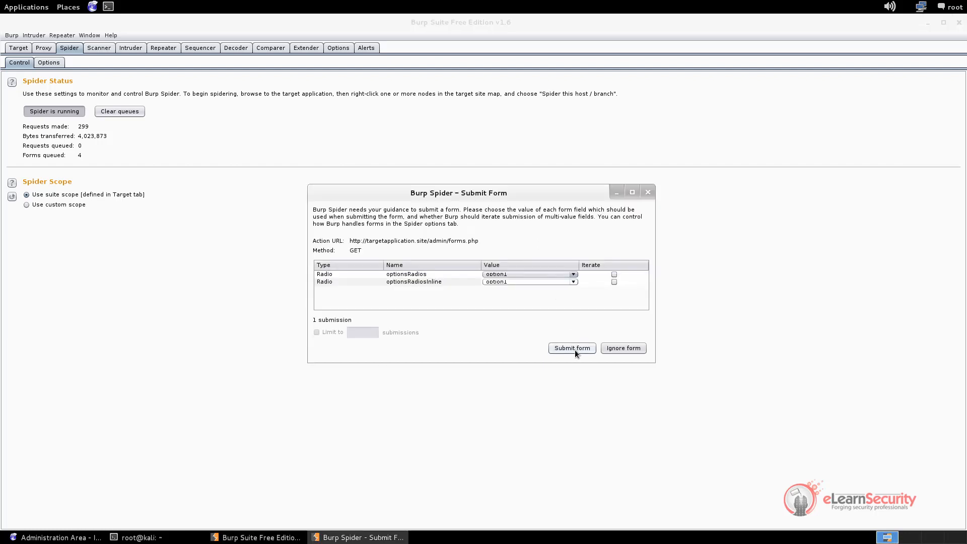
mouse_move(623, 355)
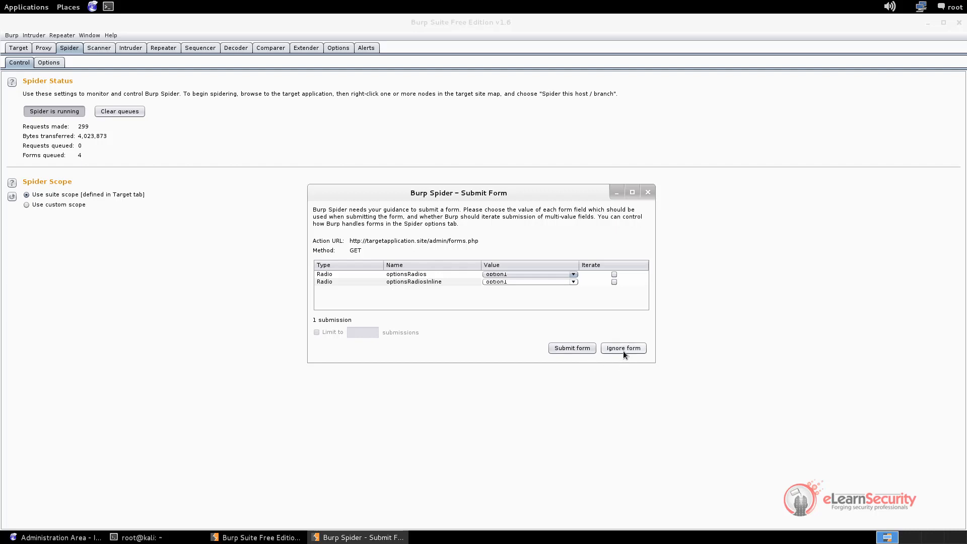
left_click(622, 348)
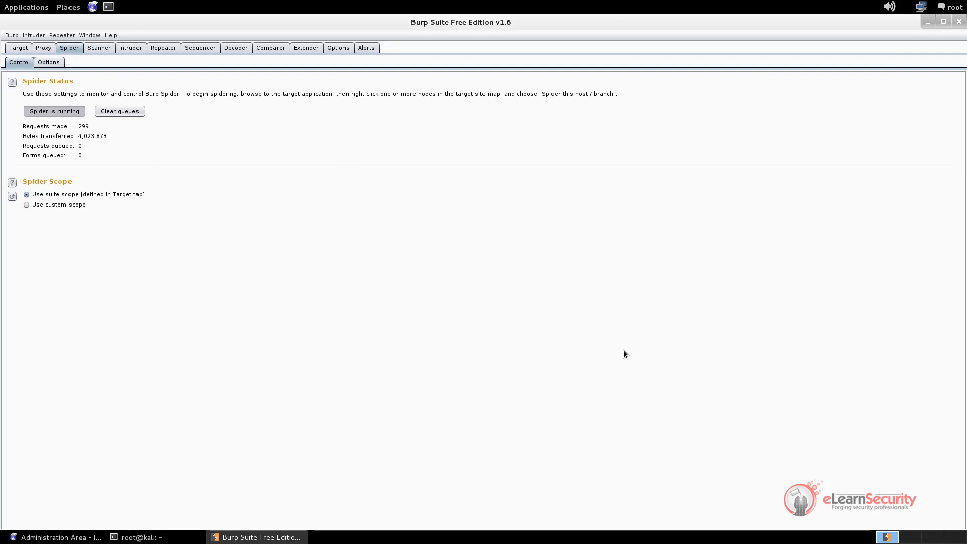
- Expand the font-awesome-4.1.0 and js folders under admin in the site map
left_click(18, 48)
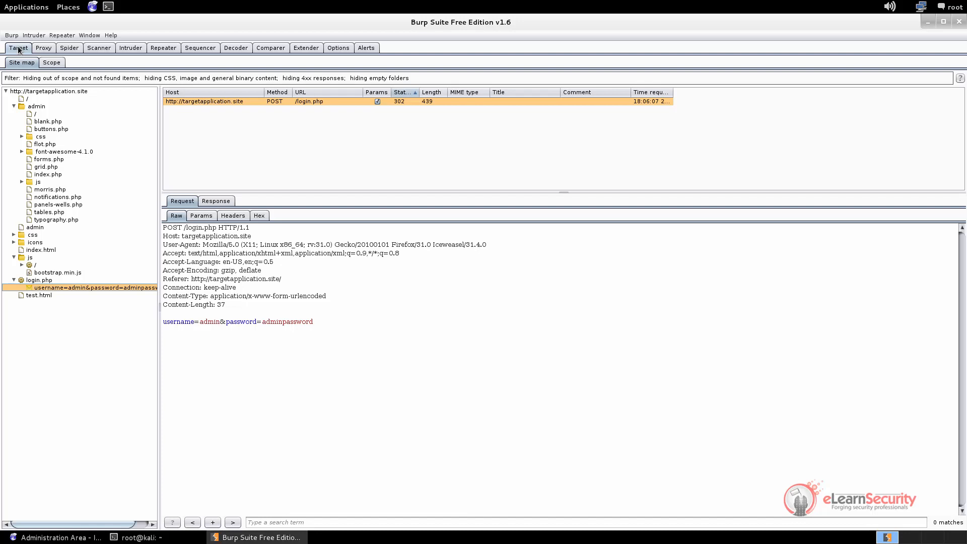
mouse_move(19, 140)
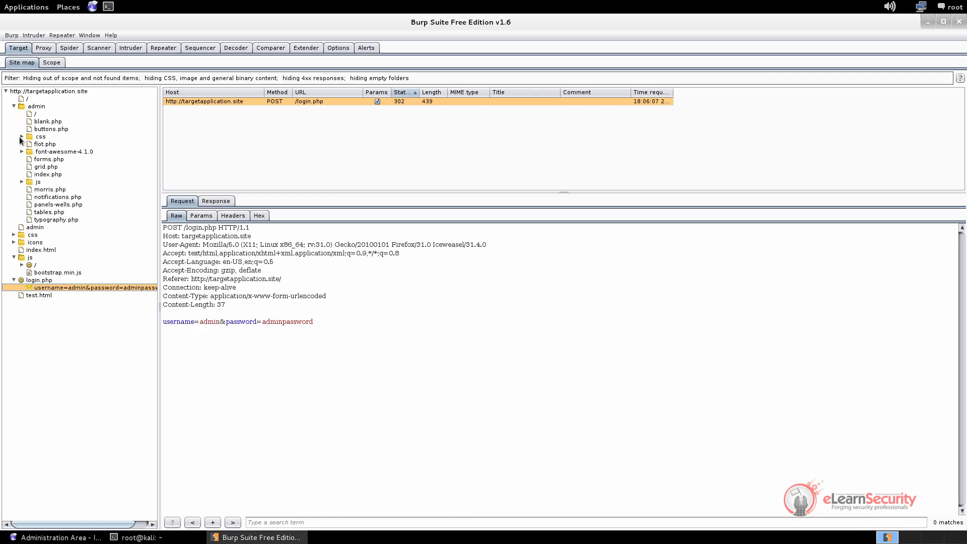
left_click(21, 137)
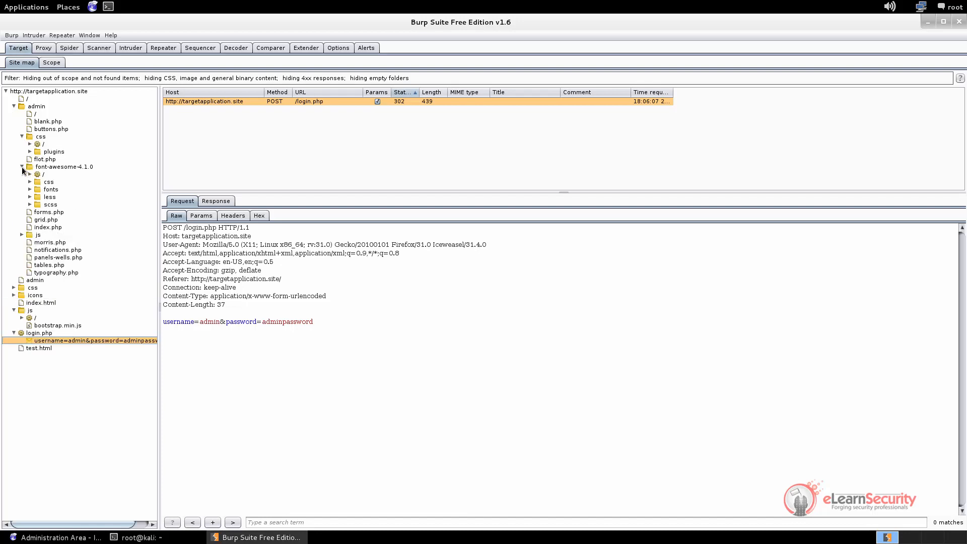
left_click(22, 234)
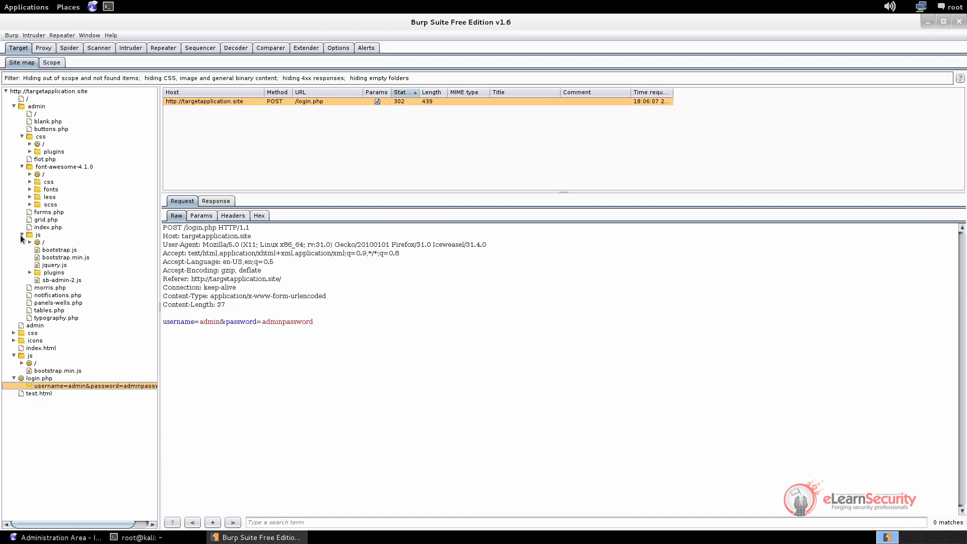
mouse_move(112, 152)
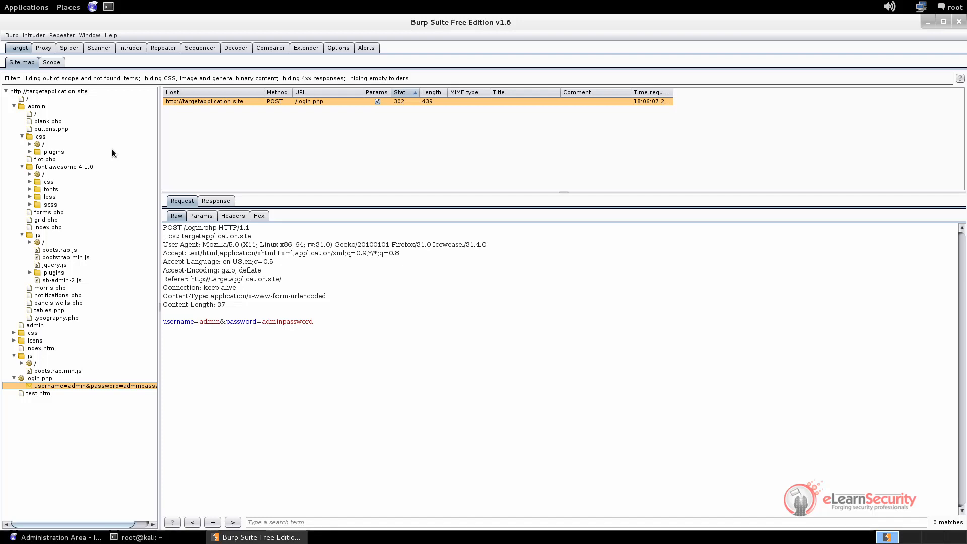
mouse_move(72, 390)
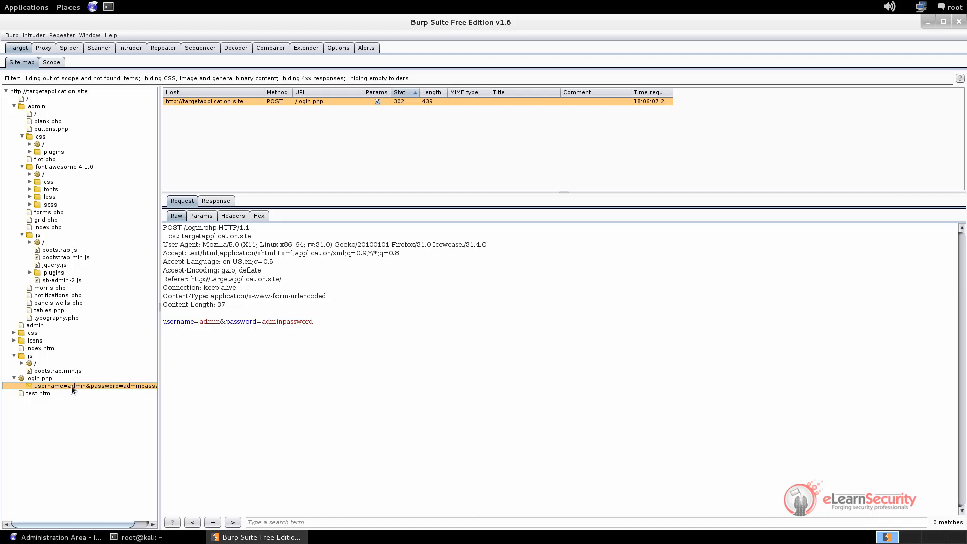
- Send the login.php POST to Repeater, replay it, and follow the 302 redirect
right_click(72, 387)
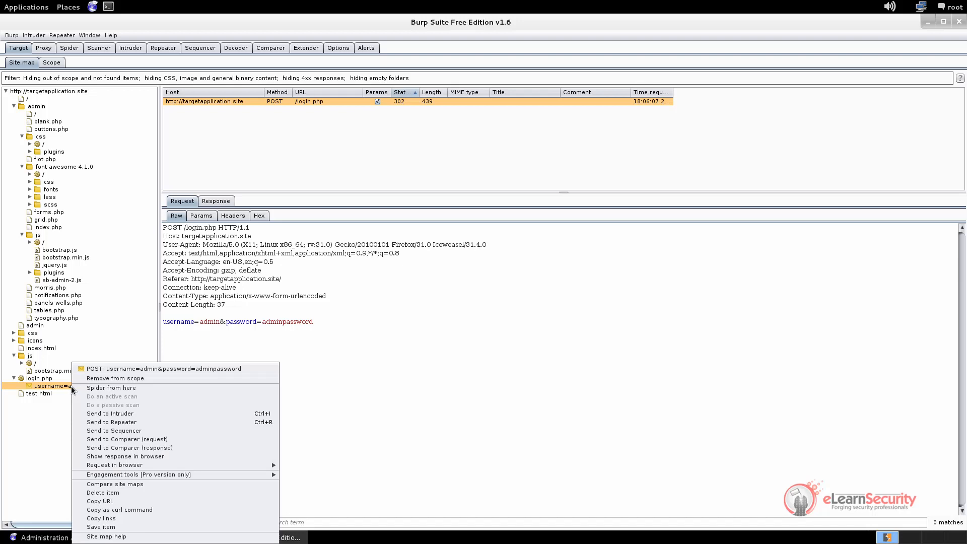
mouse_move(112, 422)
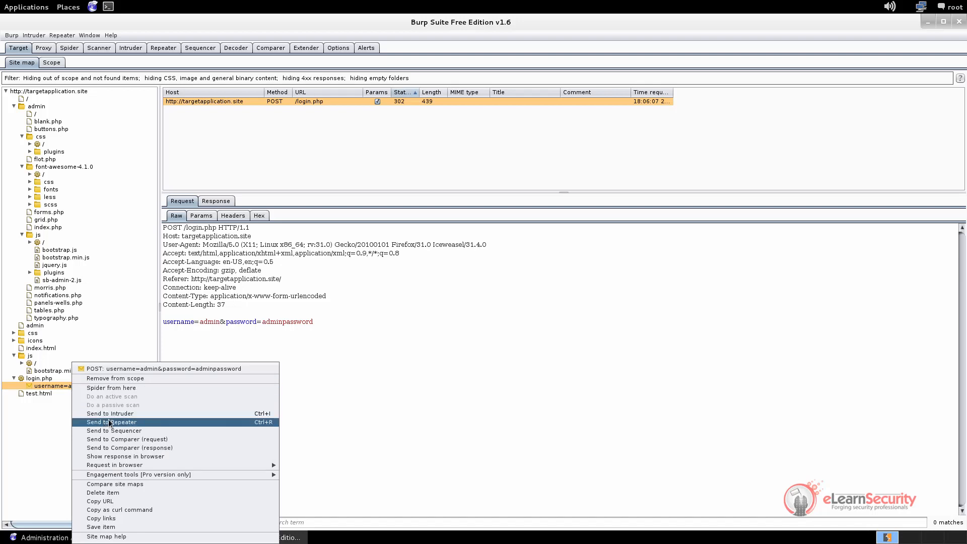
left_click(111, 422)
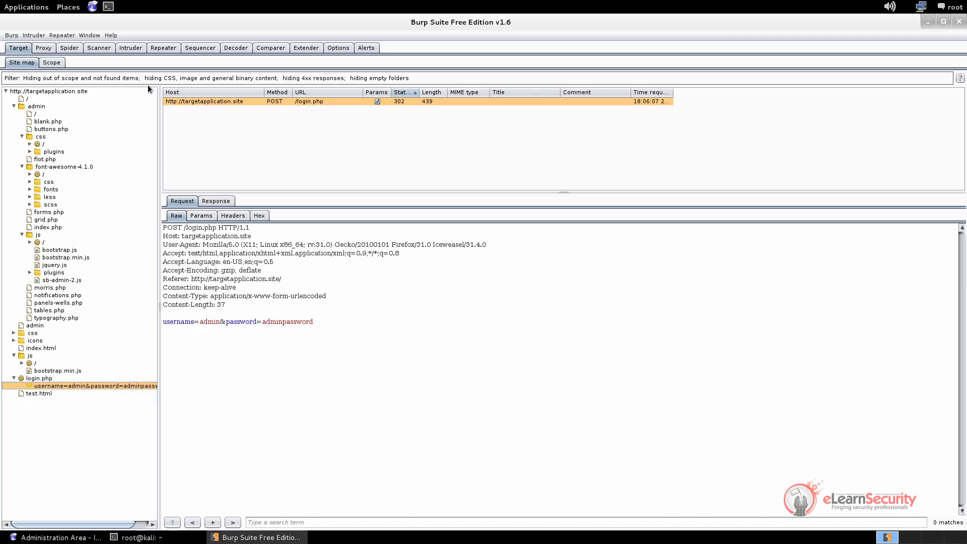
left_click(163, 47)
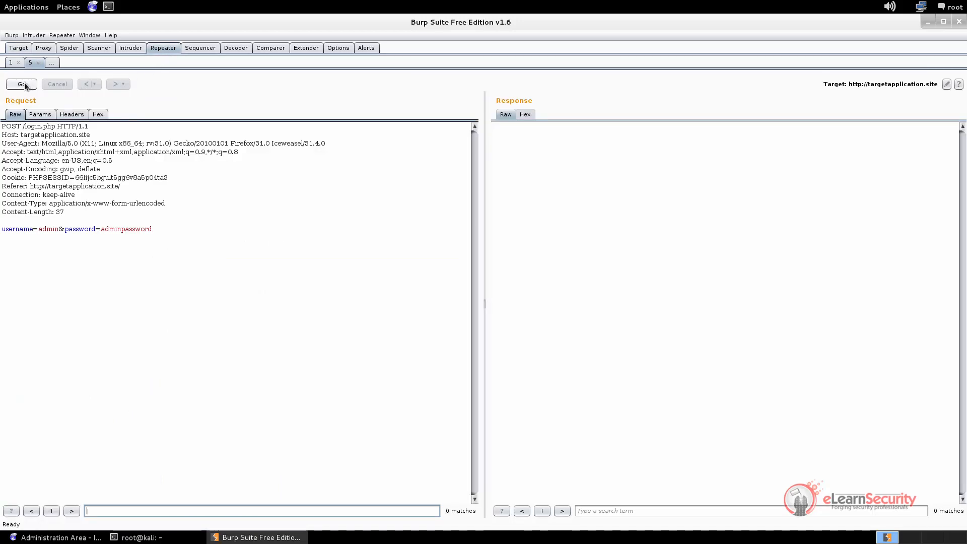
mouse_move(22, 85)
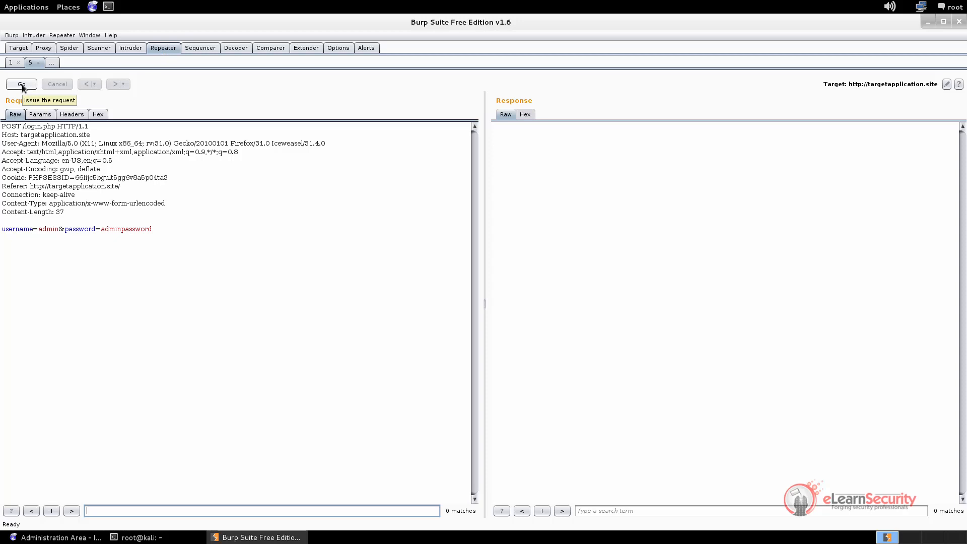
left_click(21, 85)
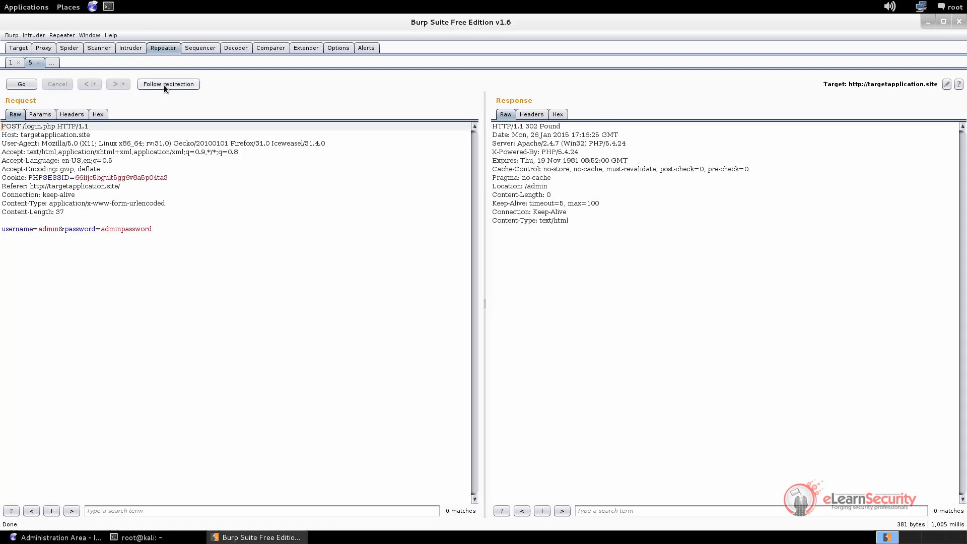
left_click(168, 84)
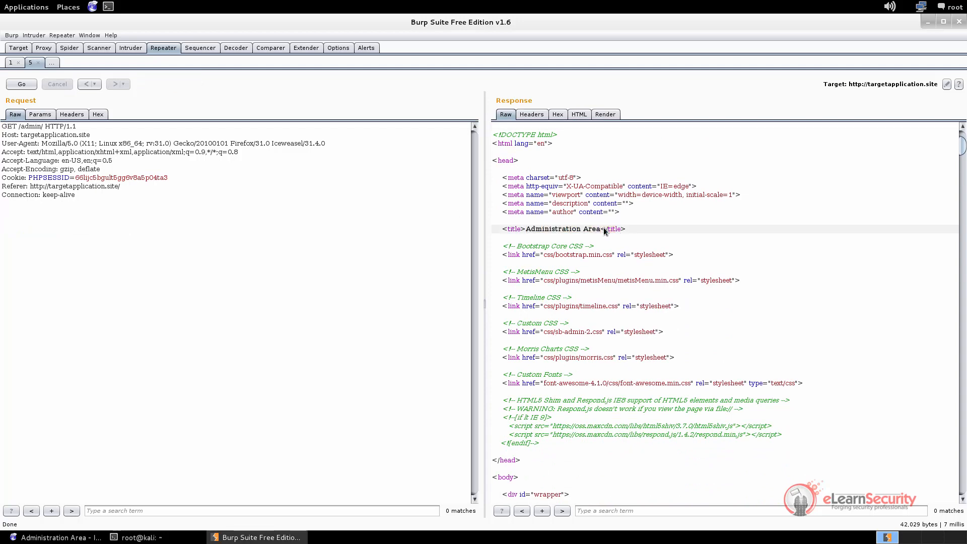
mouse_move(108, 103)
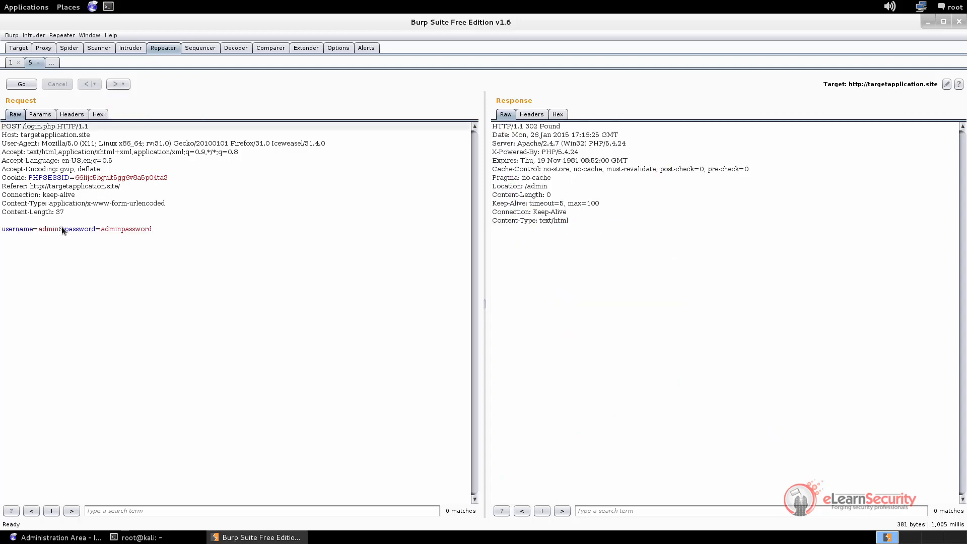
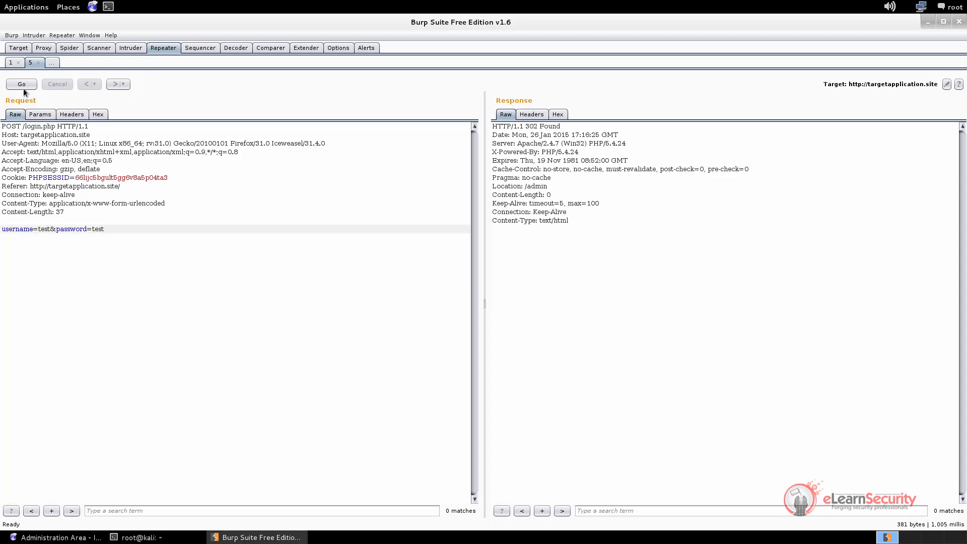
- Replay the login with test/test credentials, then close Burp and the terminal
left_click(21, 84)
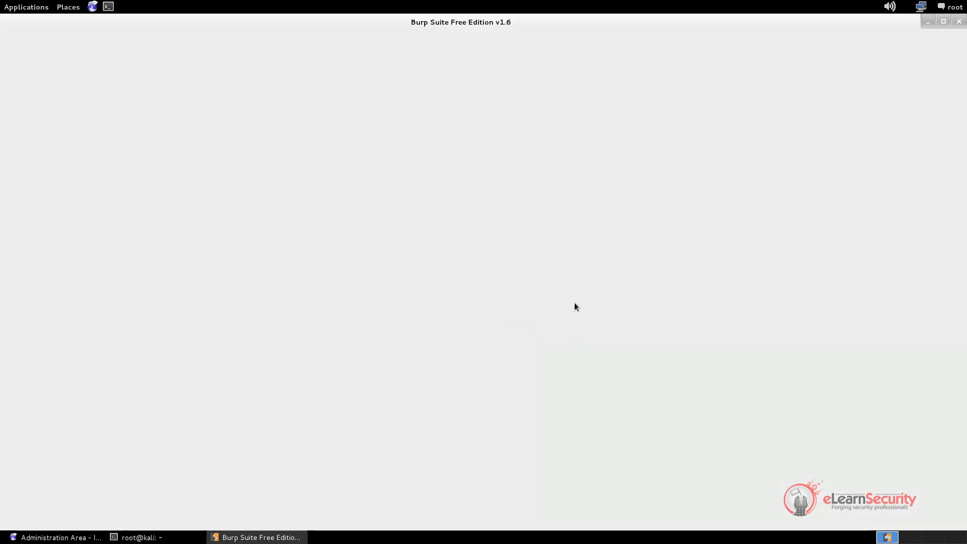
left_click(958, 22)
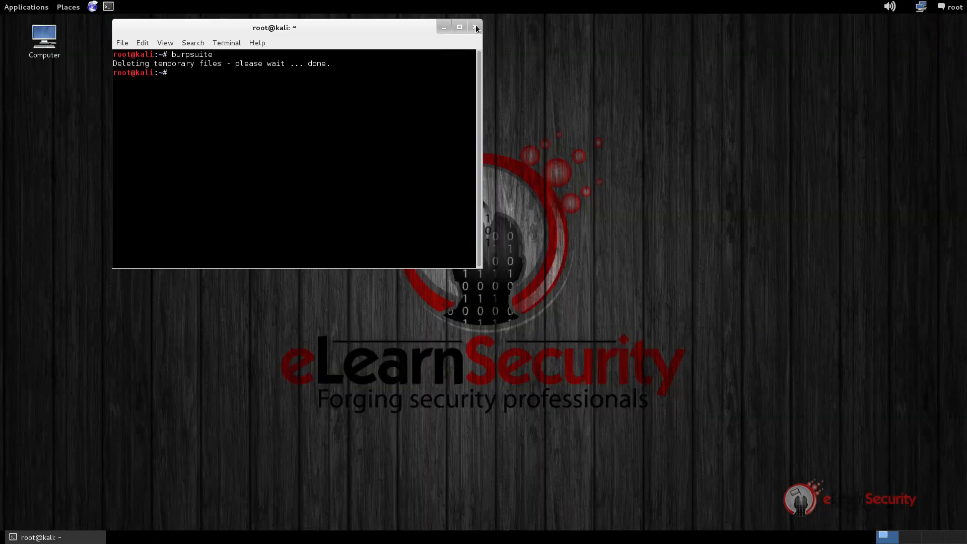